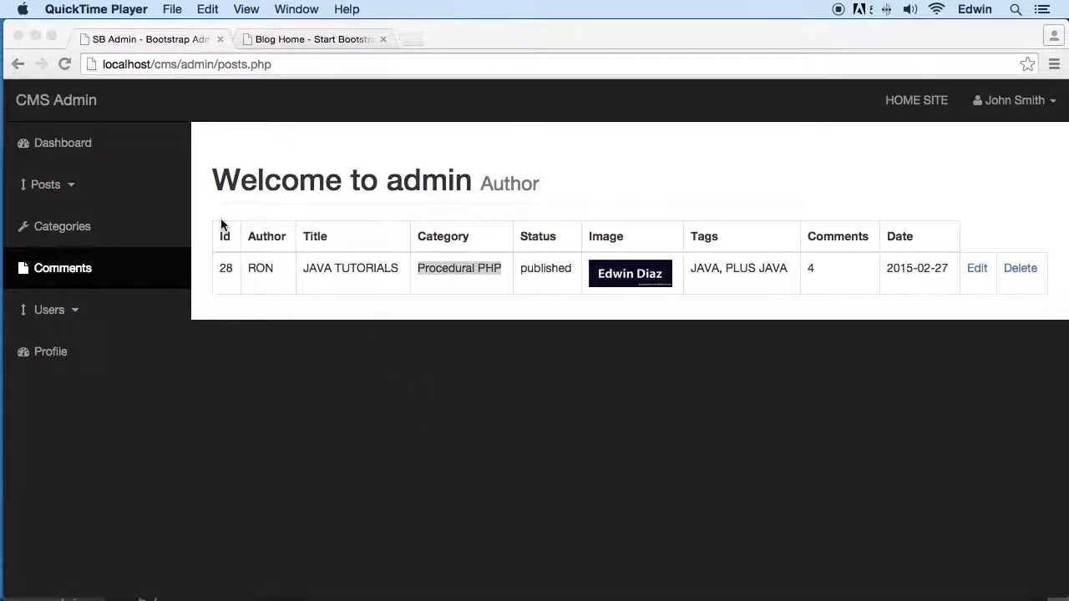
{"action": "mouse_move", "coordinate": [898, 364]}
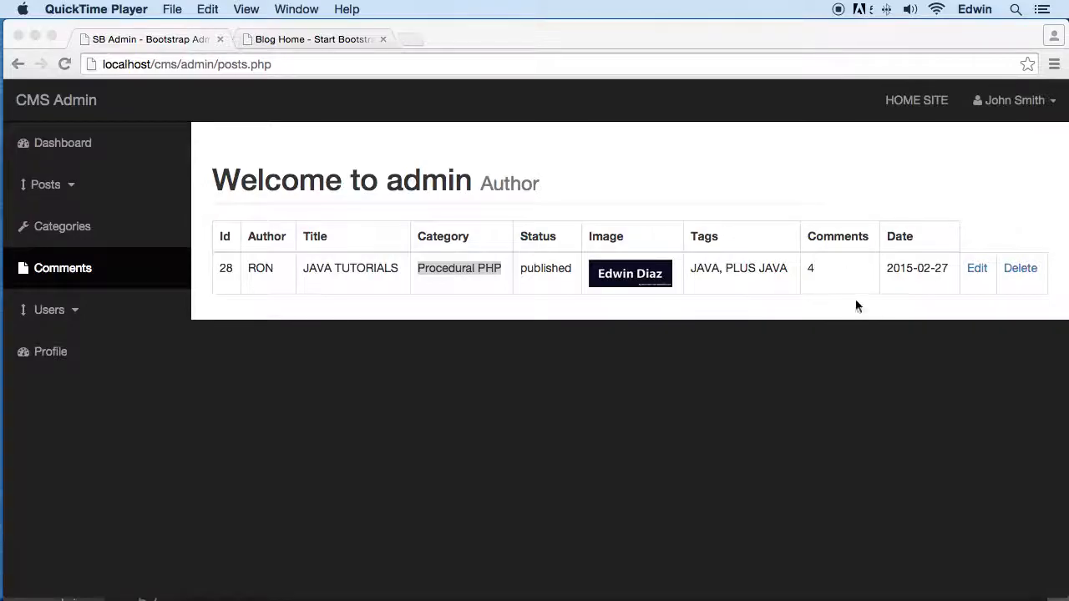
{"action": "mouse_move", "coordinate": [826, 282]}
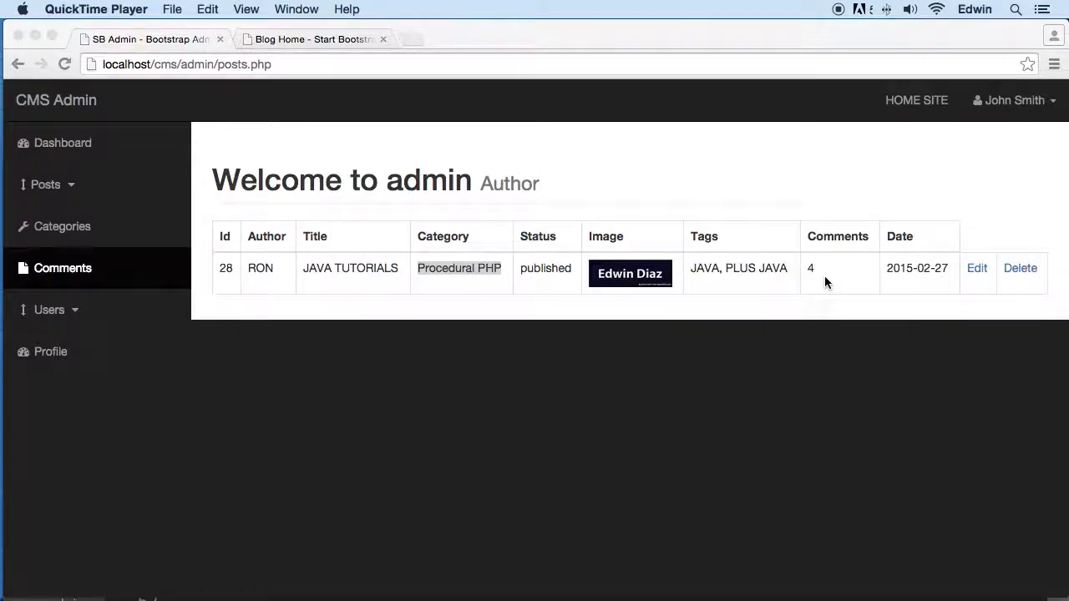
{"action": "mouse_move", "coordinate": [562, 157]}
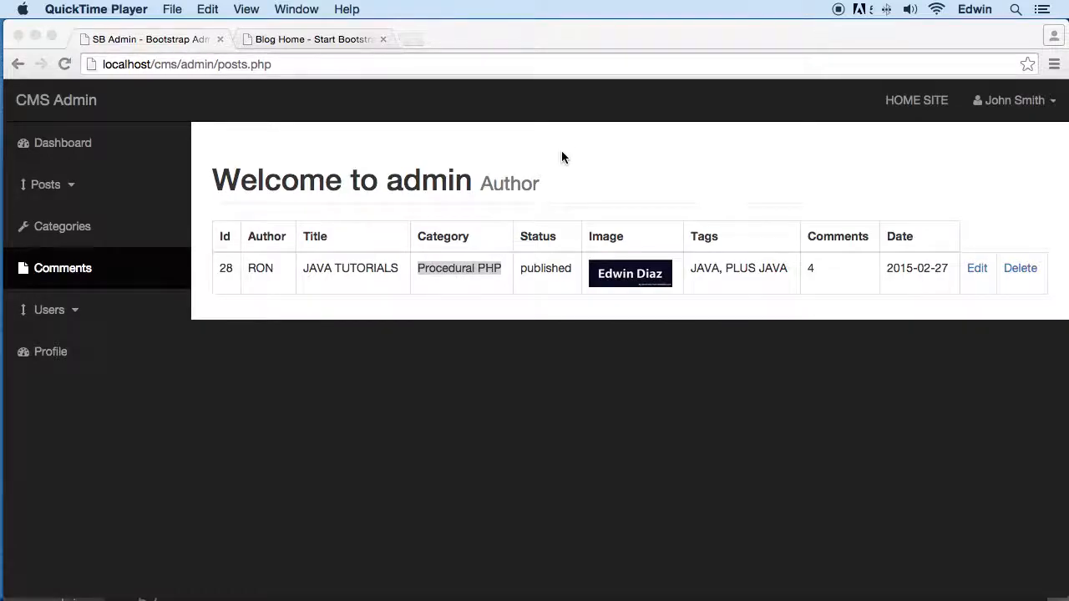
Expand the Posts menu in the sidebar and bring up the Add Posts form.
{"action": "left_click", "coordinate": [45, 183]}
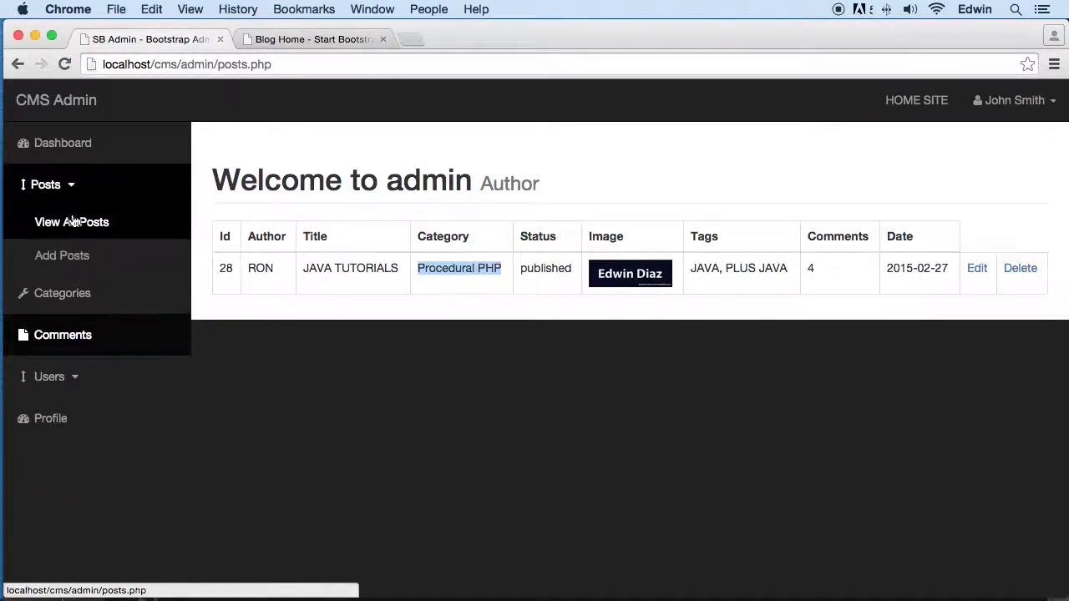
{"action": "left_click", "coordinate": [62, 255]}
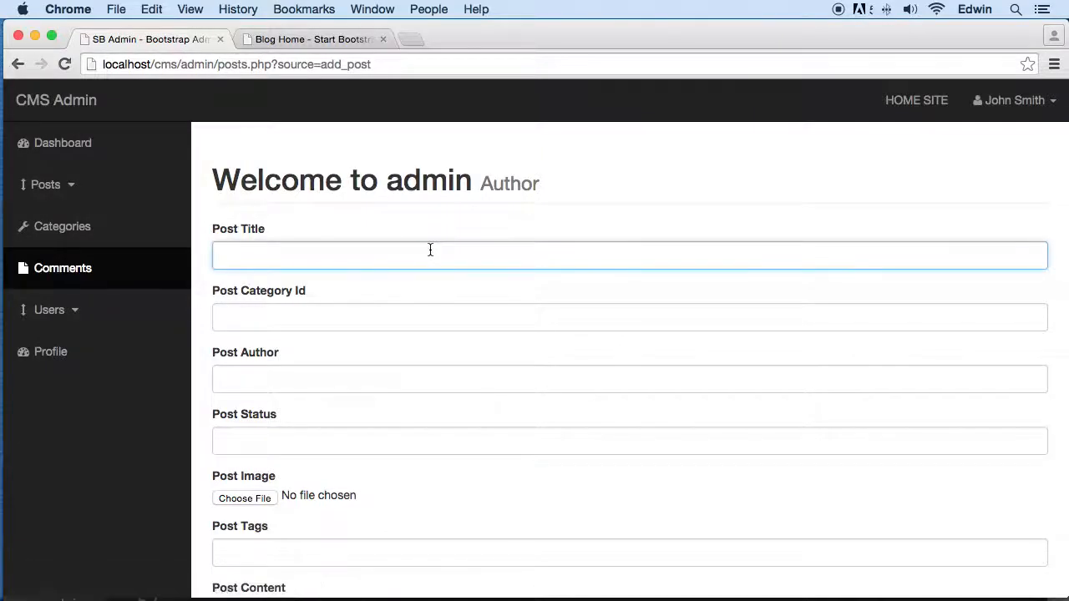
{"action": "mouse_move", "coordinate": [412, 19]}
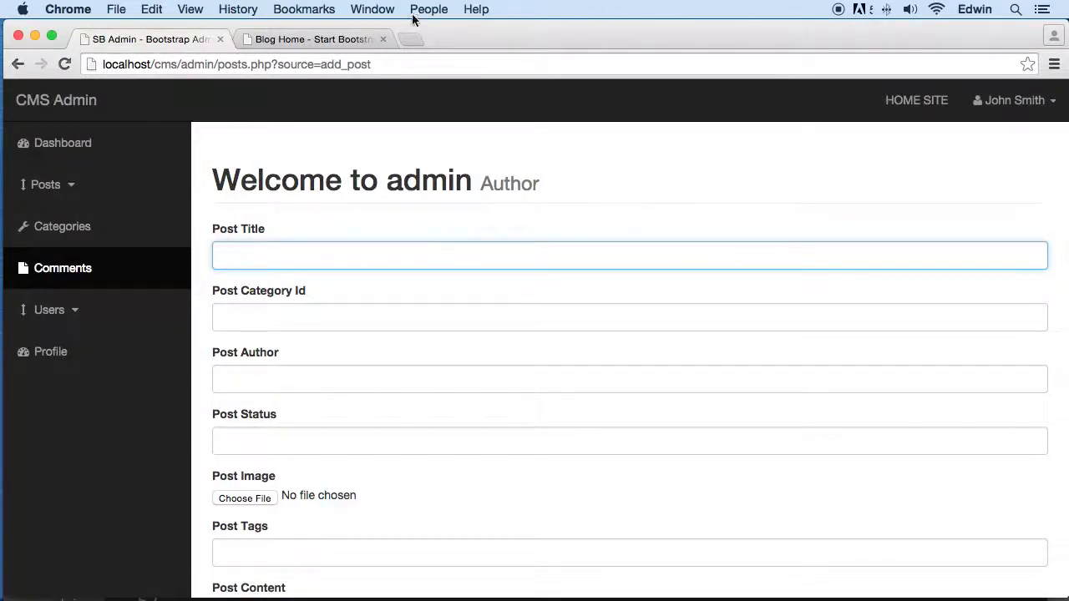
Copy the first Lorem Ipsum paragraph from lipsum.com, then return to the admin tab.
{"action": "left_click", "coordinate": [424, 39]}
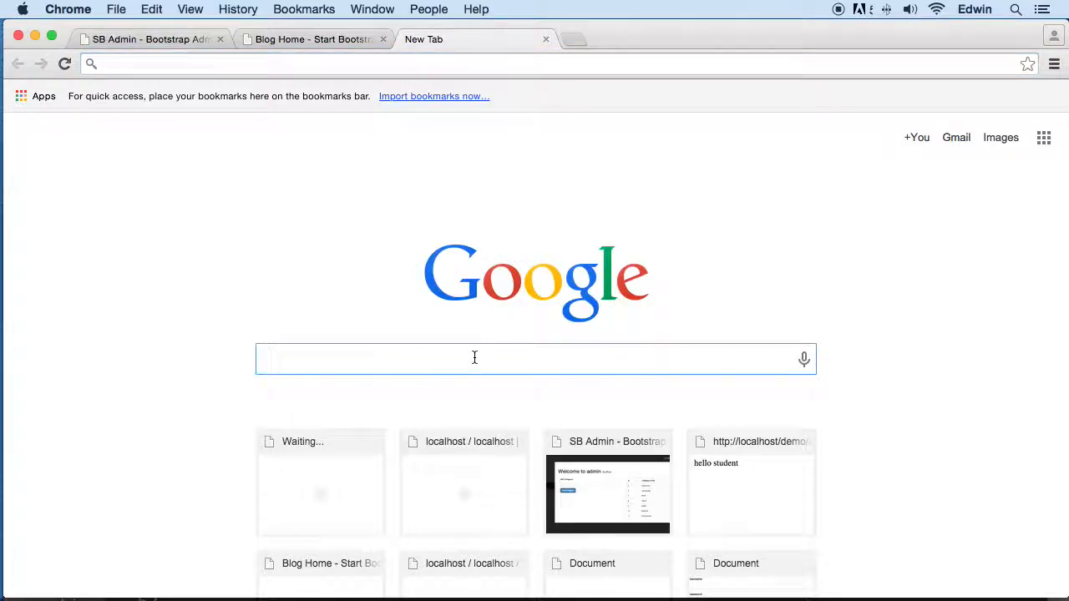
{"action": "type", "text": "lorem"}
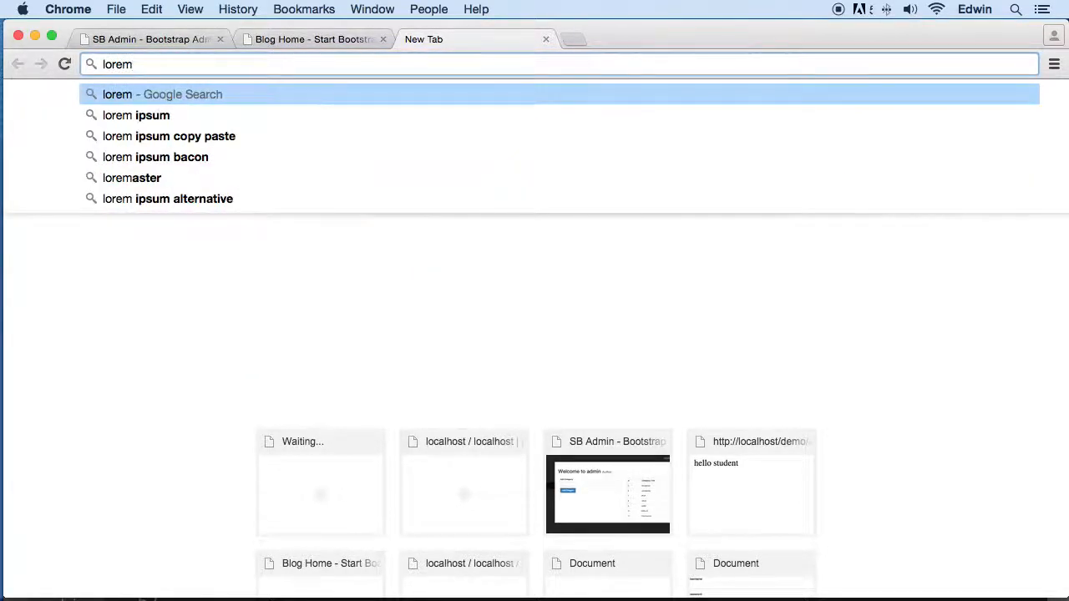
{"action": "left_click", "coordinate": [137, 116]}
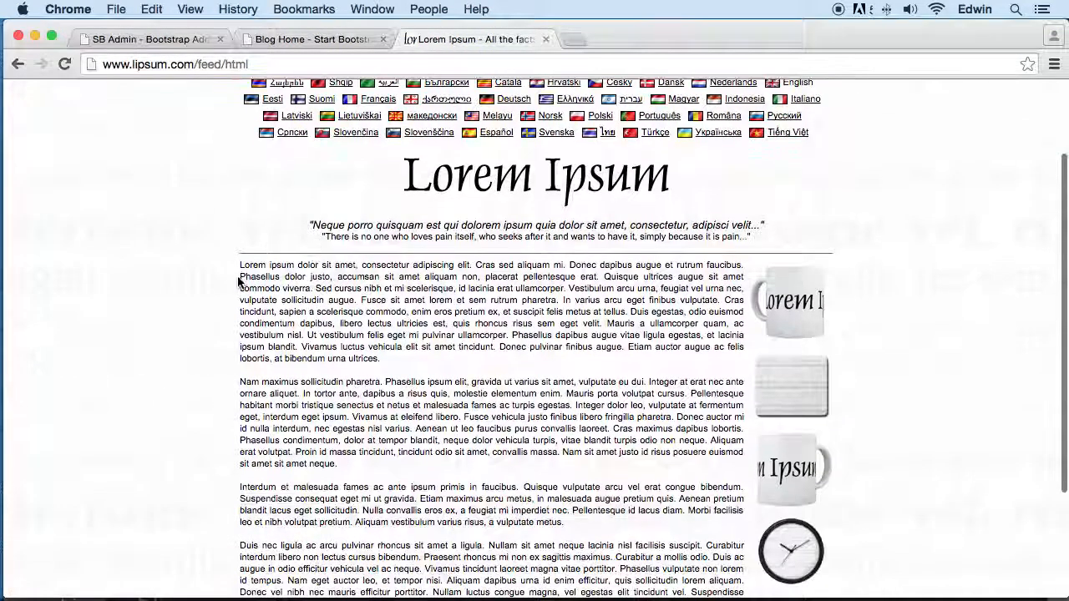
{"action": "left_click_drag", "start_coordinate": [240, 264], "coordinate": [393, 354]}
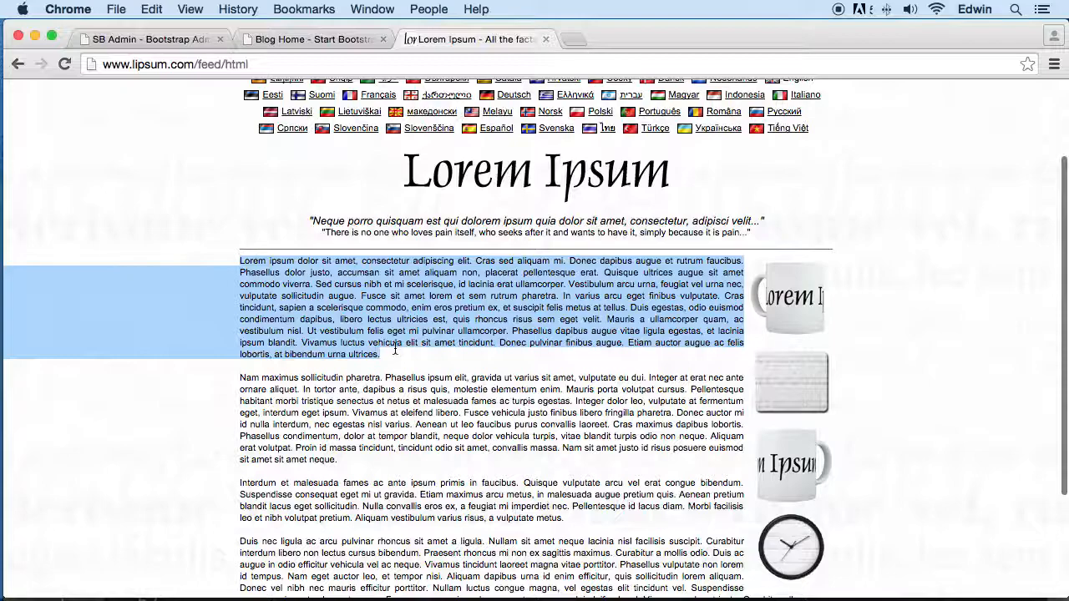
{"action": "left_click", "coordinate": [150, 38]}
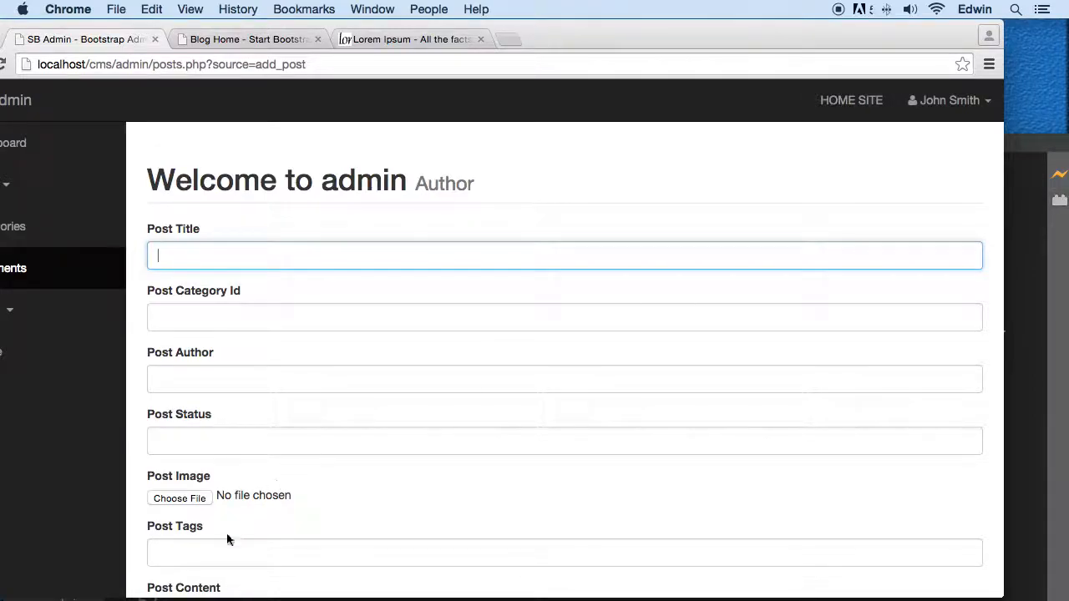
Enter the post title 'Best PHP Couse EVER' and category id 40.
{"action": "scroll", "scroll_direction": "down", "scroll_amount": 3}
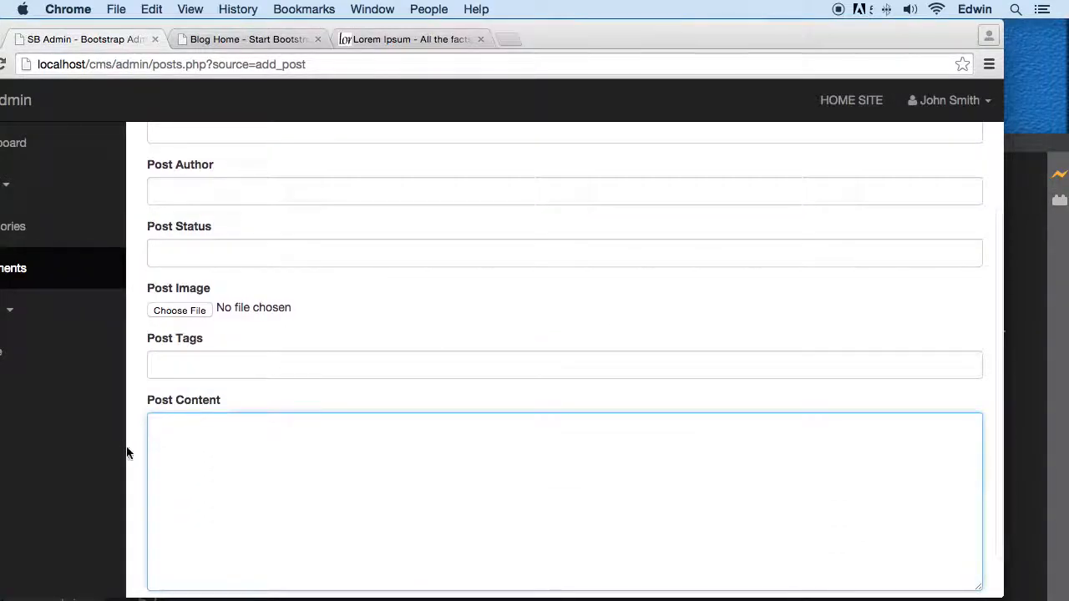
{"action": "scroll", "scroll_direction": "down", "scroll_amount": 3}
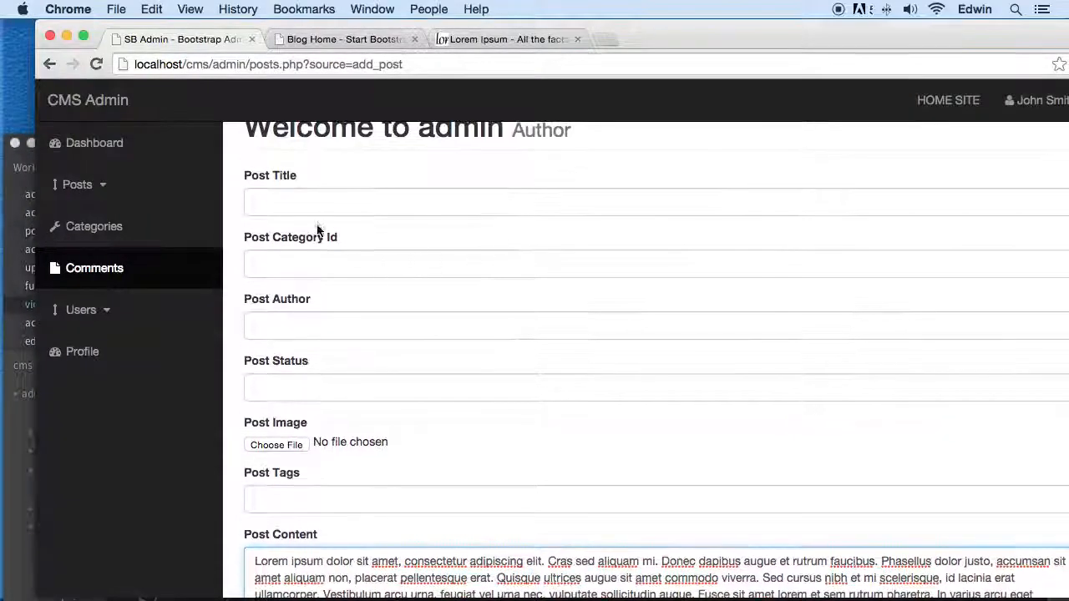
{"action": "scroll", "scroll_direction": "down", "scroll_amount": 3}
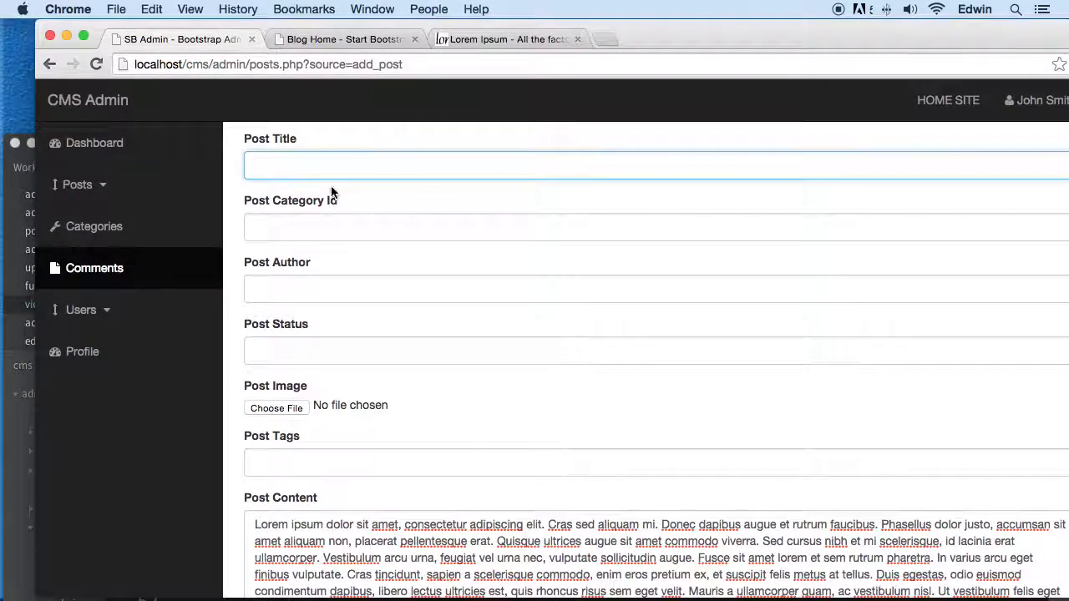
{"action": "left_click", "coordinate": [328, 166]}
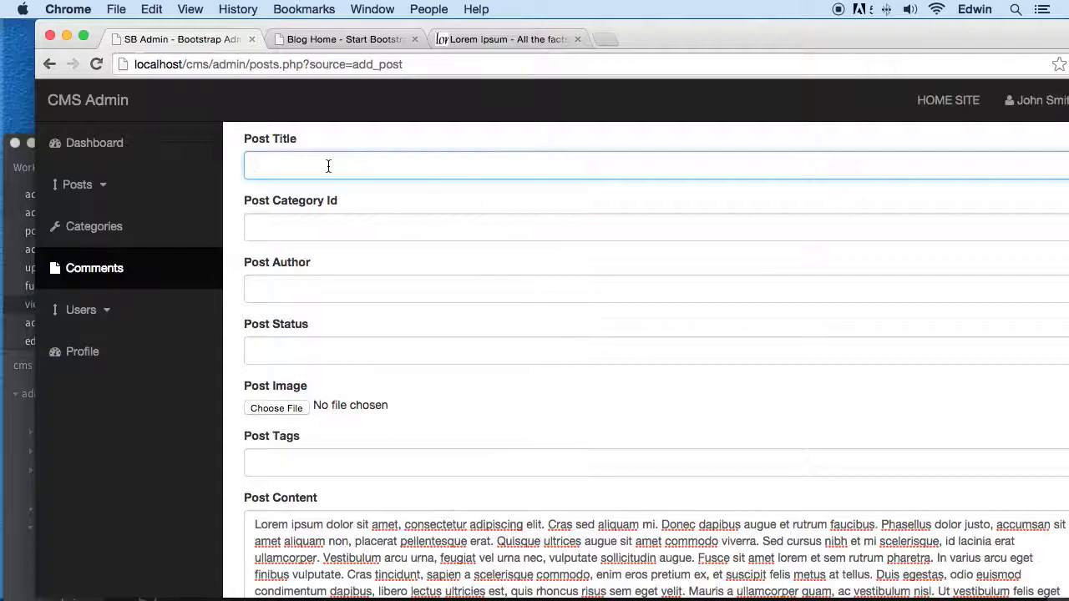
{"action": "type", "text": "Best"}
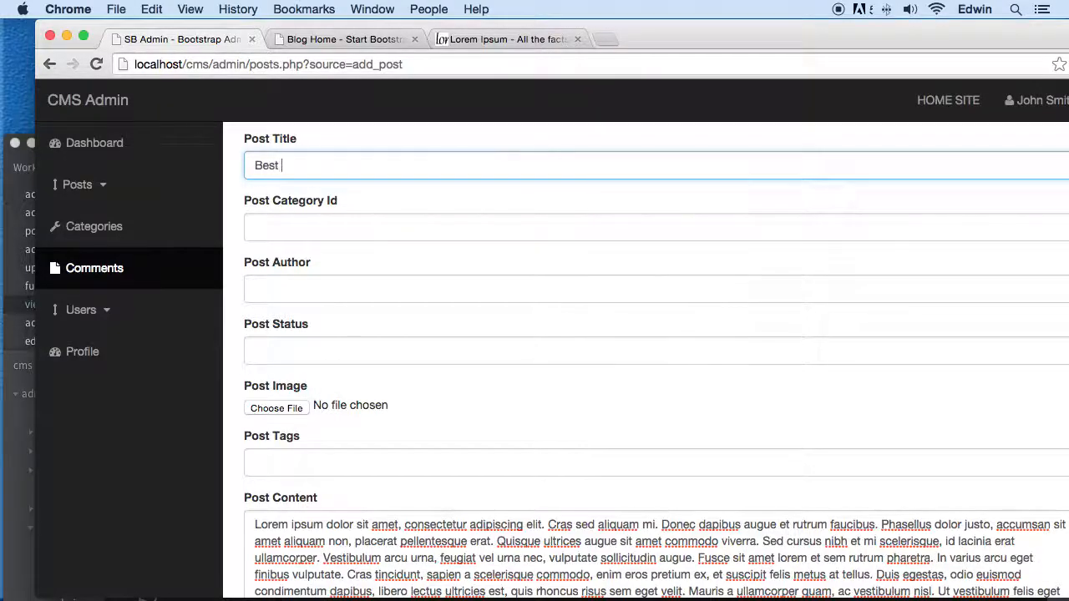
{"action": "type", "text": "PHP"}
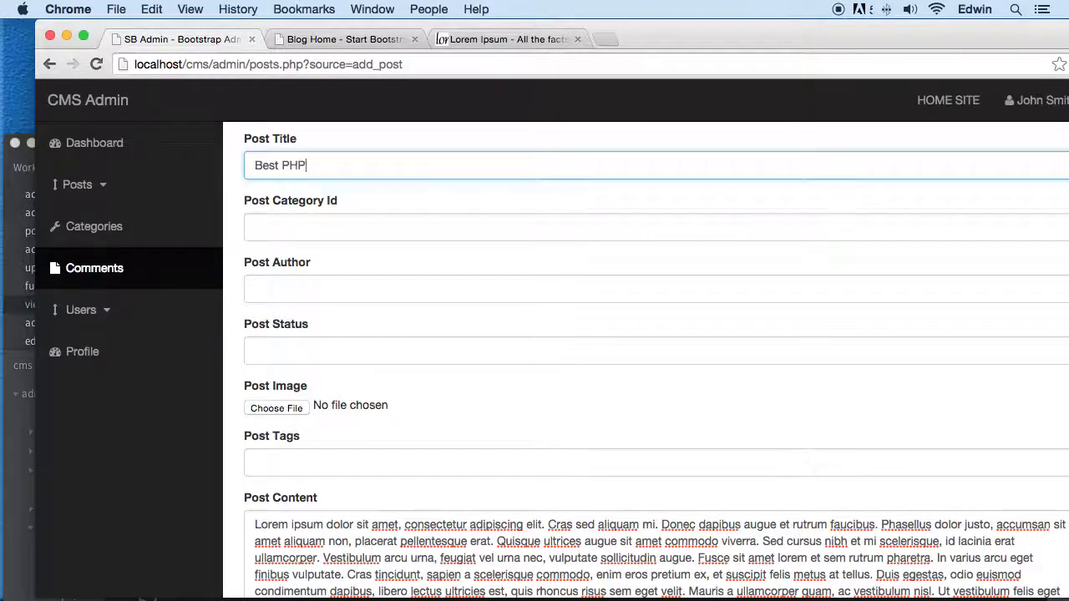
{"action": "type", "text": "COu"}
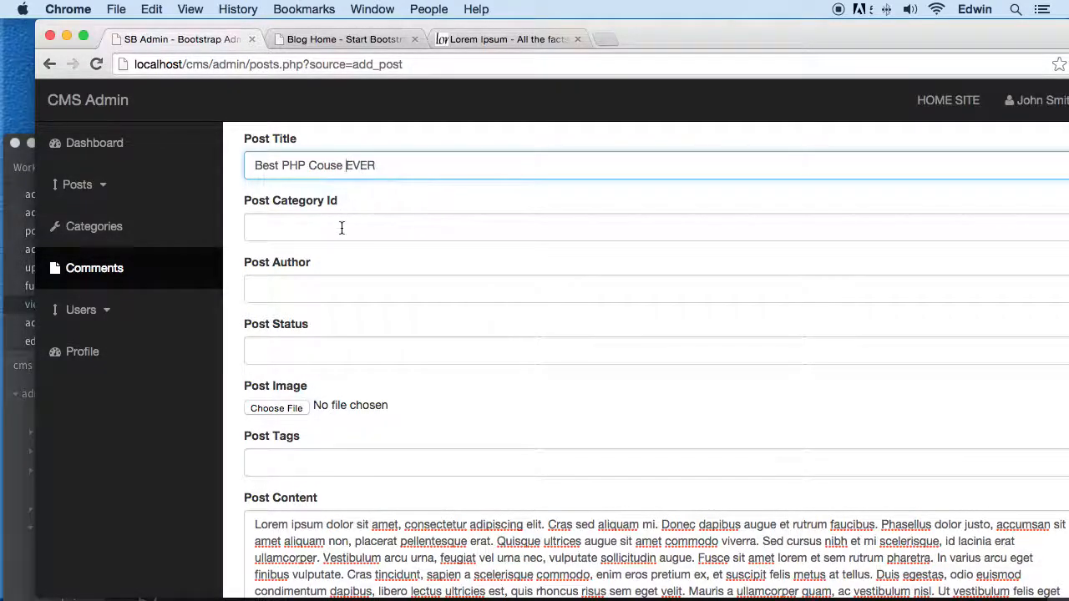
{"action": "left_click", "coordinate": [342, 227]}
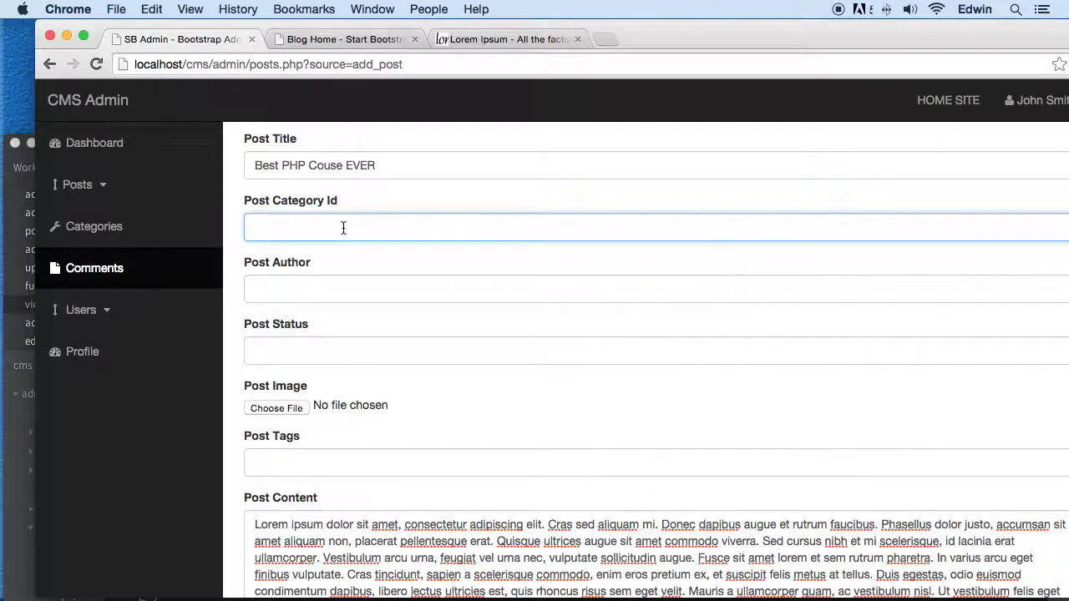
{"action": "mouse_move", "coordinate": [455, 287]}
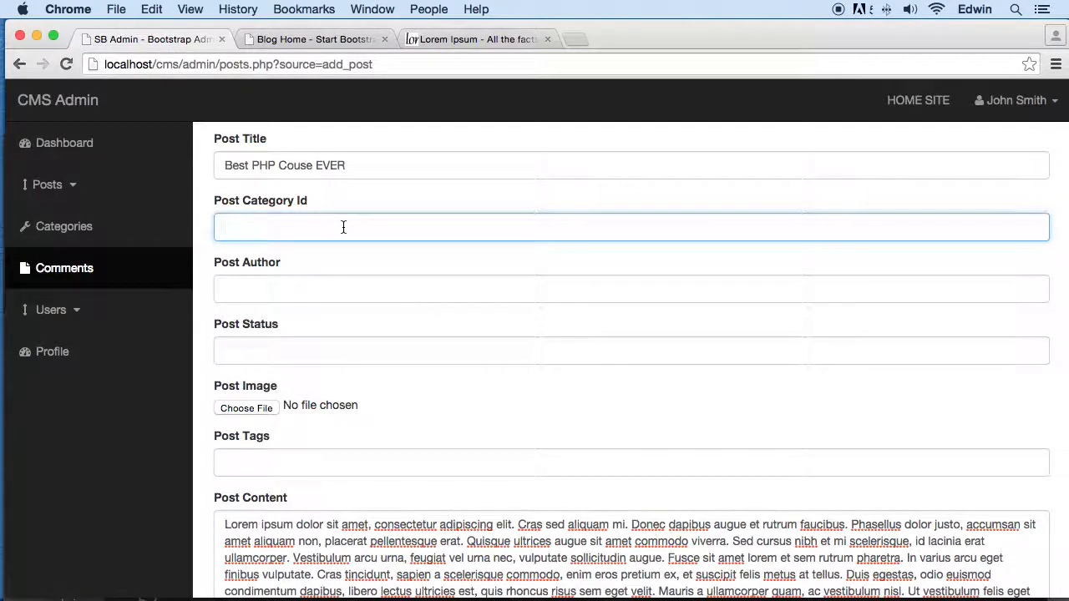
{"action": "type", "text": "23"}
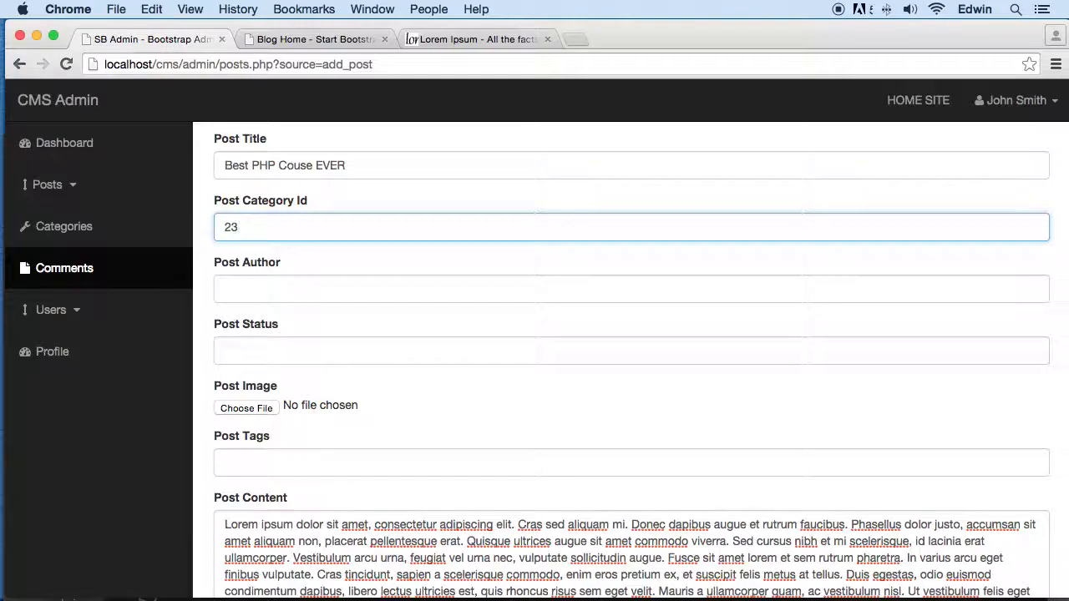
{"action": "type", "text": "40"}
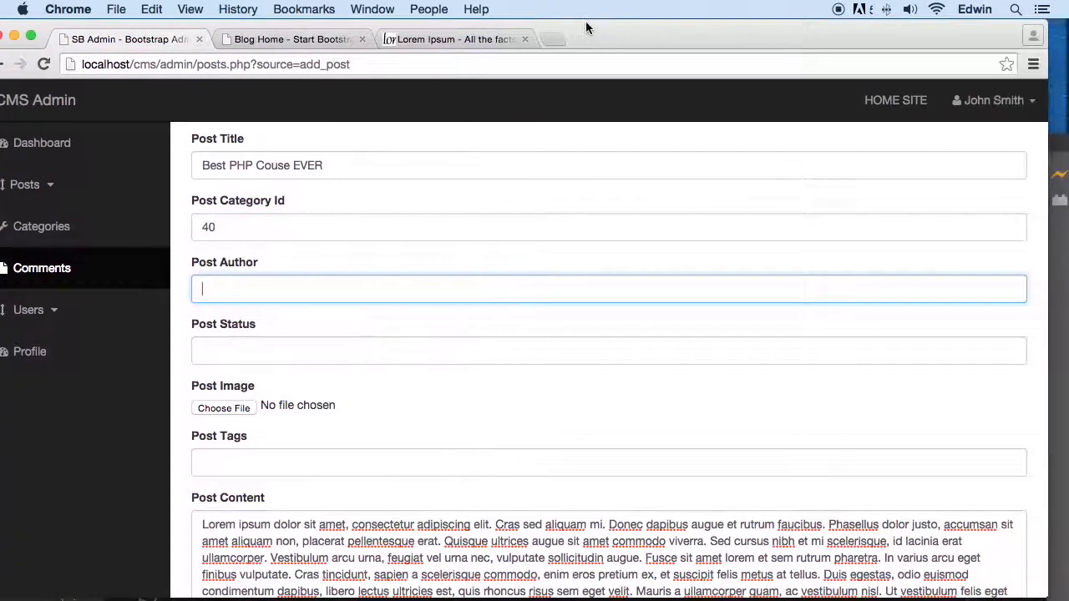
{"action": "mouse_move", "coordinate": [347, 309]}
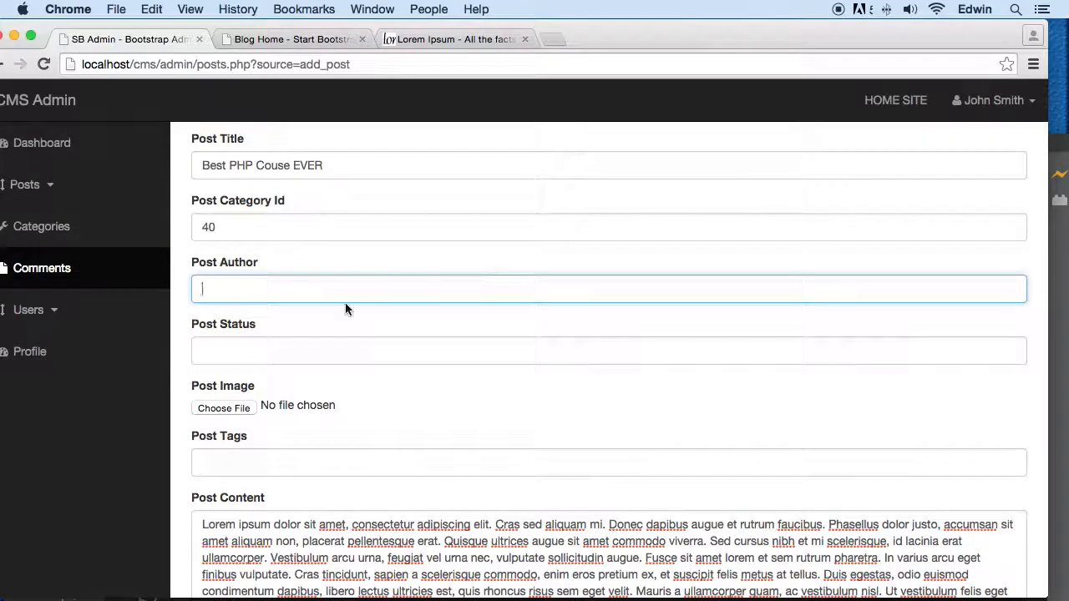
Set author Edwin Diaz, status draft, image cms_img_placeholder2.jpg and tags 'PHP, best'.
{"action": "type", "text": "Edwin Diaz"}
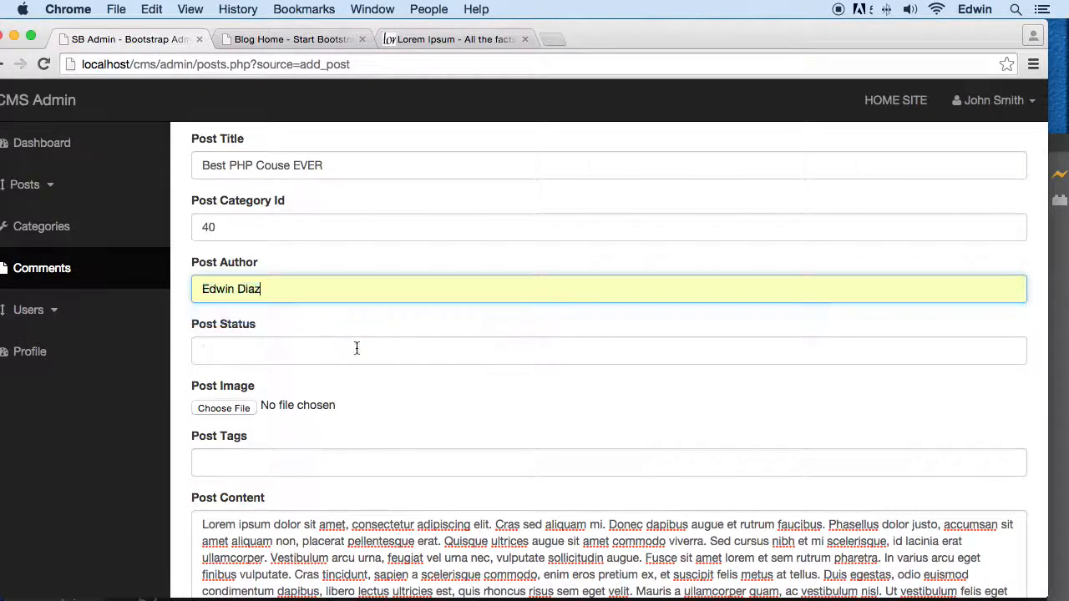
{"action": "type", "text": "draft"}
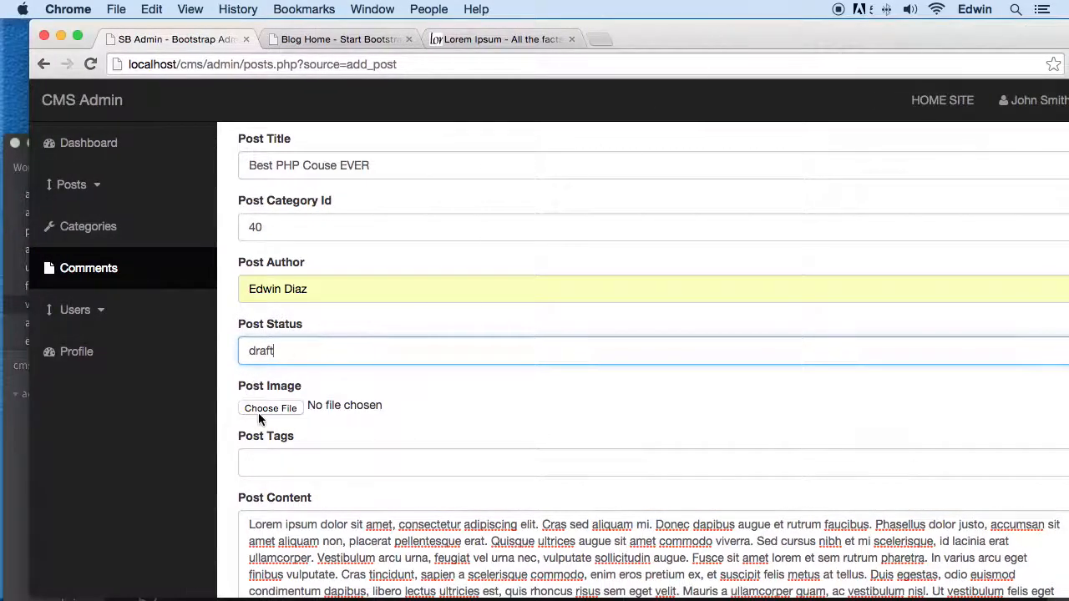
{"action": "left_click", "coordinate": [270, 407]}
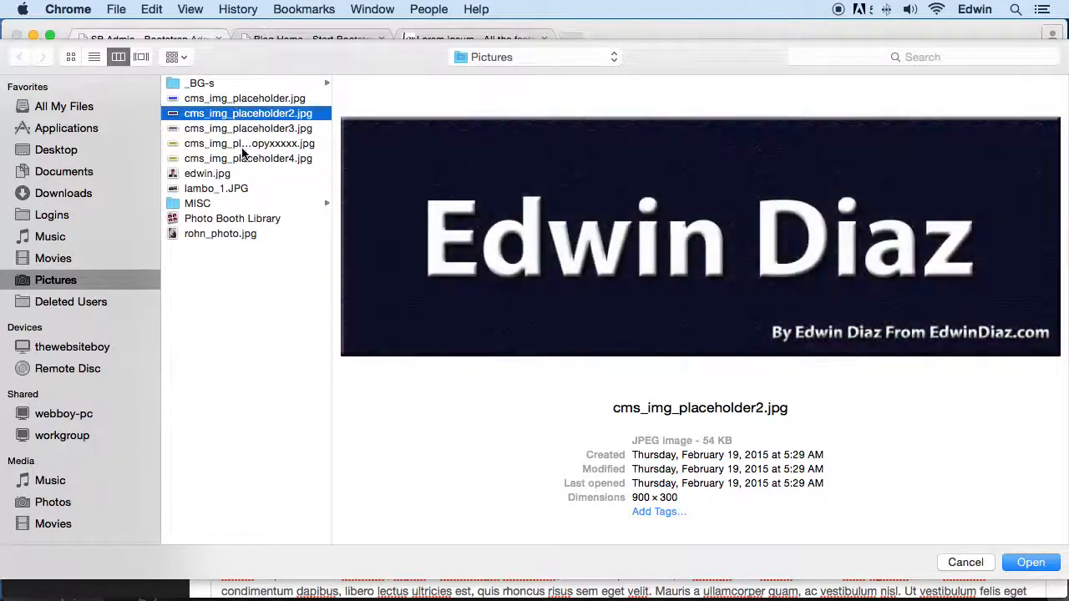
{"action": "left_click", "coordinate": [1030, 562]}
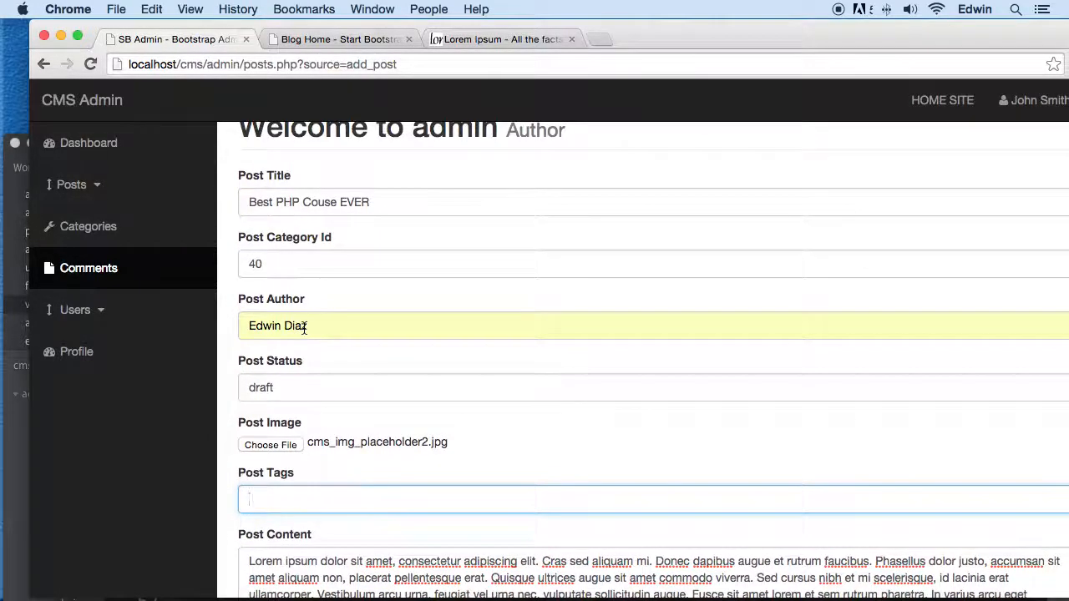
{"action": "type", "text": "PHP,"}
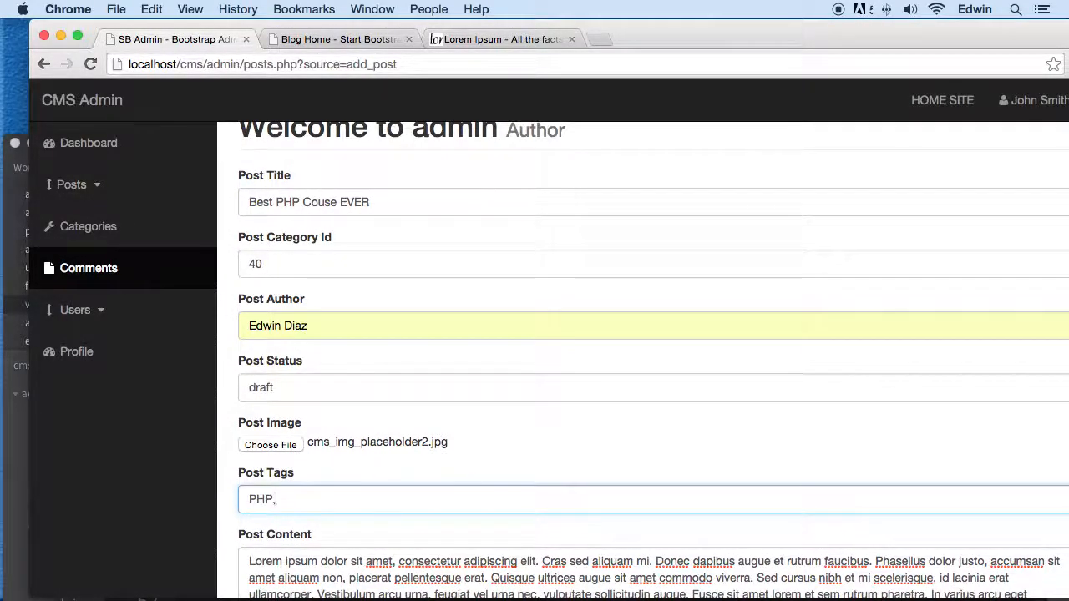
{"action": "type", "text": "best"}
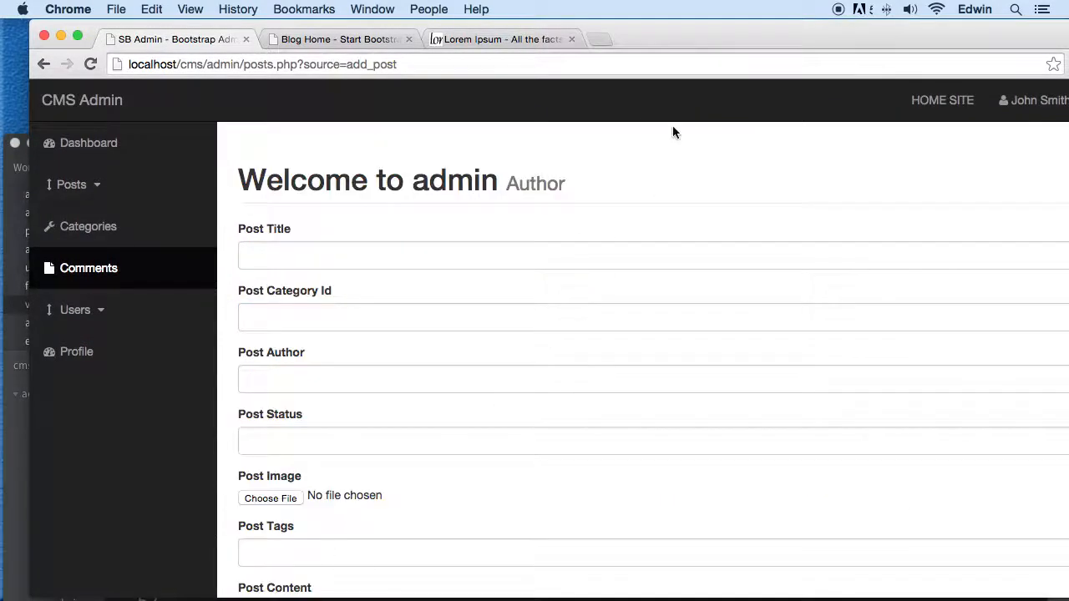
Open the blog home site in a new tab and scroll the post list.
{"action": "right_click", "coordinate": [942, 99]}
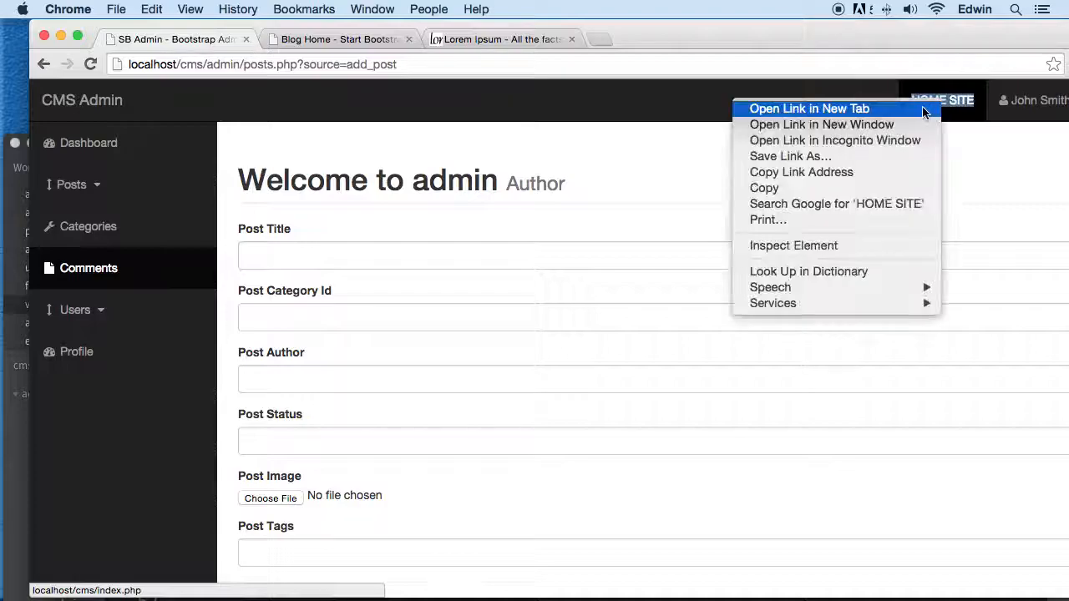
{"action": "left_click", "coordinate": [809, 109]}
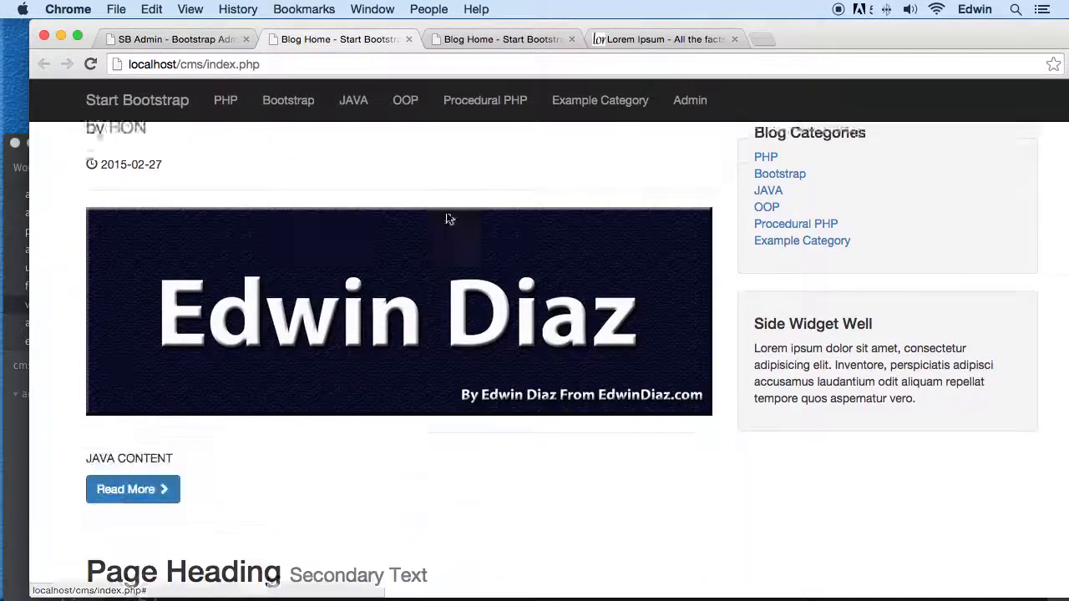
{"action": "scroll", "scroll_direction": "down", "scroll_amount": 3}
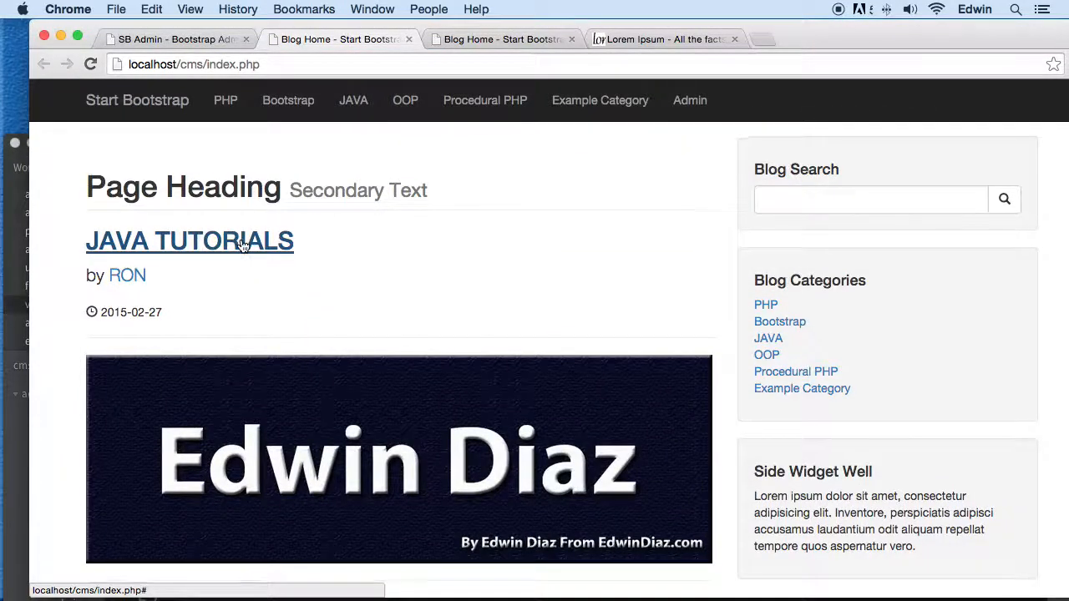
Open the JAVA TUTORIALS post and highlight its lorem ipsum body text.
{"action": "left_click", "coordinate": [189, 241]}
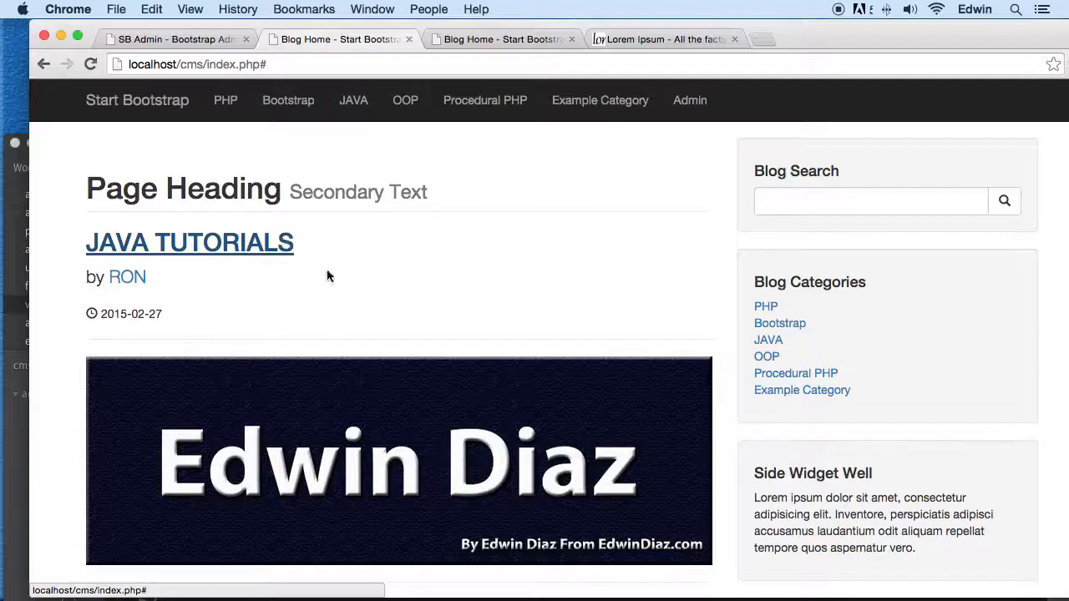
{"action": "scroll", "scroll_direction": "down", "scroll_amount": 3}
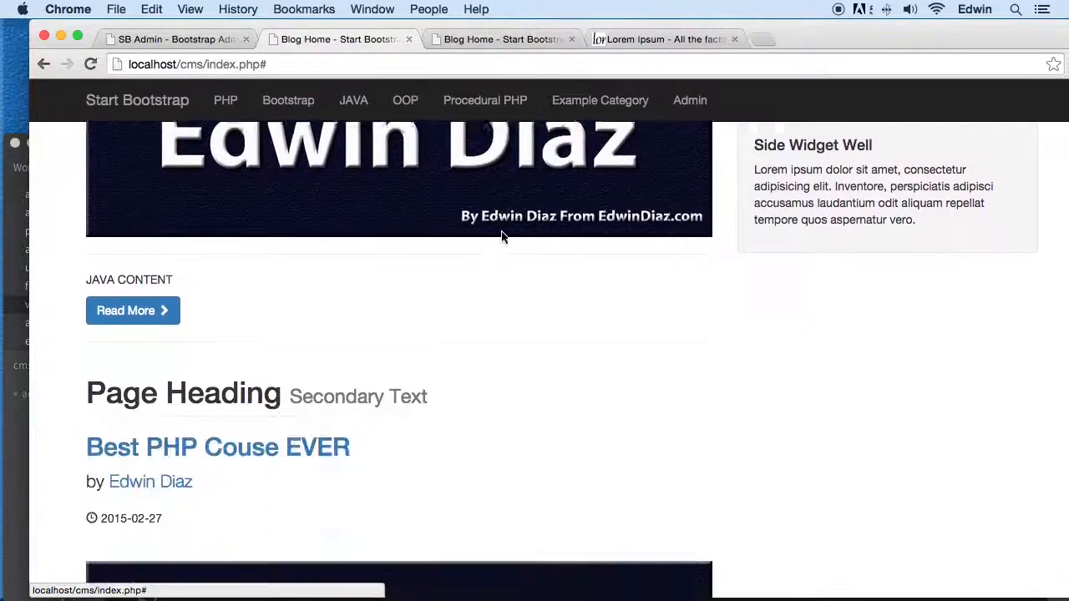
{"action": "scroll", "scroll_direction": "down", "scroll_amount": 3}
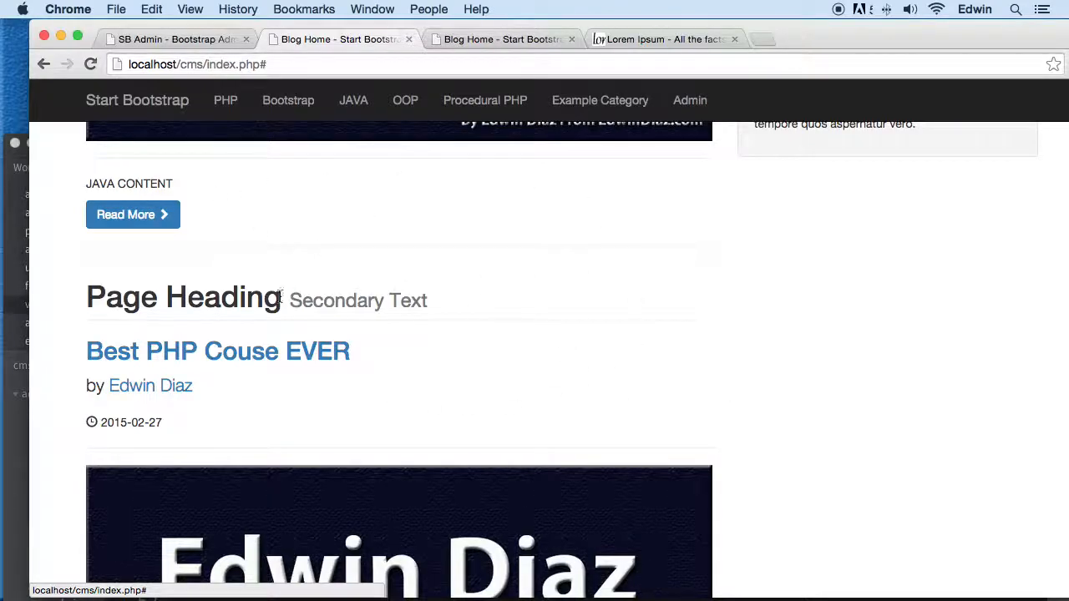
{"action": "scroll", "scroll_direction": "down", "scroll_amount": 3}
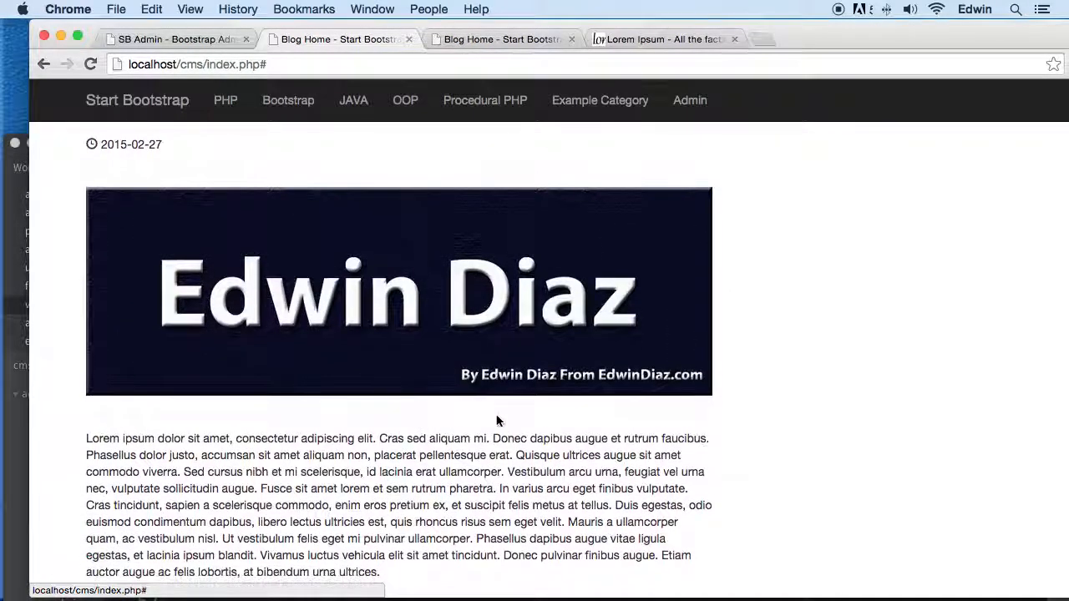
{"action": "mouse_move", "coordinate": [560, 415]}
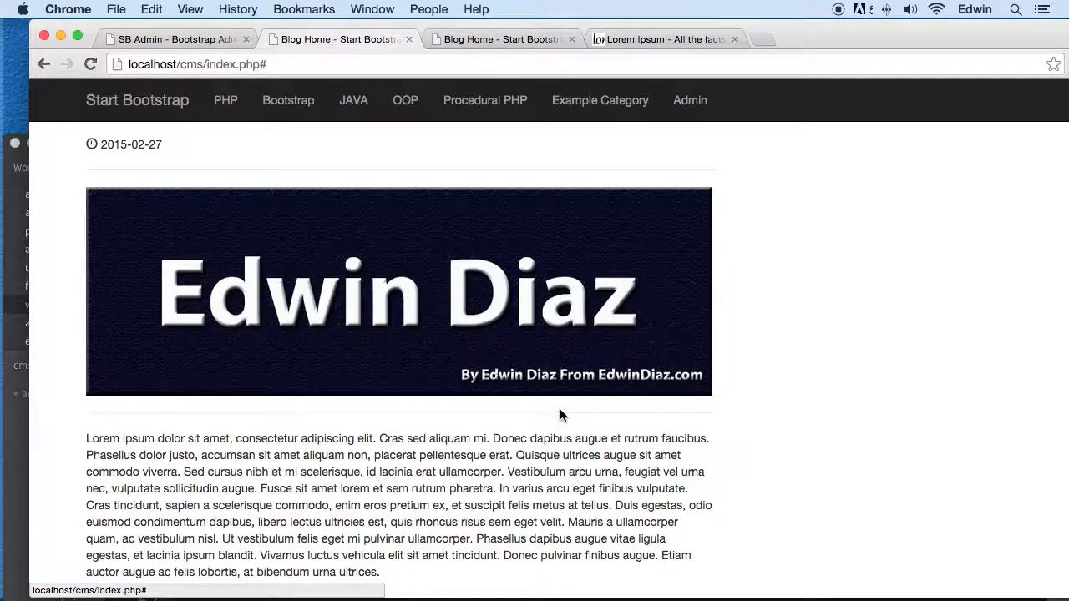
{"action": "scroll", "scroll_direction": "down", "scroll_amount": 3}
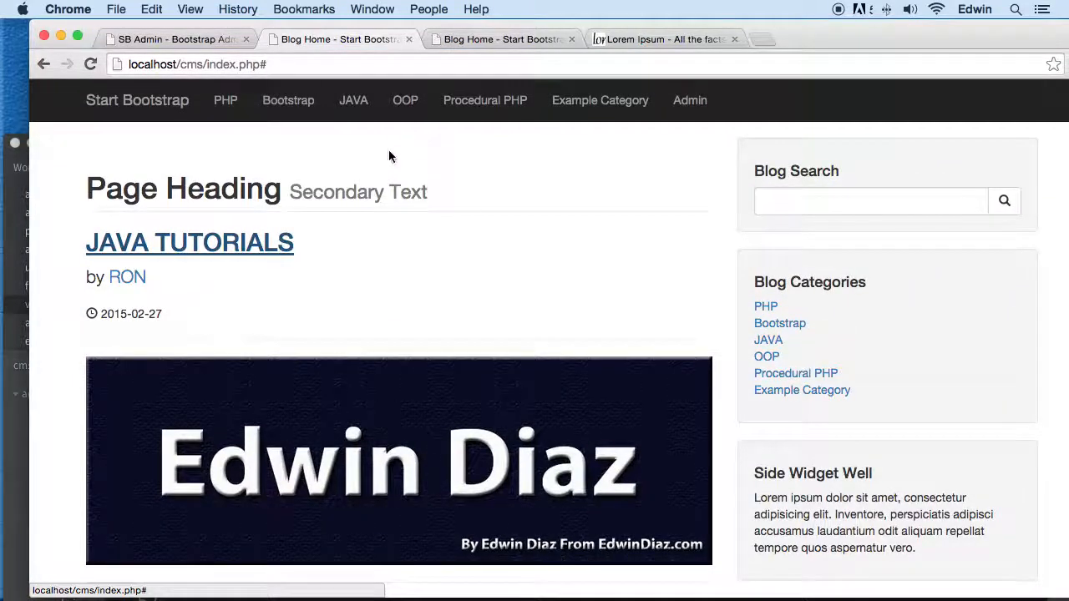
{"action": "mouse_move", "coordinate": [537, 221]}
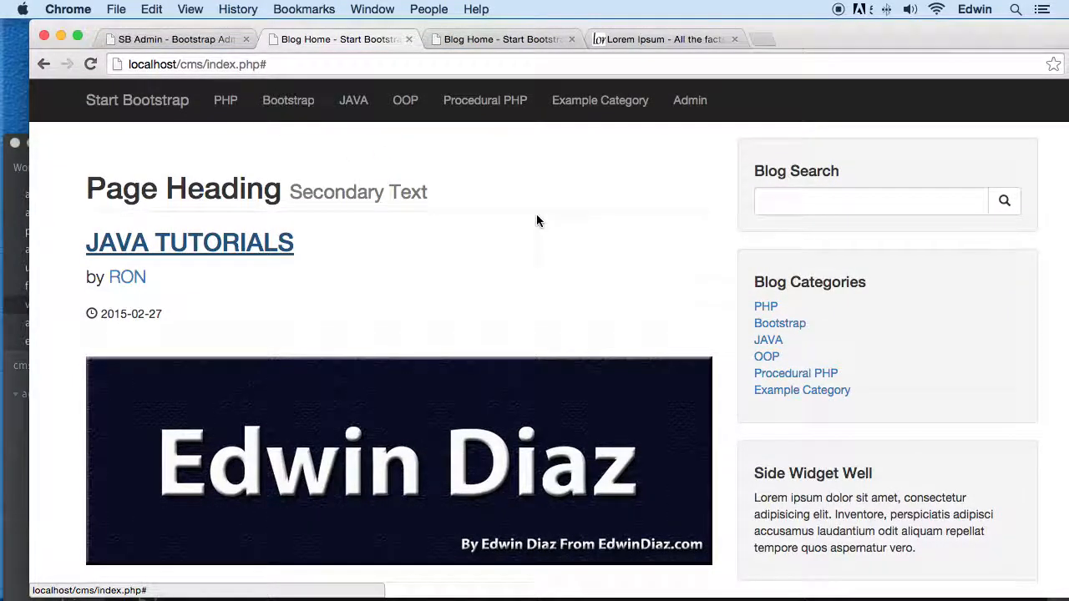
{"action": "scroll", "scroll_direction": "down", "scroll_amount": 3}
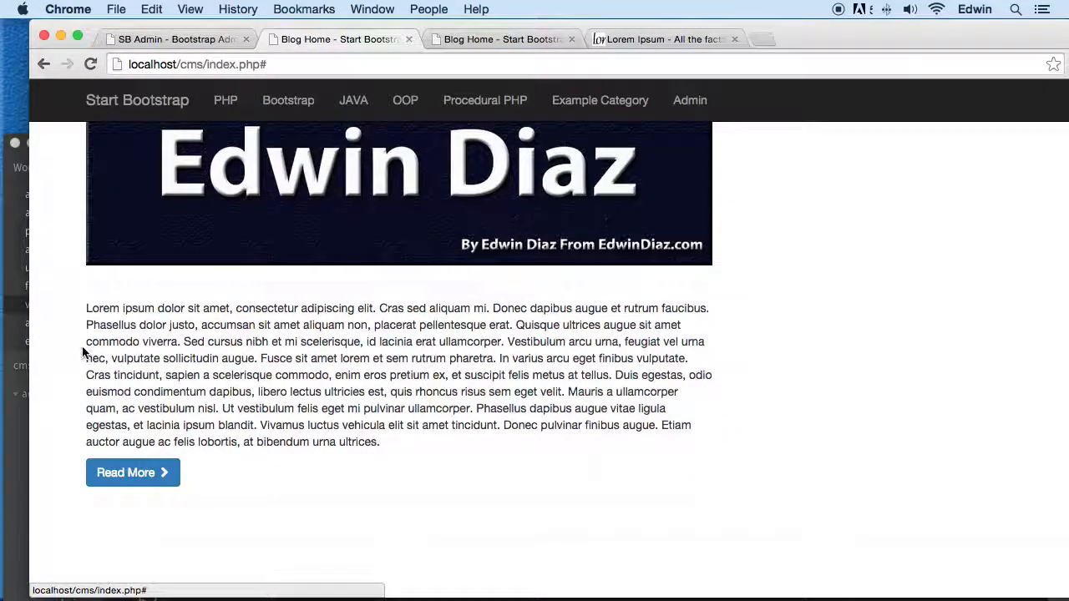
{"action": "left_click_drag", "start_coordinate": [86, 341], "coordinate": [517, 425]}
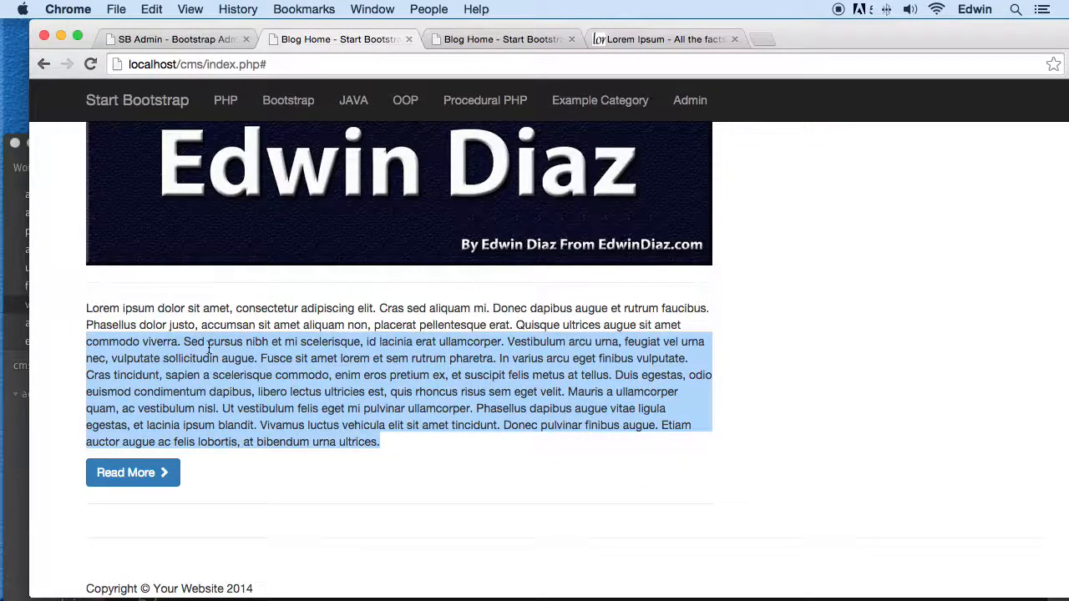
{"action": "left_click_drag", "start_coordinate": [207, 341], "coordinate": [568, 431]}
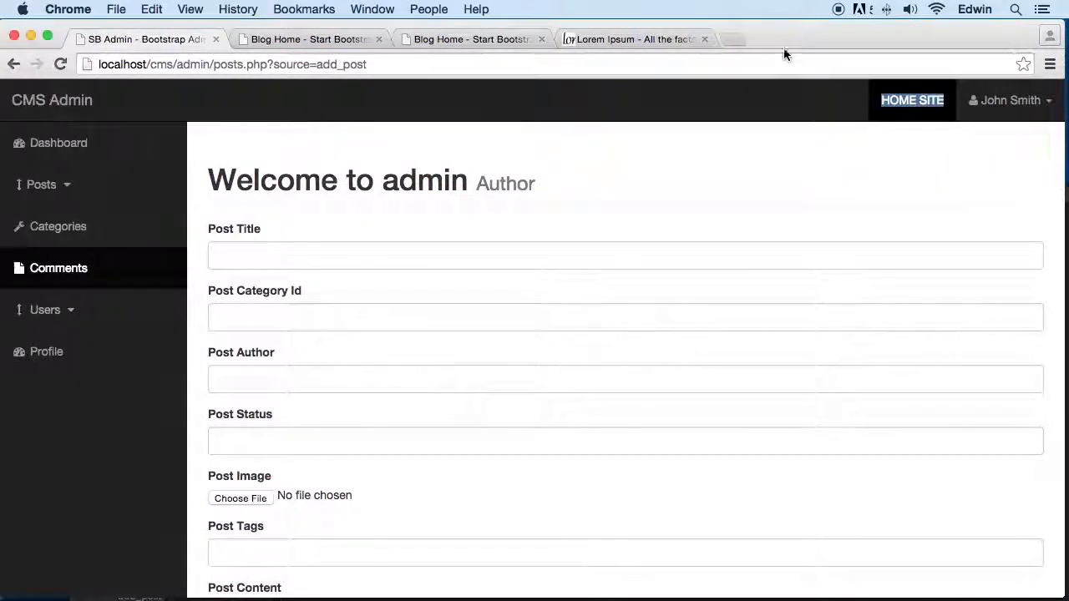
Show all posts in the admin table via Posts > View All Posts.
{"action": "left_click", "coordinate": [41, 185]}
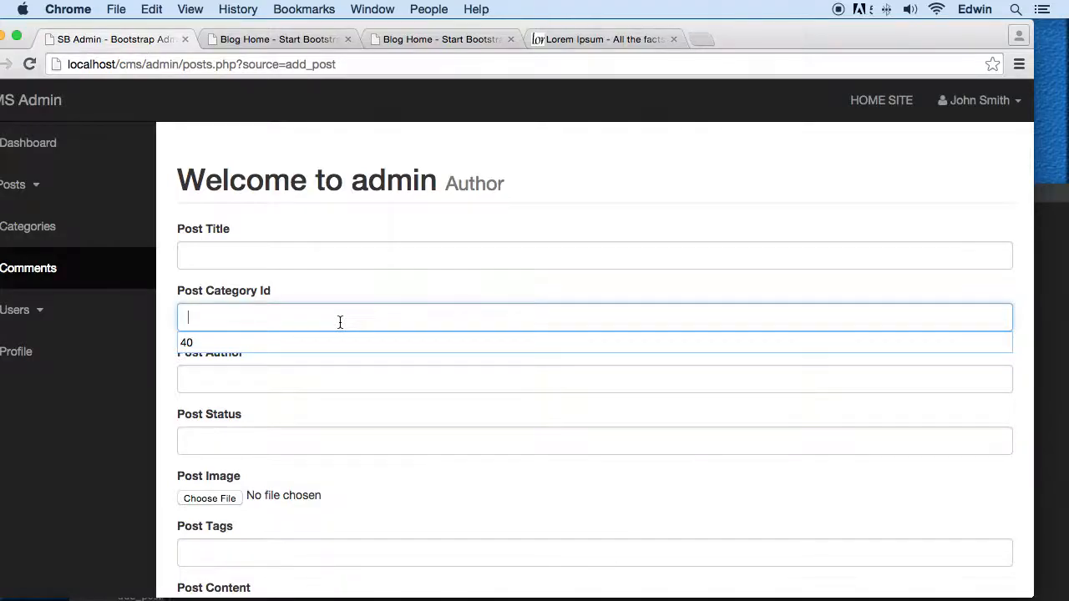
{"action": "mouse_move", "coordinate": [257, 303]}
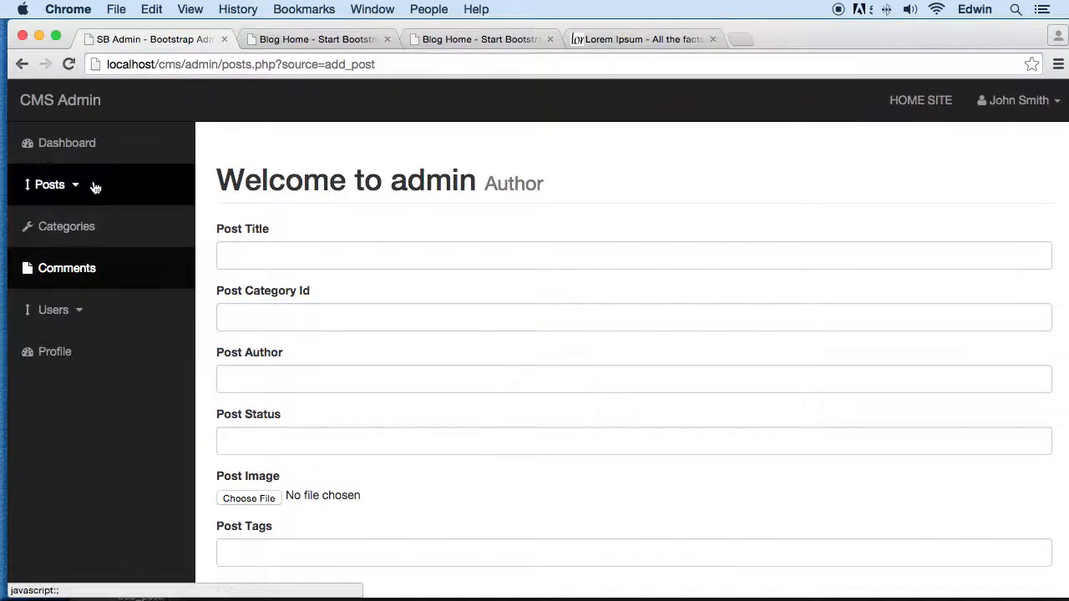
{"action": "left_click", "coordinate": [49, 183]}
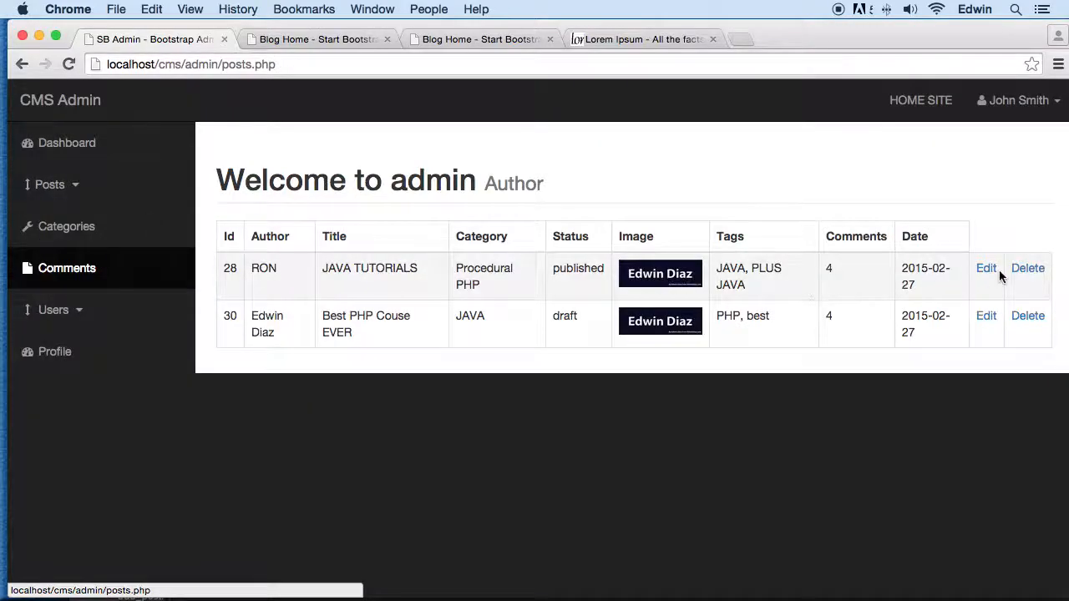
{"action": "left_click", "coordinate": [986, 268]}
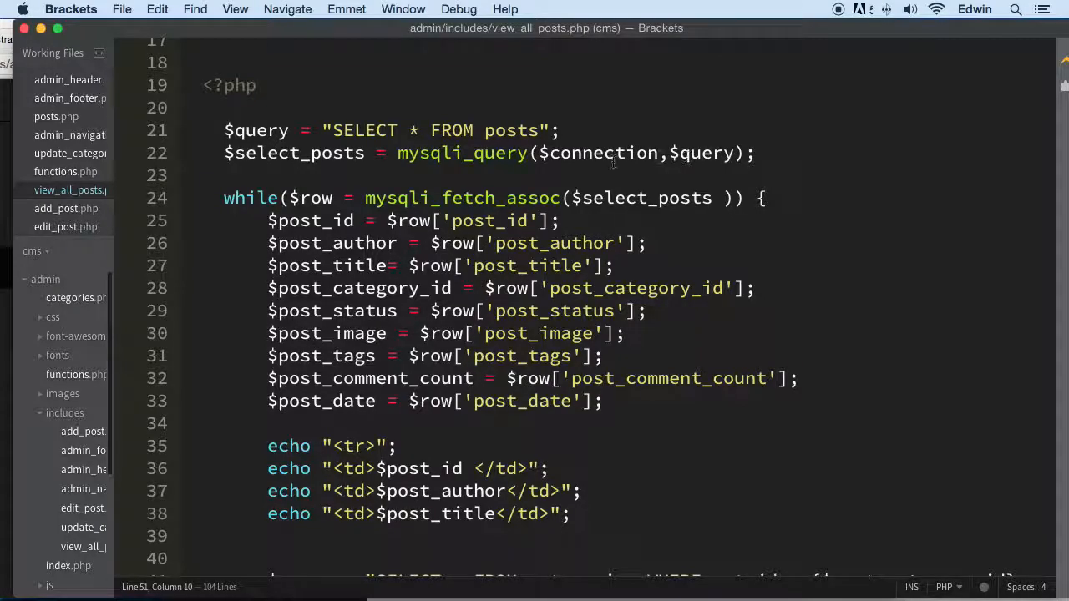
{"action": "left_click", "coordinate": [65, 226]}
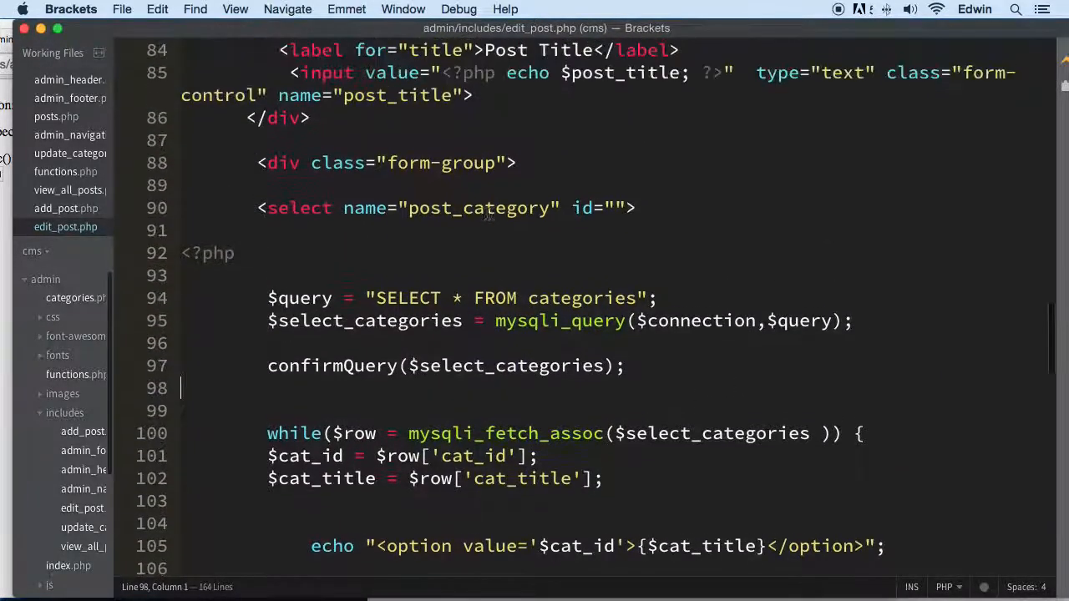
{"action": "left_click_drag", "start_coordinate": [259, 162], "coordinate": [384, 207]}
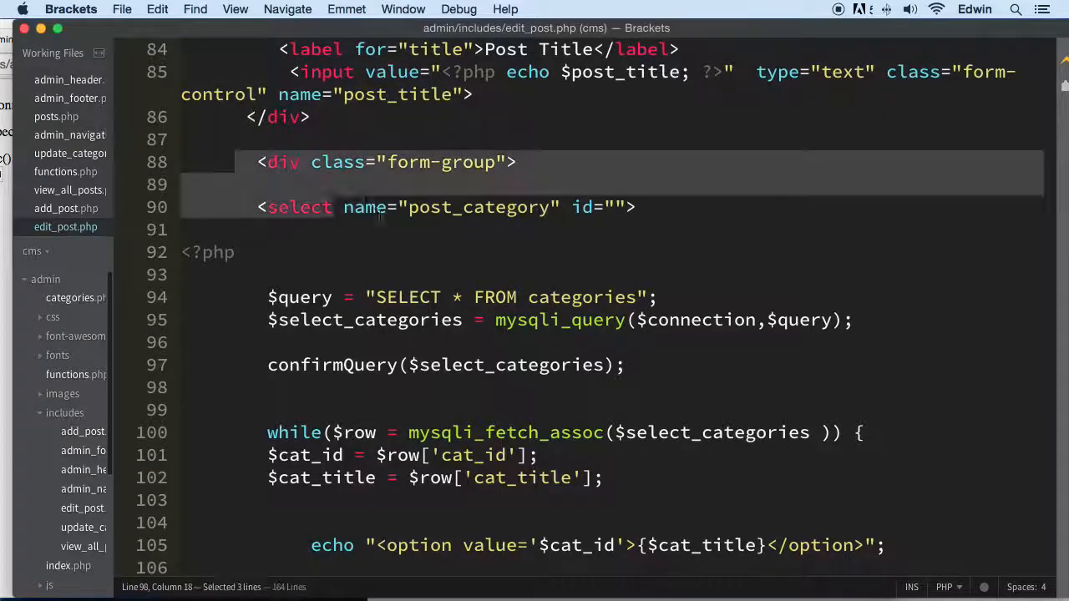
{"action": "scroll", "scroll_direction": "down", "scroll_amount": 3}
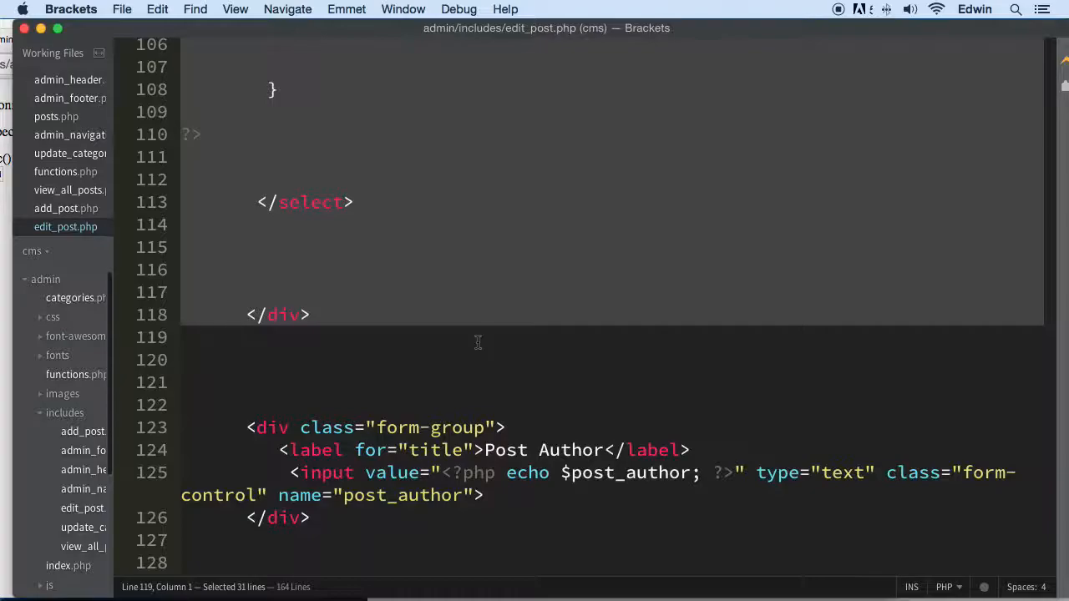
{"action": "mouse_move", "coordinate": [70, 190]}
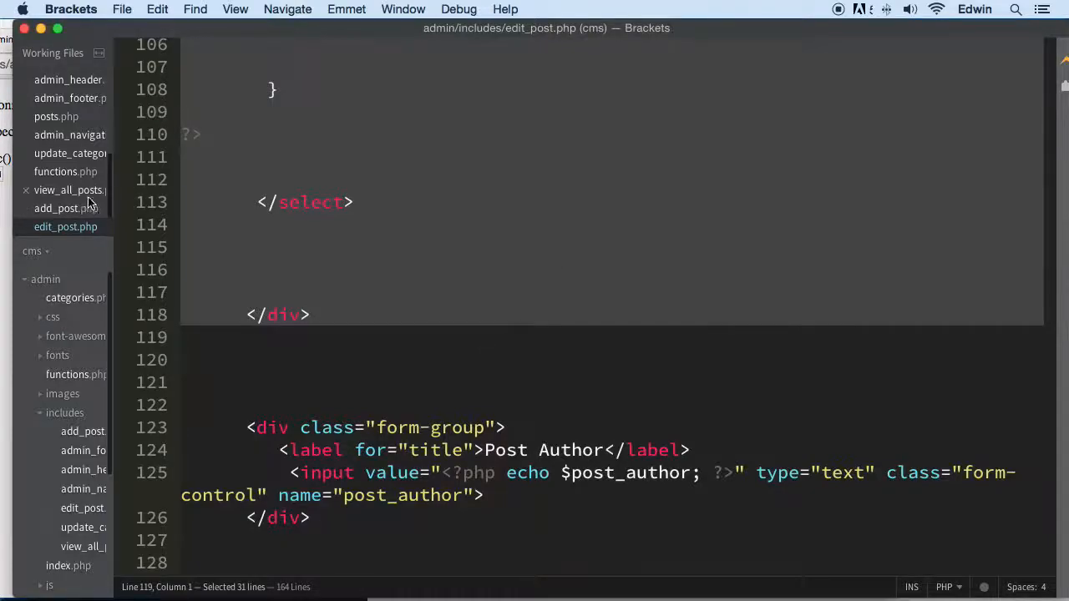
{"action": "left_click", "coordinate": [69, 190]}
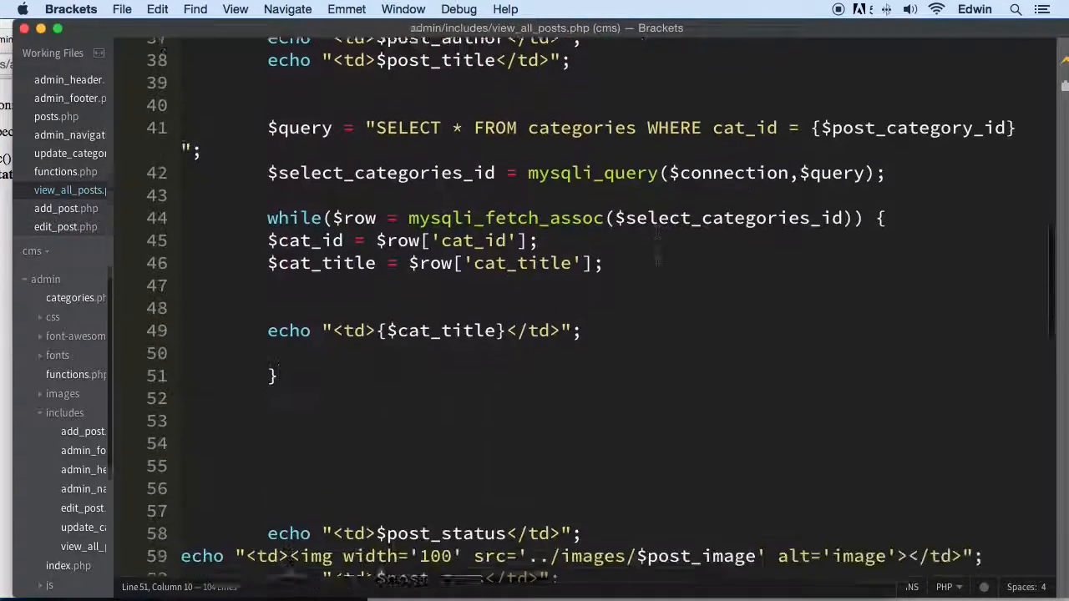
Open the front-end index.php in Brackets and scroll through its posts query.
{"action": "scroll", "scroll_direction": "down", "scroll_amount": 3}
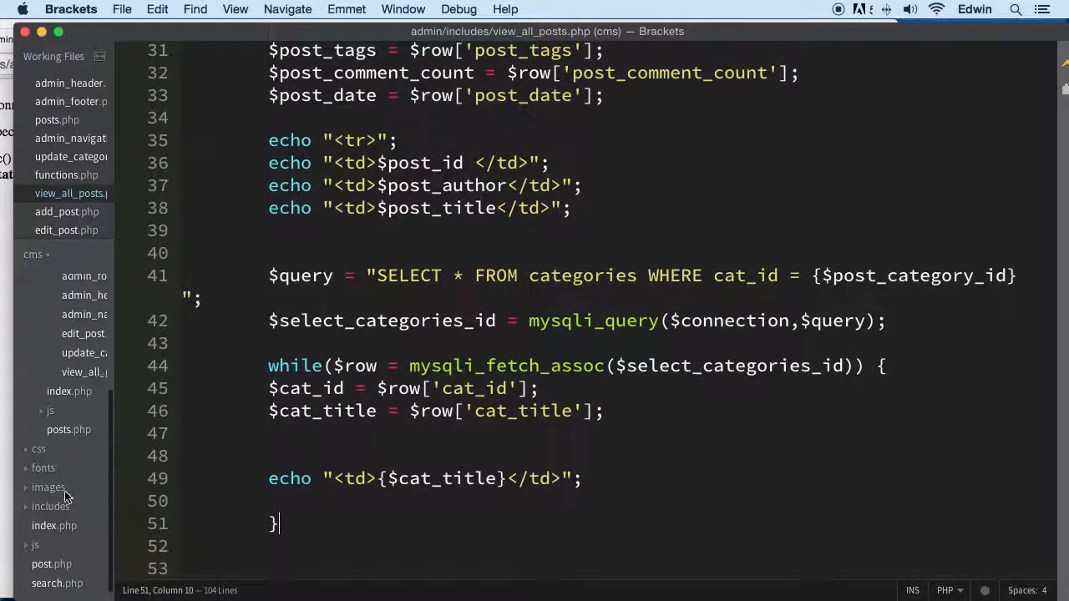
{"action": "left_click", "coordinate": [53, 526]}
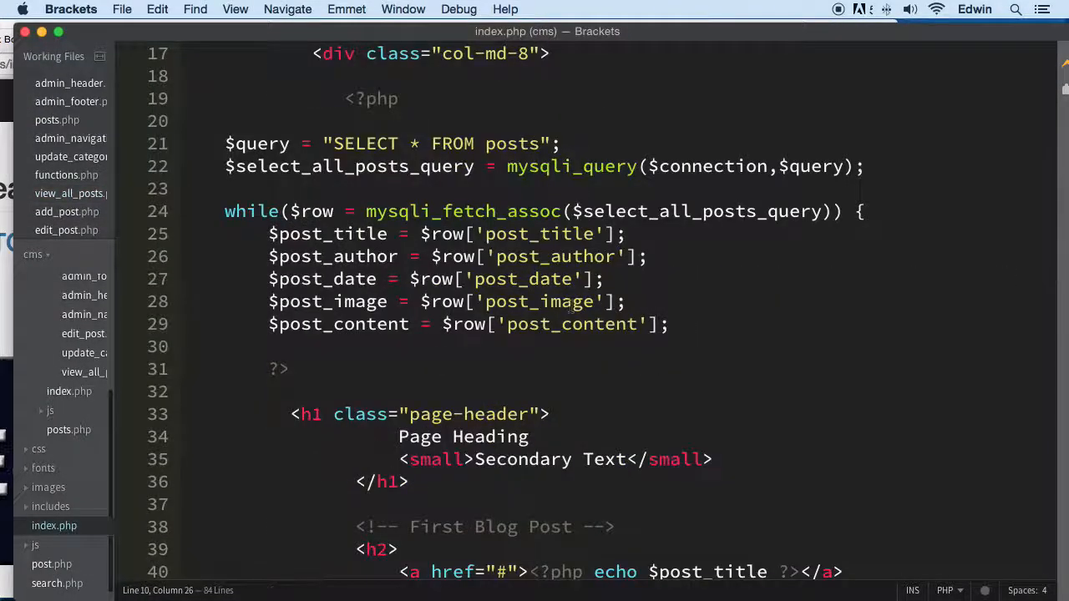
{"action": "scroll", "scroll_direction": "down", "scroll_amount": 3}
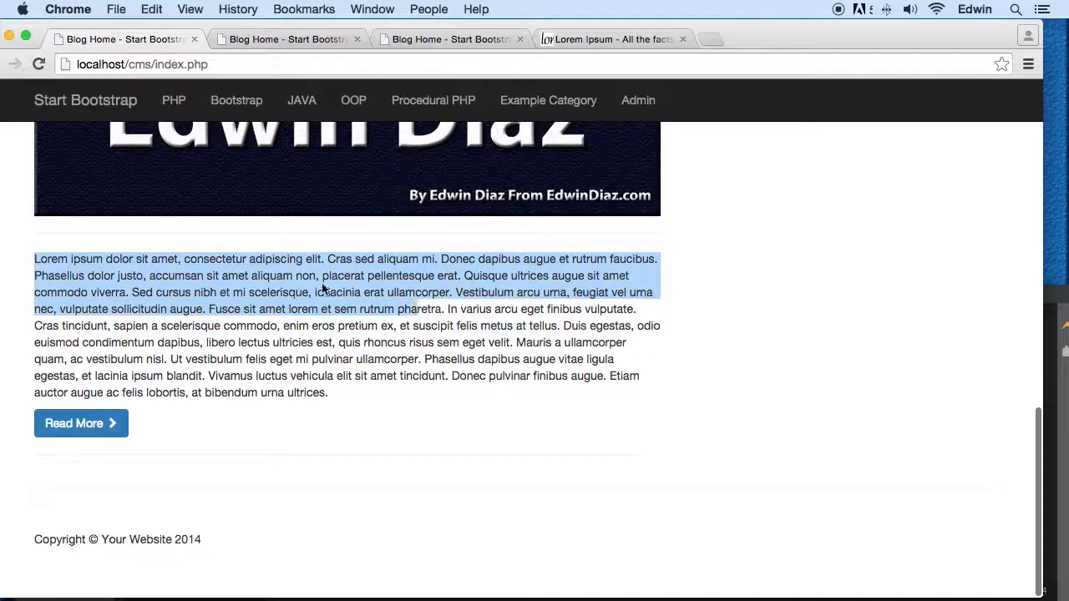
Go to the admin area from the blog's Admin link and expand Posts.
{"action": "left_click", "coordinate": [302, 100]}
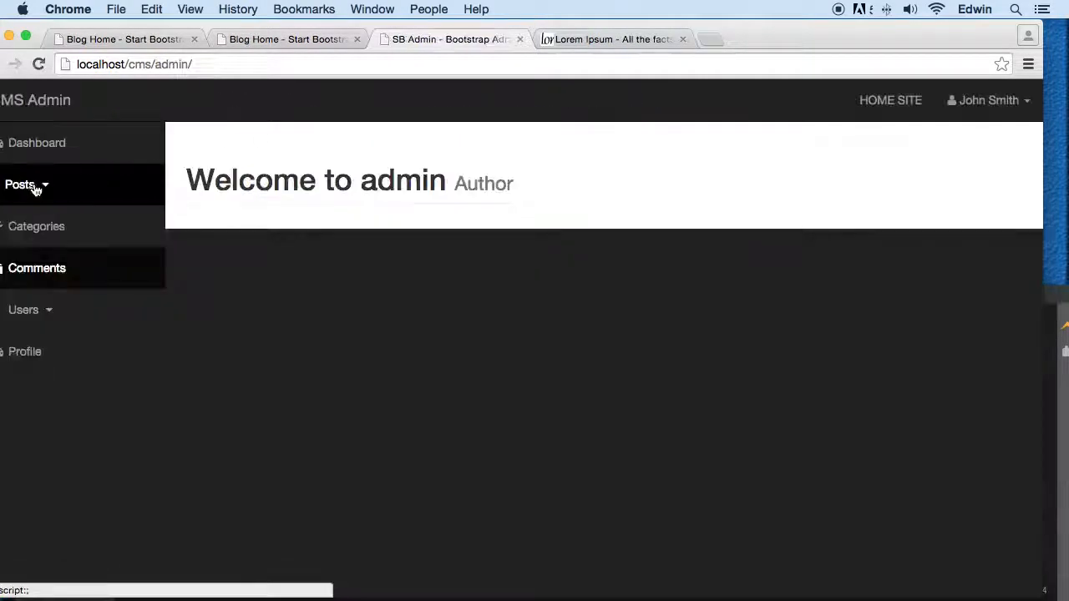
{"action": "left_click", "coordinate": [20, 184]}
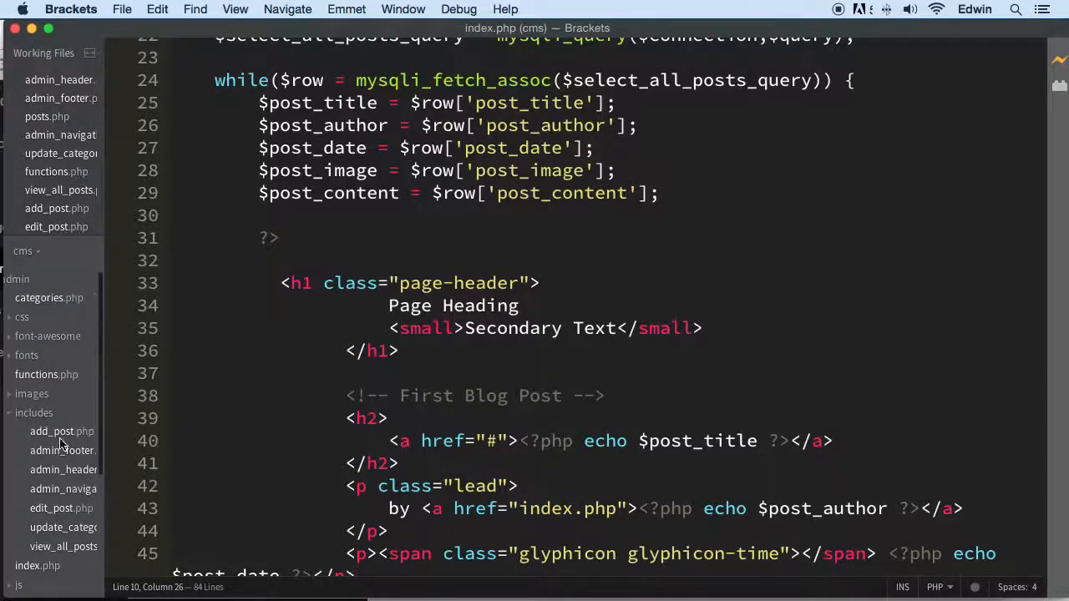
{"action": "mouse_move", "coordinate": [37, 355]}
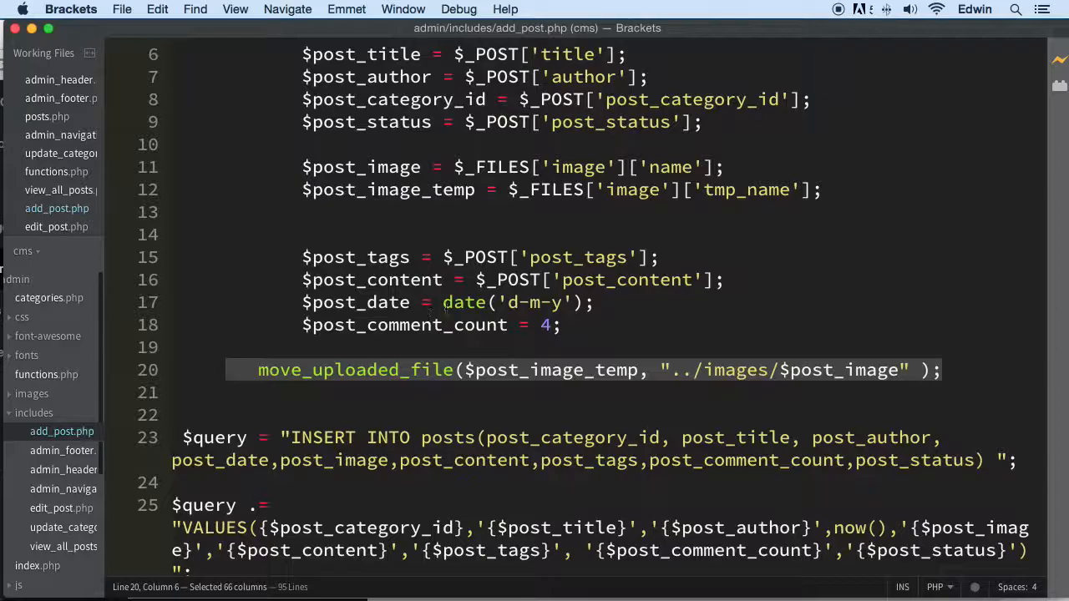
Replace add_post.php's Post Category Id input with a post_category select filled from categories.
{"action": "scroll", "scroll_direction": "down", "scroll_amount": 3}
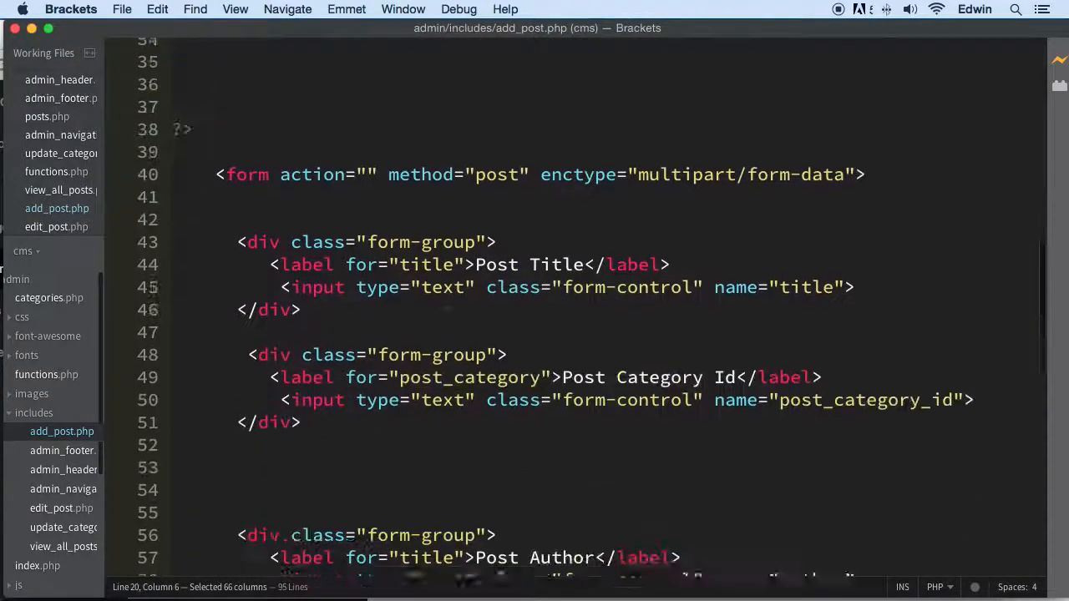
{"action": "scroll", "scroll_direction": "down", "scroll_amount": 3}
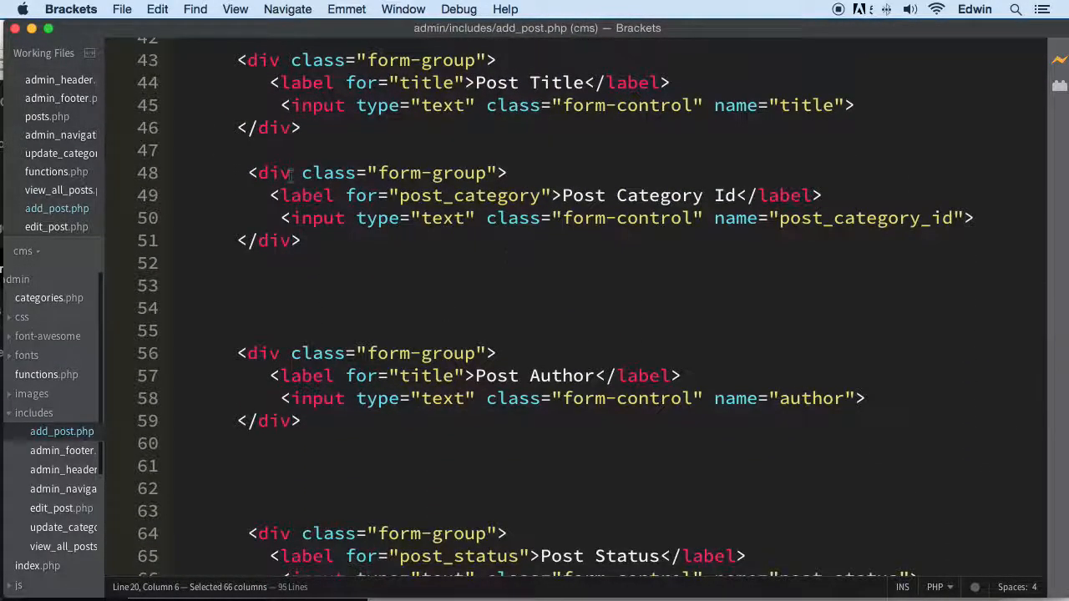
{"action": "left_click_drag", "start_coordinate": [248, 173], "coordinate": [299, 240]}
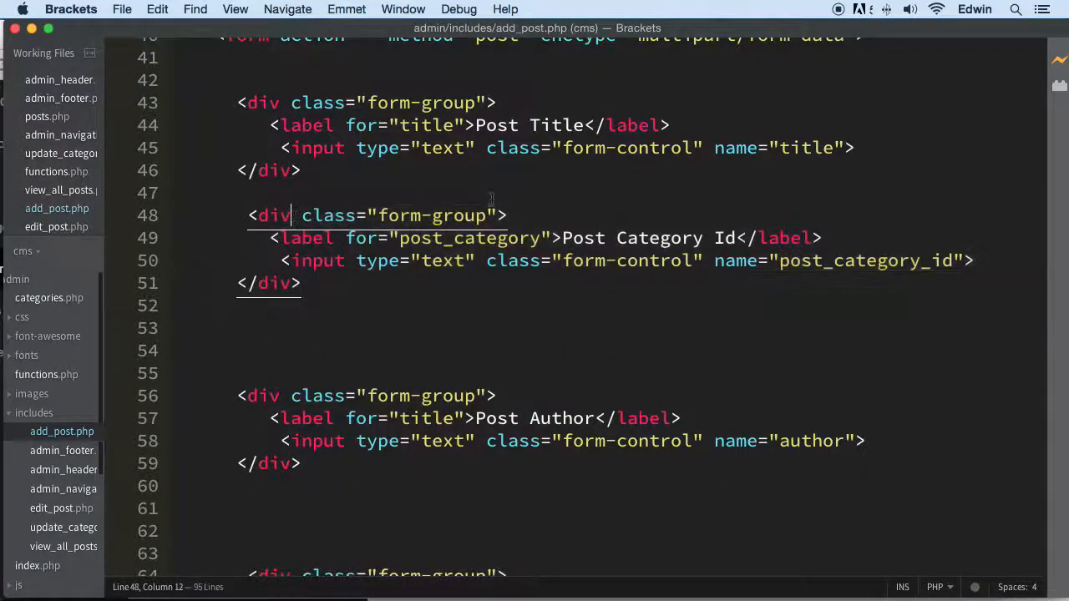
{"action": "left_click", "coordinate": [306, 283]}
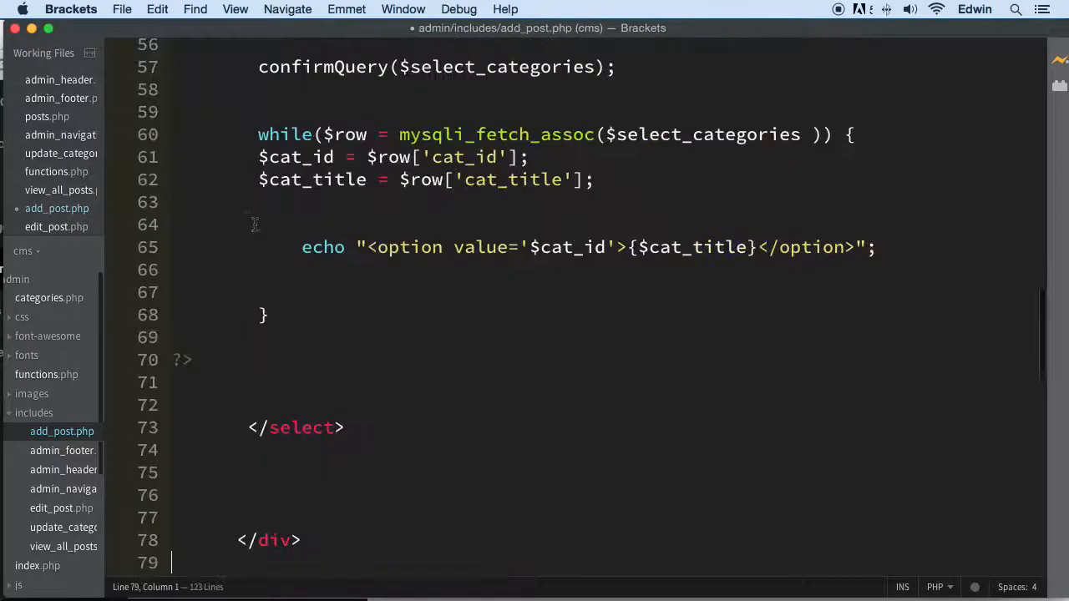
{"action": "scroll", "scroll_direction": "up", "scroll_amount": 3}
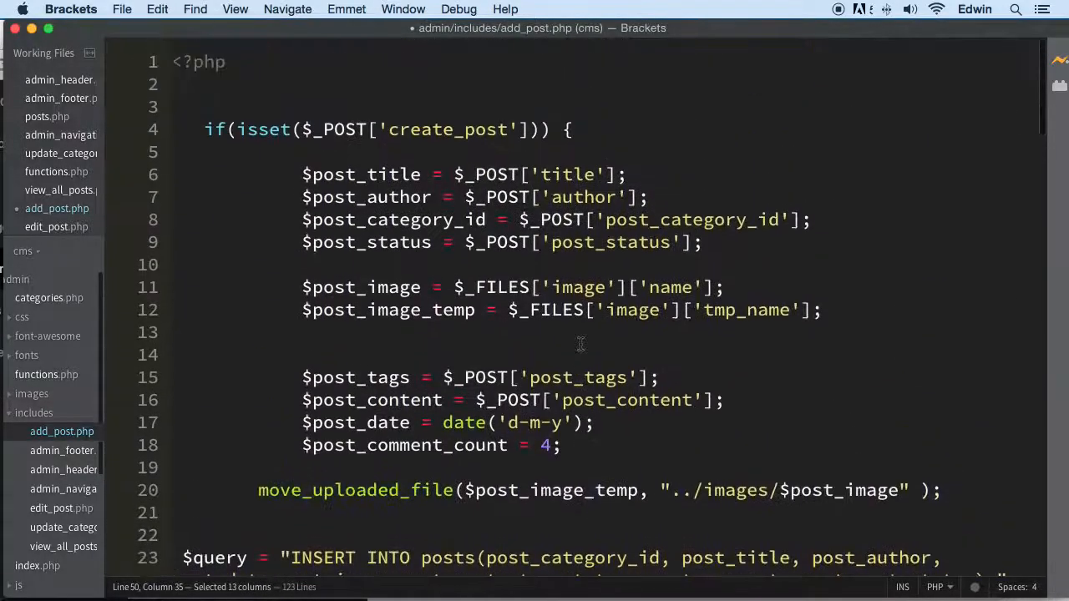
Change $_POST['post_category_id'] to $_POST['post_category'], save, and review the query code.
{"action": "left_click", "coordinate": [357, 129]}
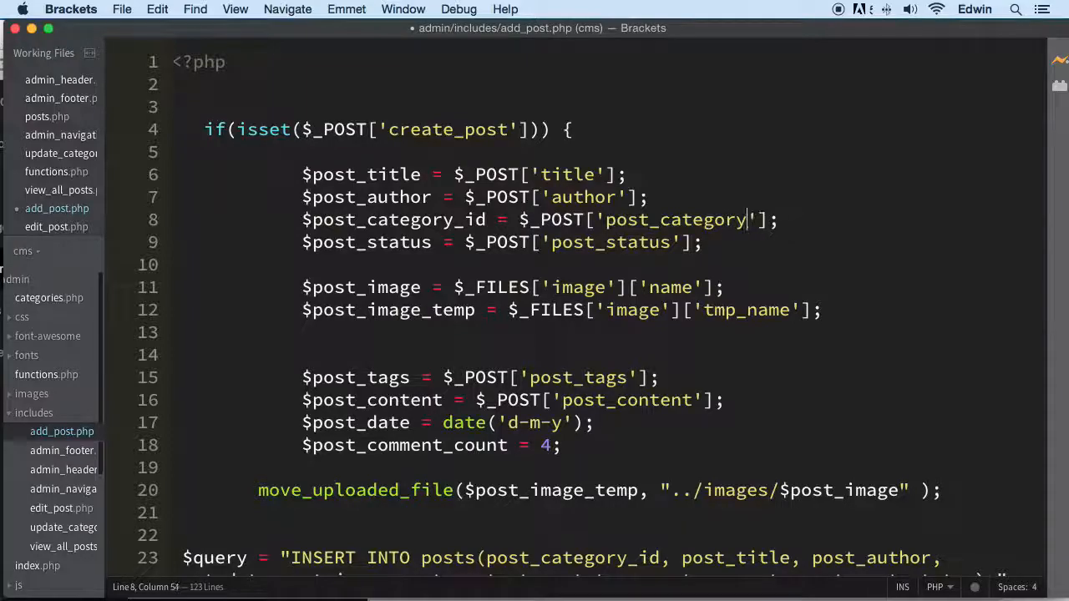
{"action": "scroll", "scroll_direction": "down", "scroll_amount": 3}
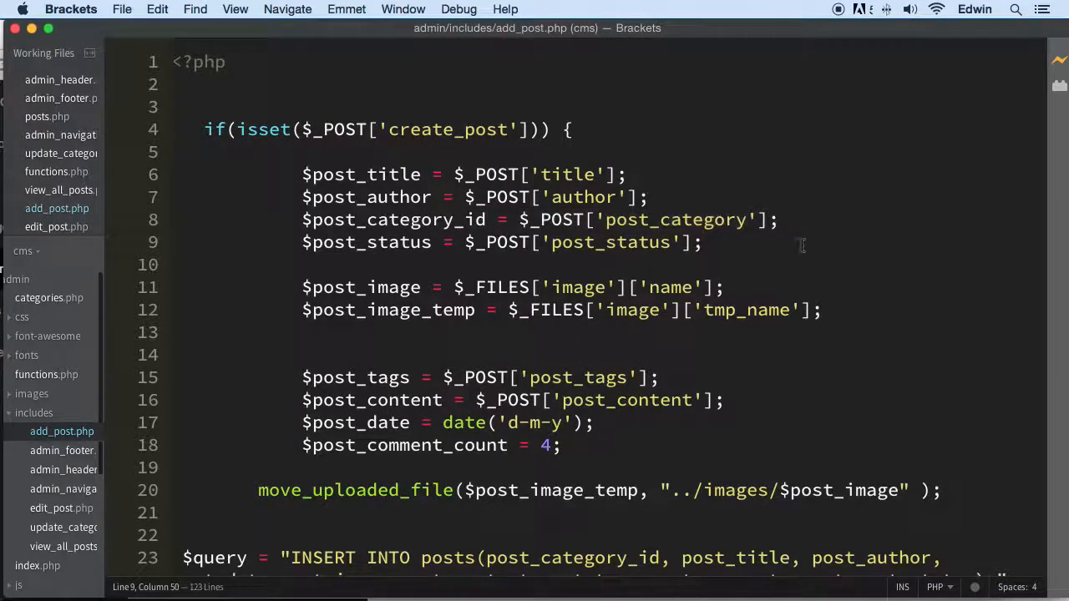
{"action": "scroll", "scroll_direction": "down", "scroll_amount": 3}
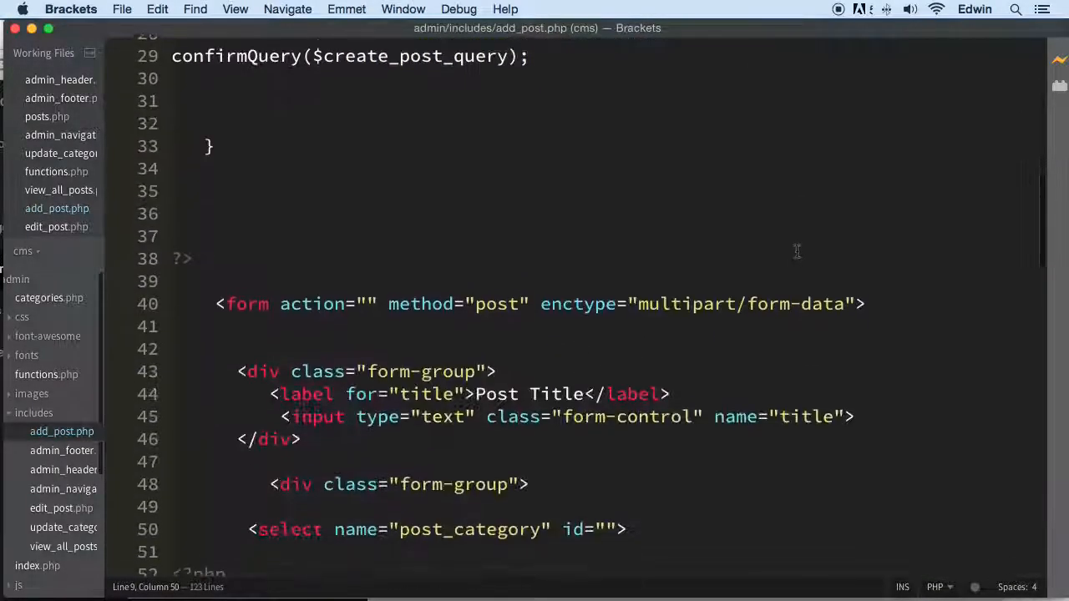
{"action": "scroll", "scroll_direction": "down", "scroll_amount": 3}
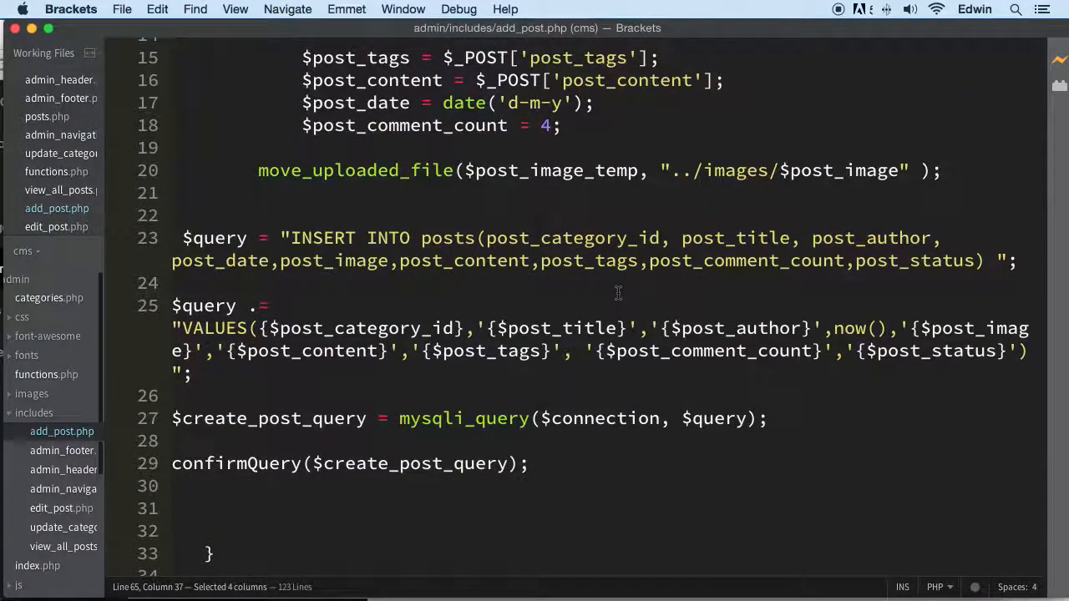
{"action": "scroll", "scroll_direction": "down", "scroll_amount": 3}
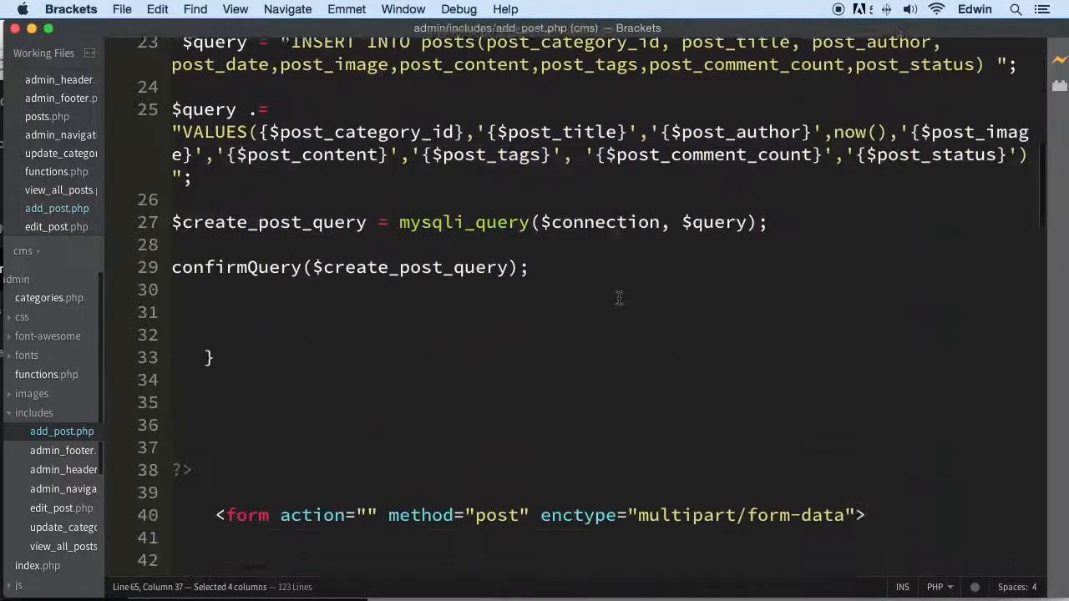
{"action": "scroll", "scroll_direction": "down", "scroll_amount": 3}
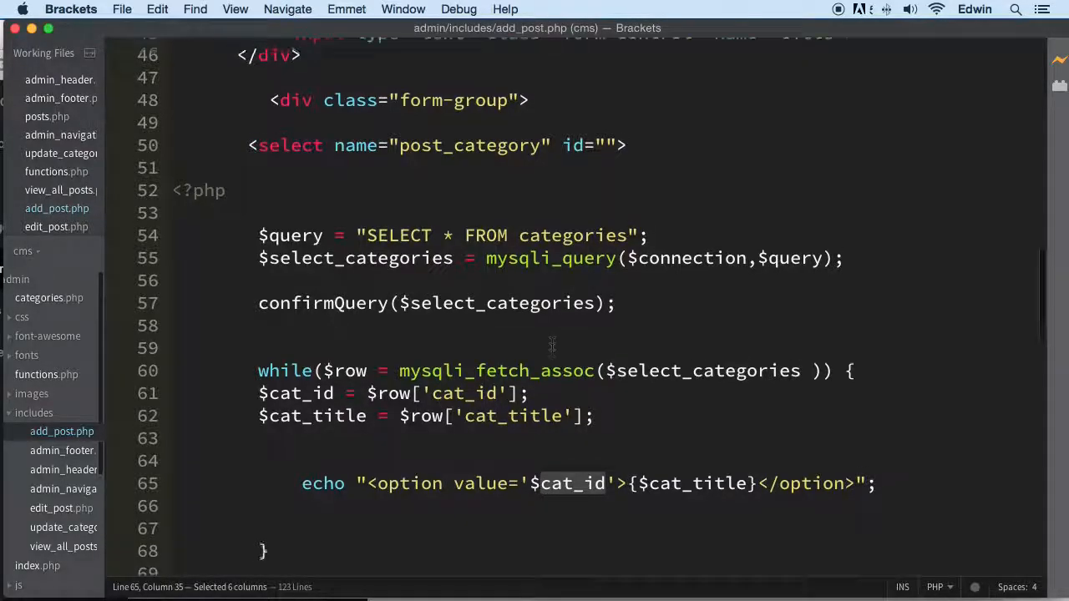
{"action": "scroll", "scroll_direction": "down", "scroll_amount": 3}
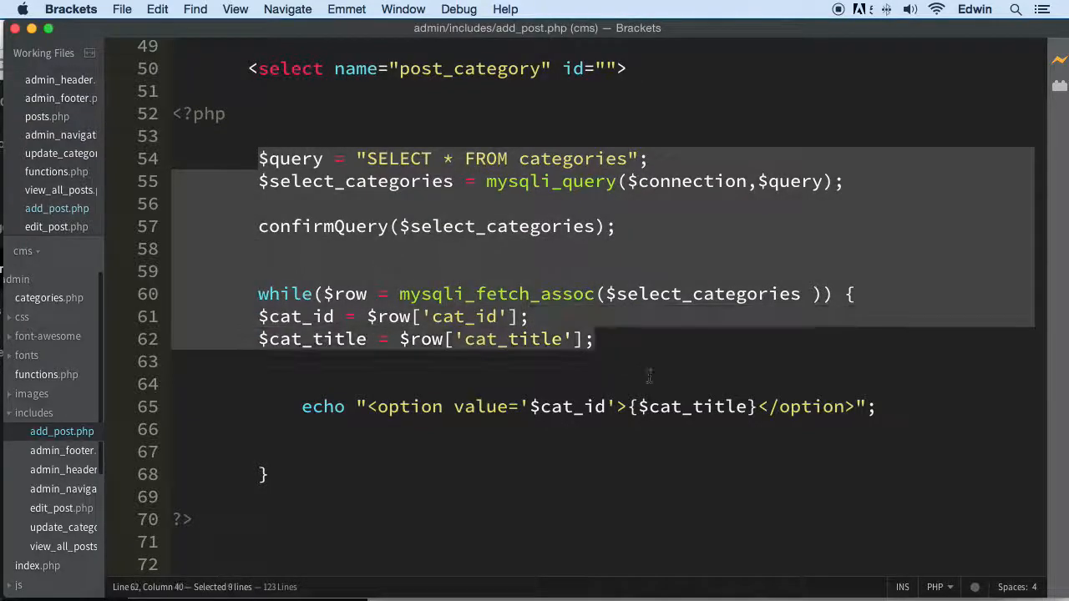
{"action": "left_click", "coordinate": [302, 383]}
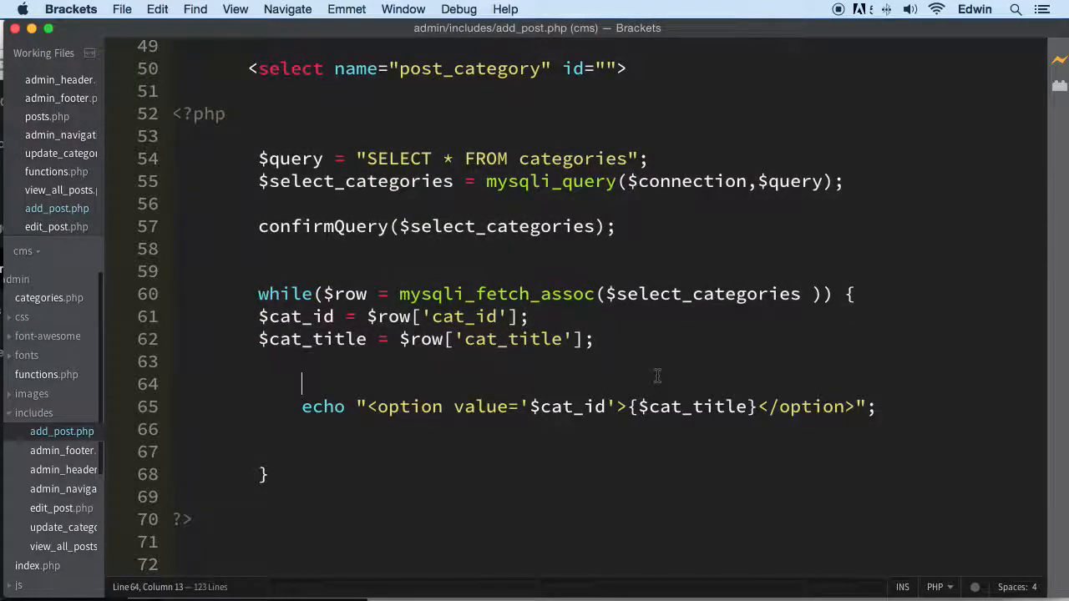
{"action": "scroll", "scroll_direction": "up", "scroll_amount": 3}
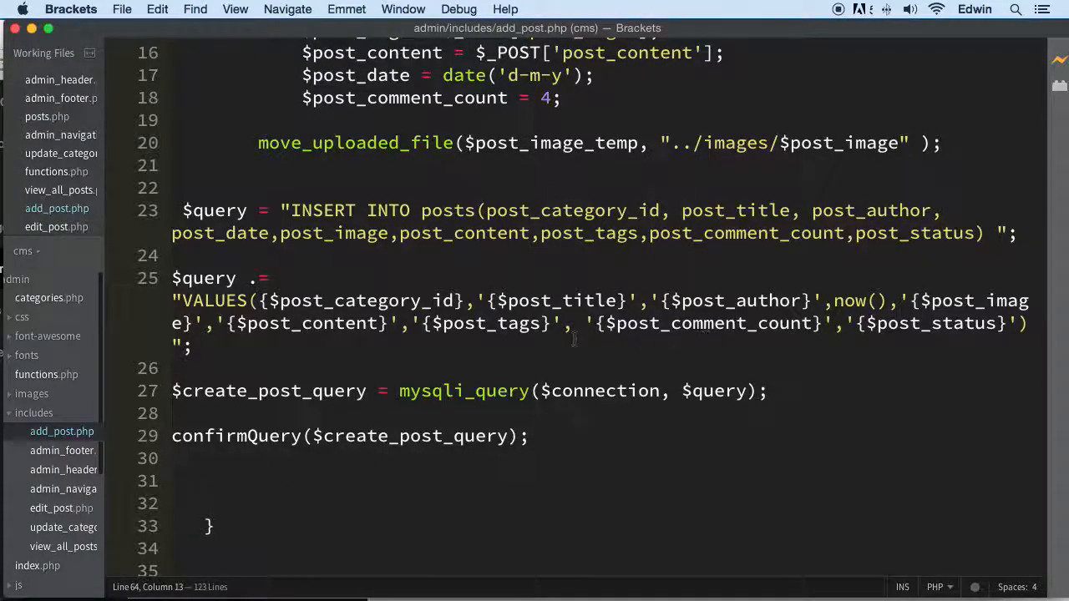
{"action": "scroll", "scroll_direction": "up", "scroll_amount": 3}
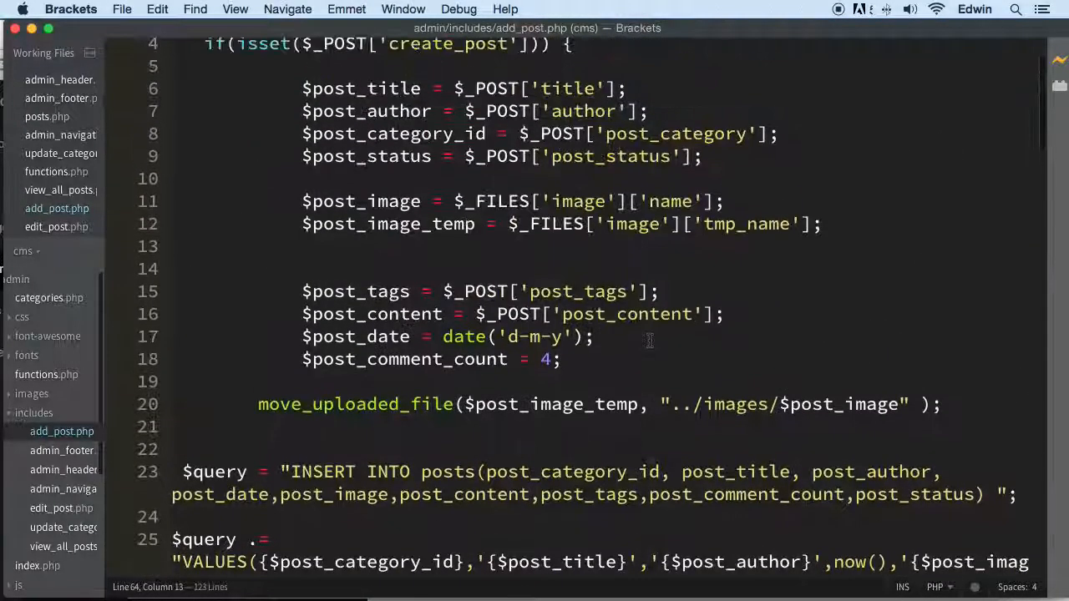
{"action": "scroll", "scroll_direction": "down", "scroll_amount": 3}
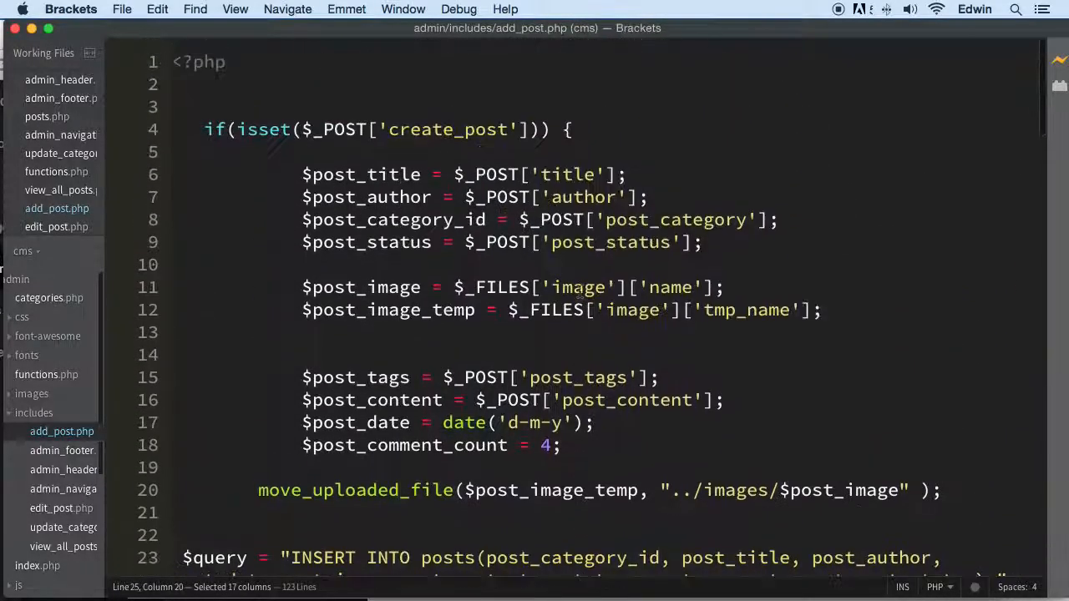
{"action": "scroll", "scroll_direction": "down", "scroll_amount": 3}
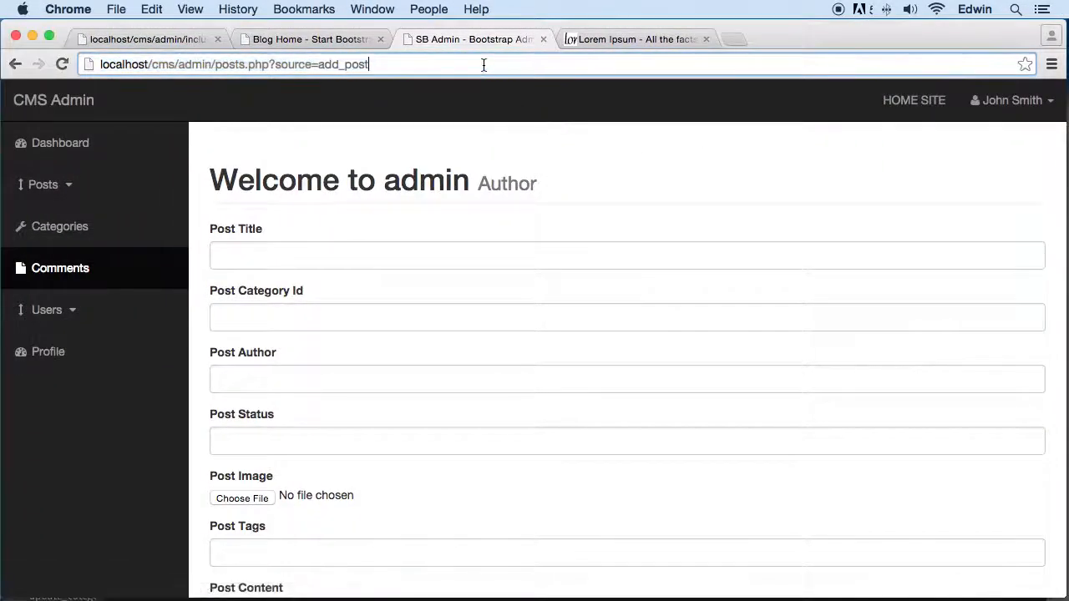
Enter title 'Example post Number 1000' and choose JAVA as the category.
{"action": "scroll", "scroll_direction": "down", "scroll_amount": 3}
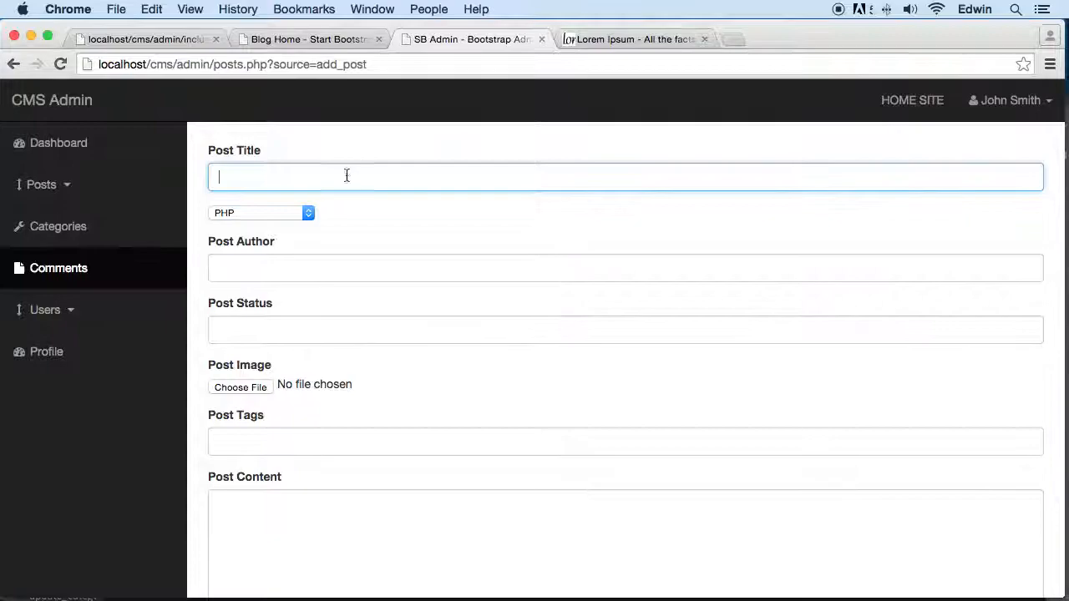
{"action": "type", "text": "Example post"}
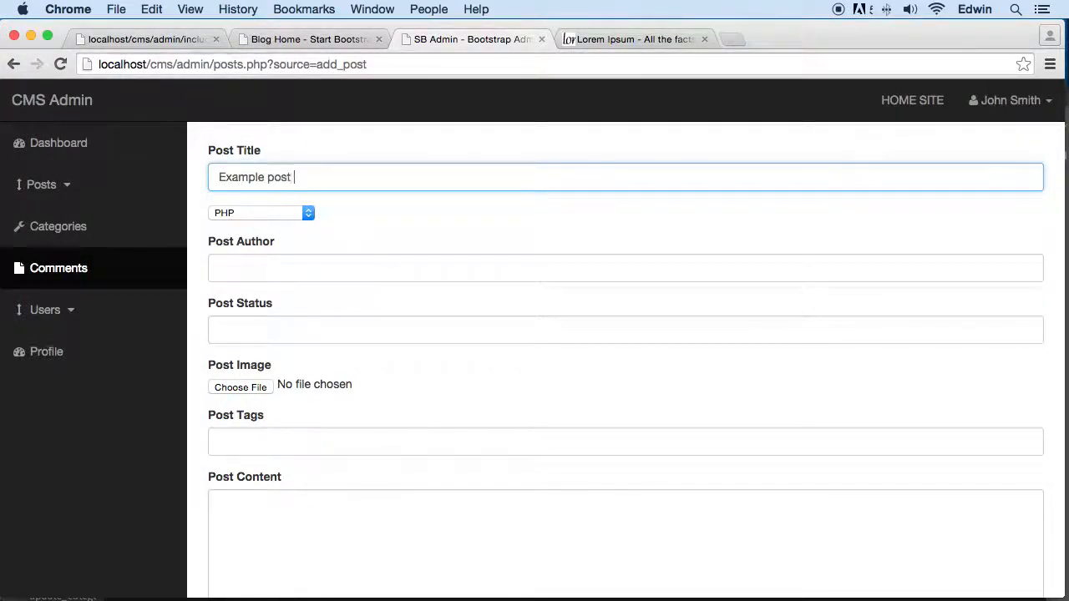
{"action": "type", "text": "Number 1000"}
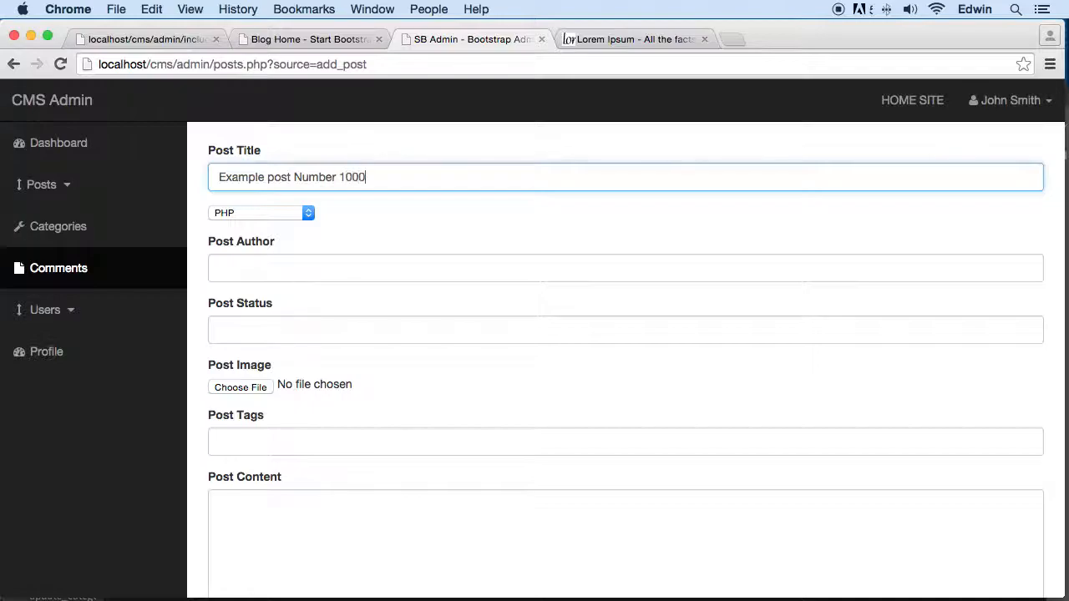
{"action": "left_click", "coordinate": [262, 212]}
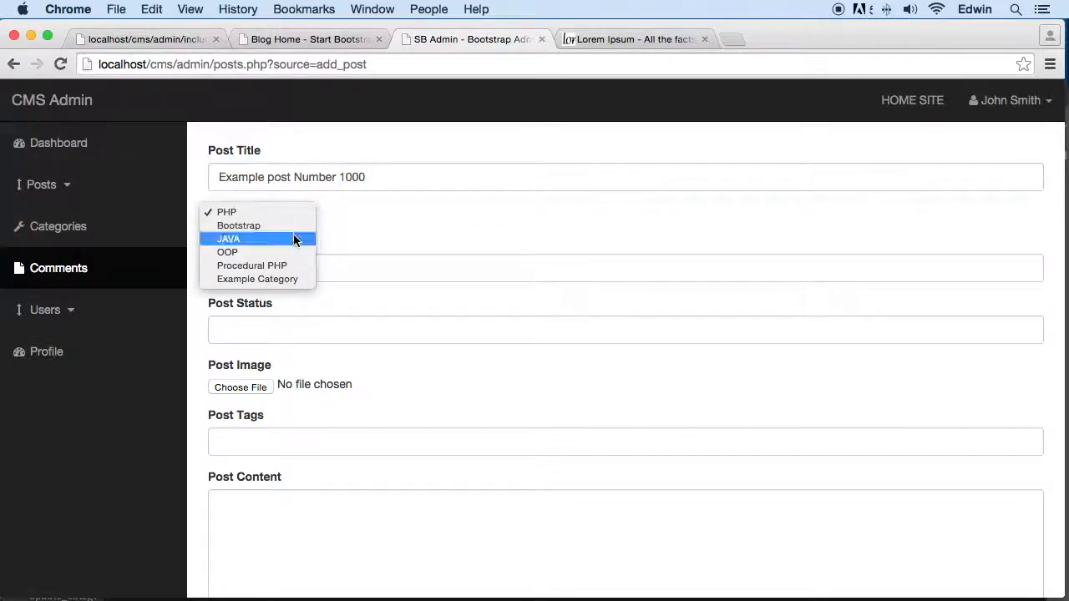
{"action": "left_click", "coordinate": [228, 239]}
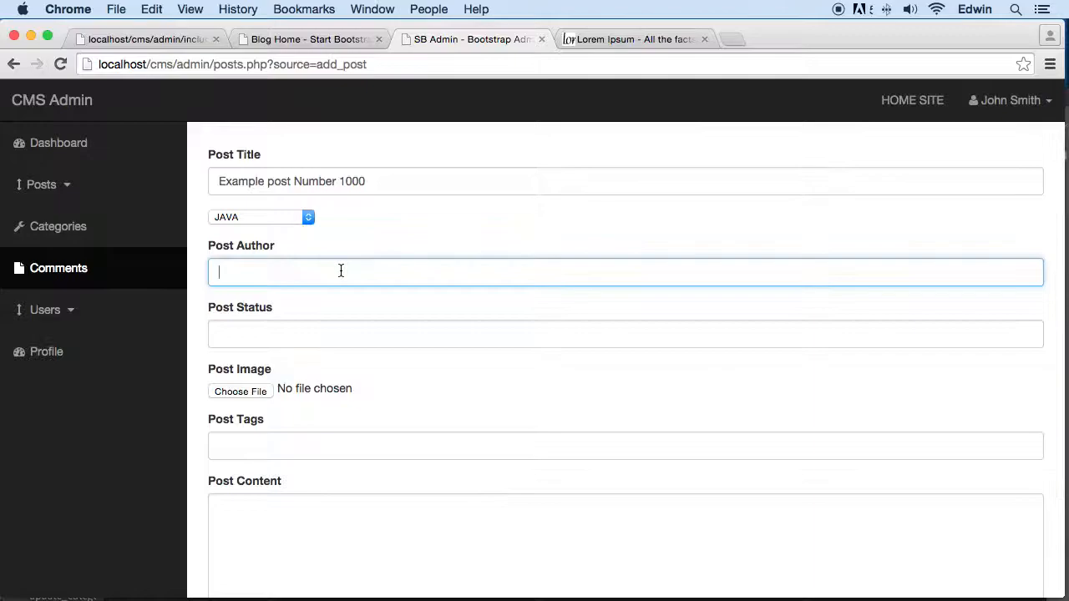
Set author JAMES and status published, then open the image file picker.
{"action": "type", "text": "J"}
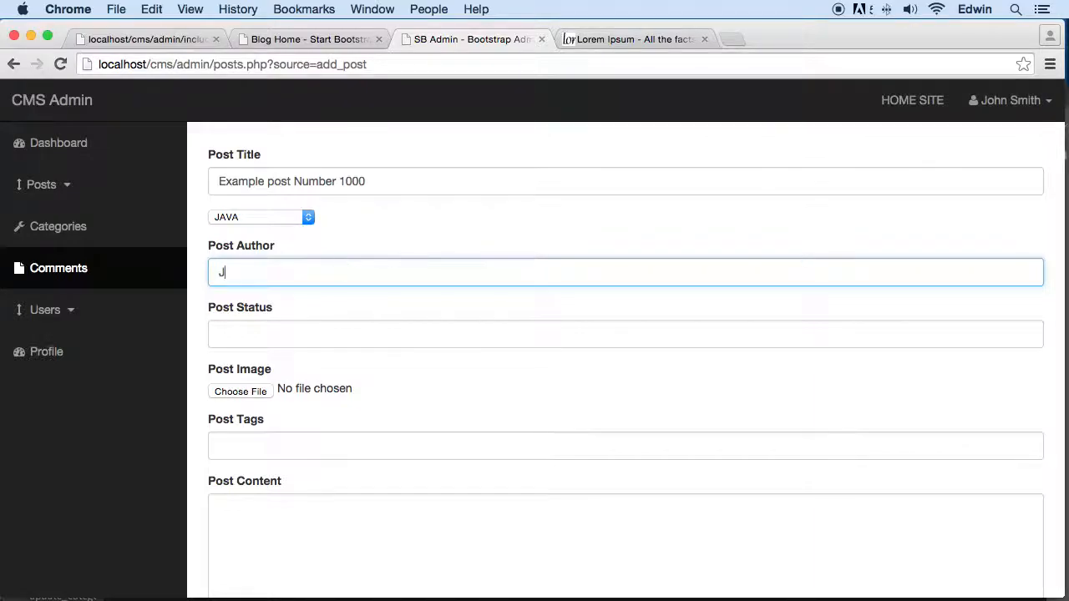
{"action": "type", "text": "AMES"}
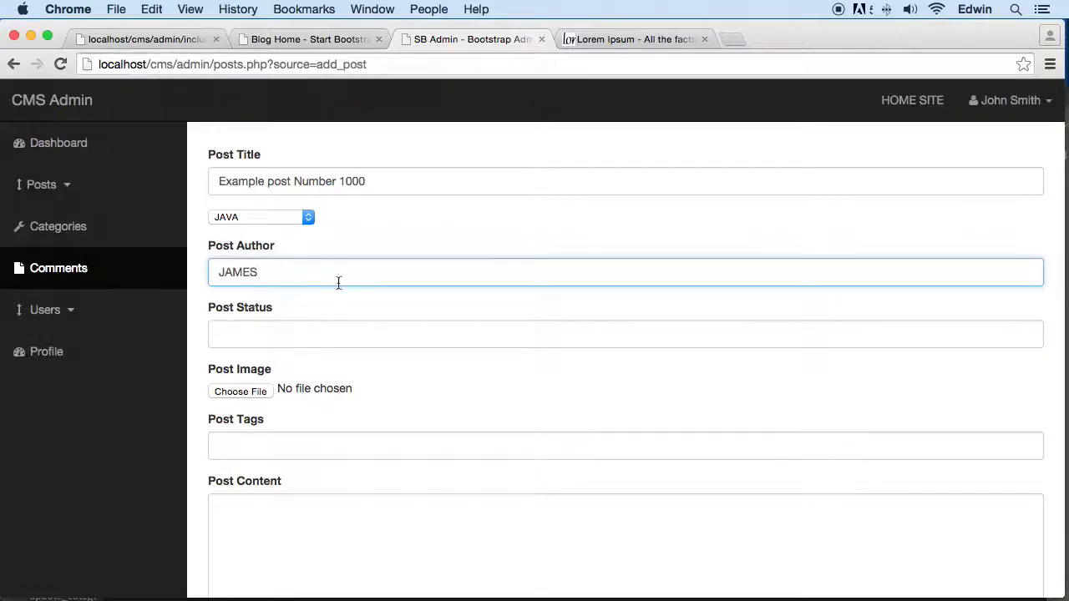
{"action": "type", "text": "DRA"}
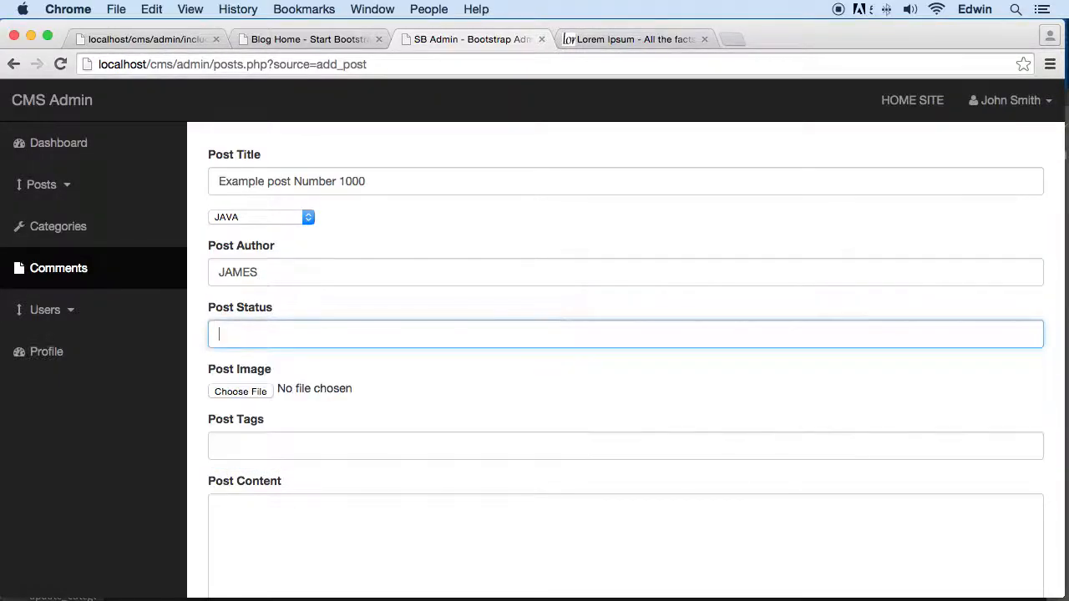
{"action": "type", "text": "PUBL"}
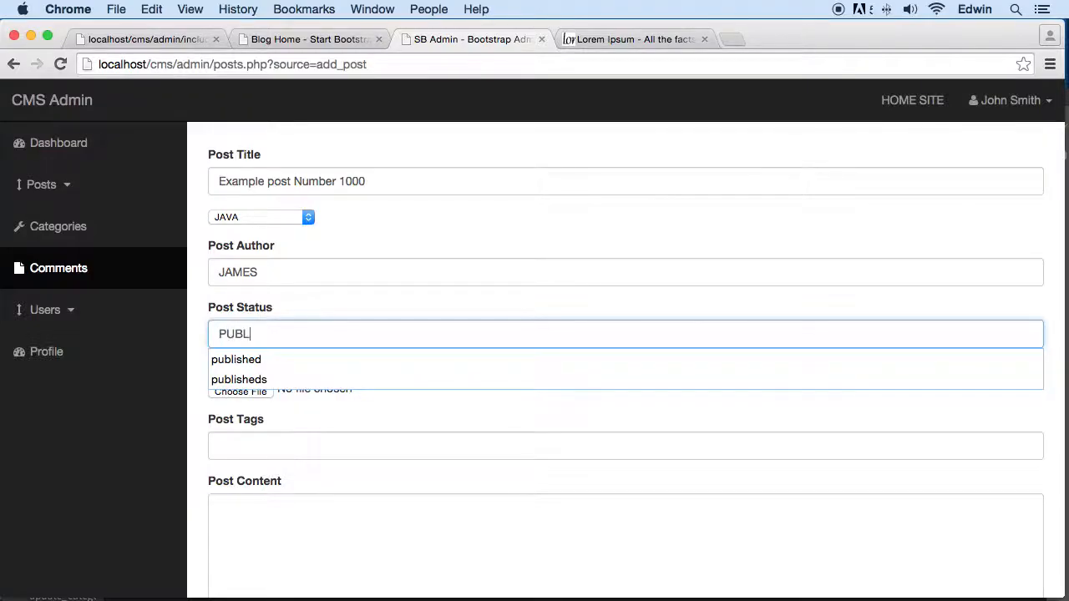
{"action": "key", "text": "Backspace"}
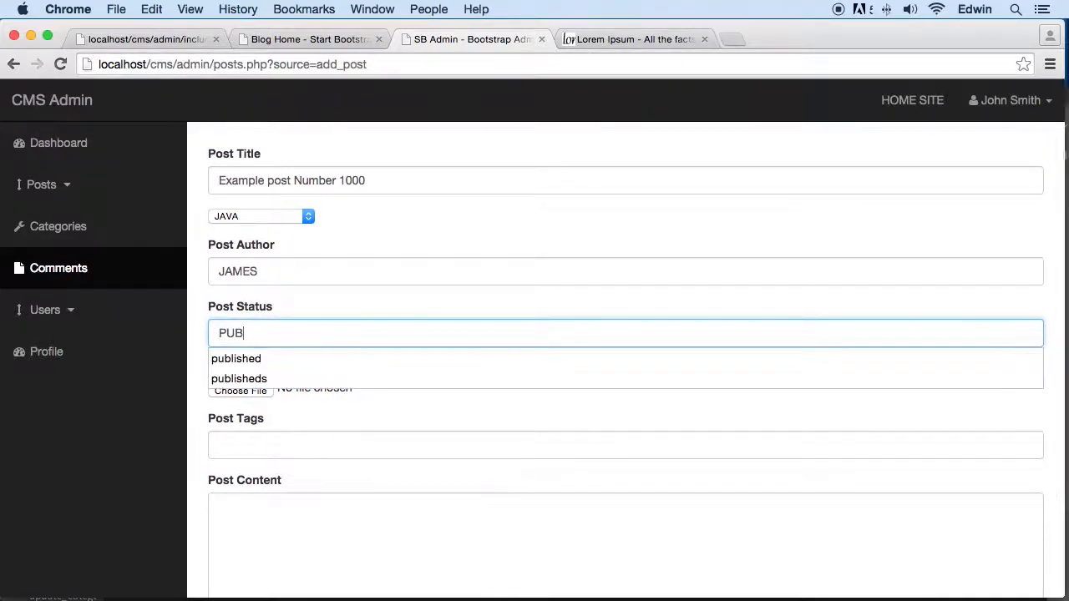
{"action": "left_click", "coordinate": [235, 358]}
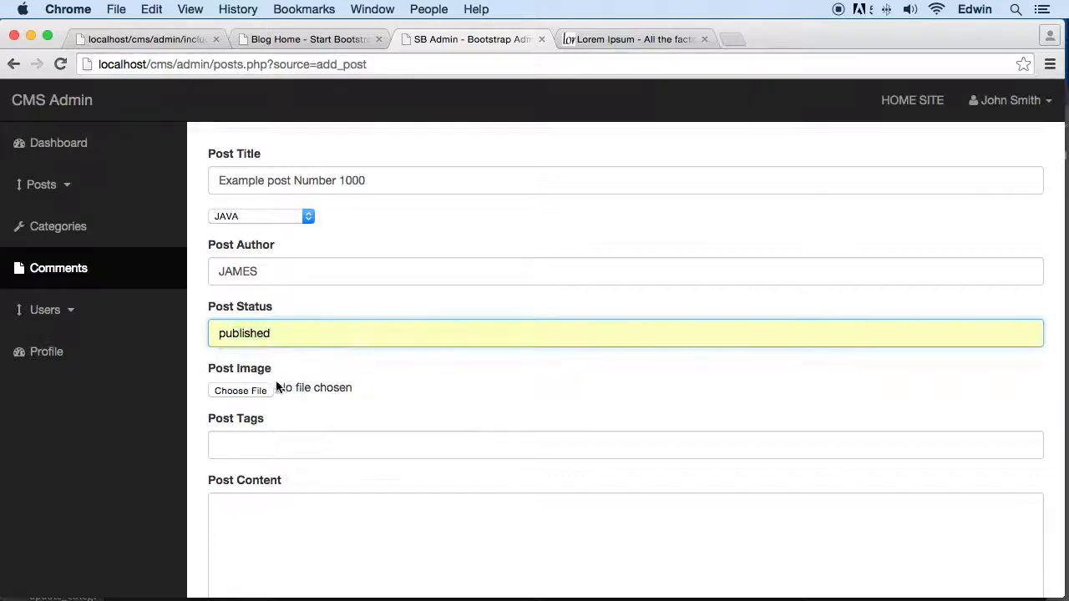
{"action": "left_click", "coordinate": [241, 390]}
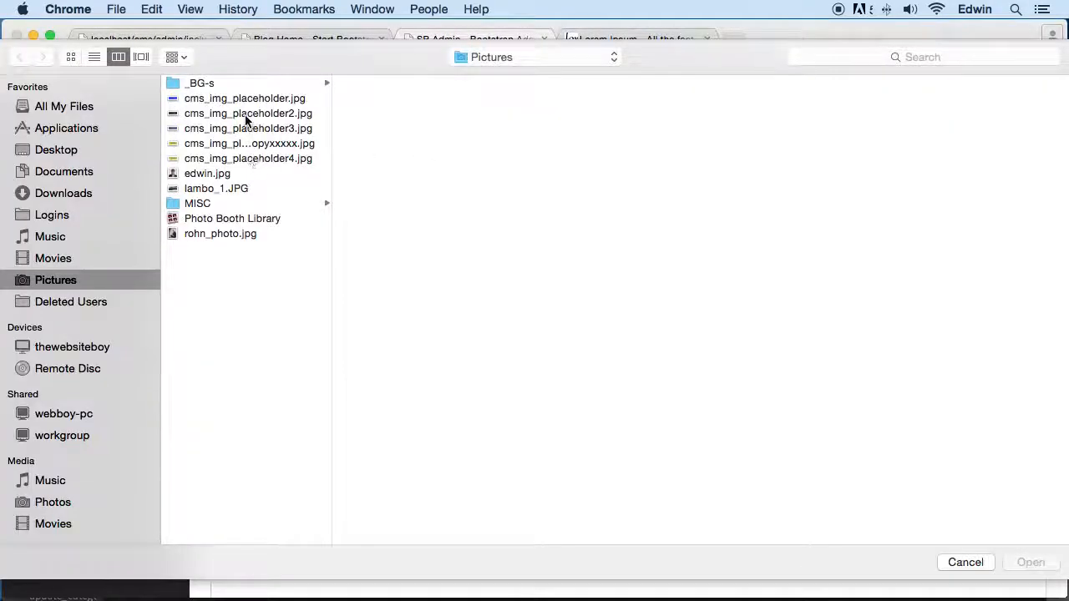
Attach cms_img_placeholder2.jpg as the post image.
{"action": "left_click", "coordinate": [249, 142]}
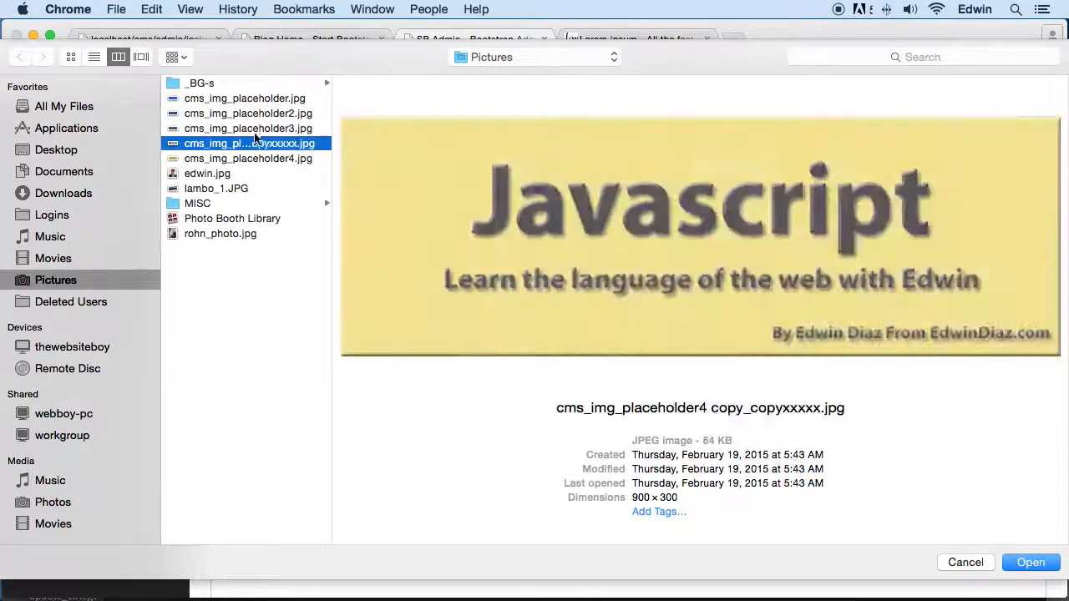
{"action": "left_click", "coordinate": [247, 112]}
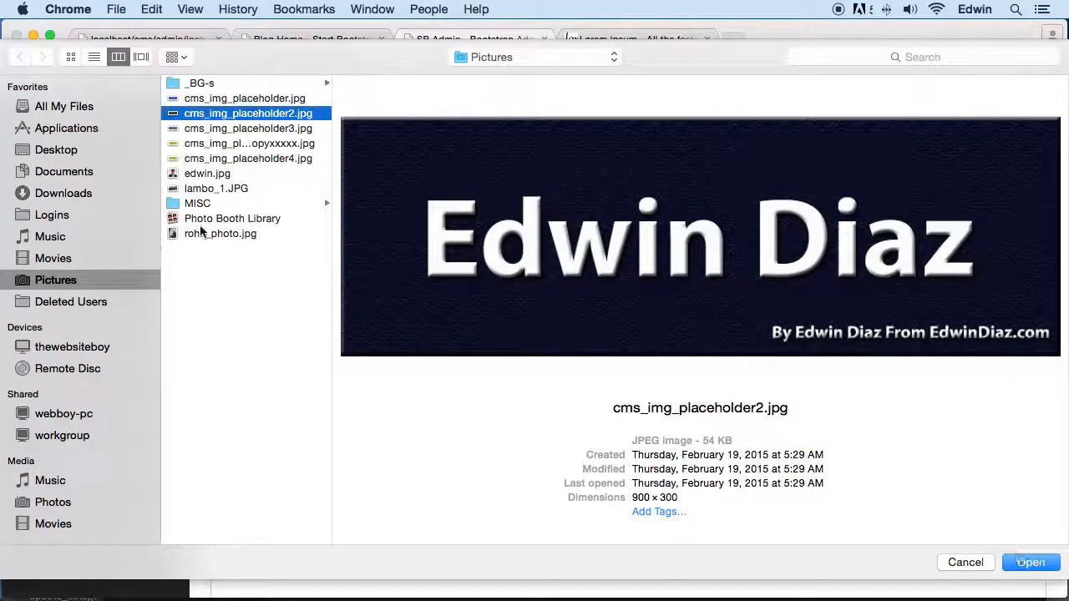
{"action": "left_click", "coordinate": [1030, 562]}
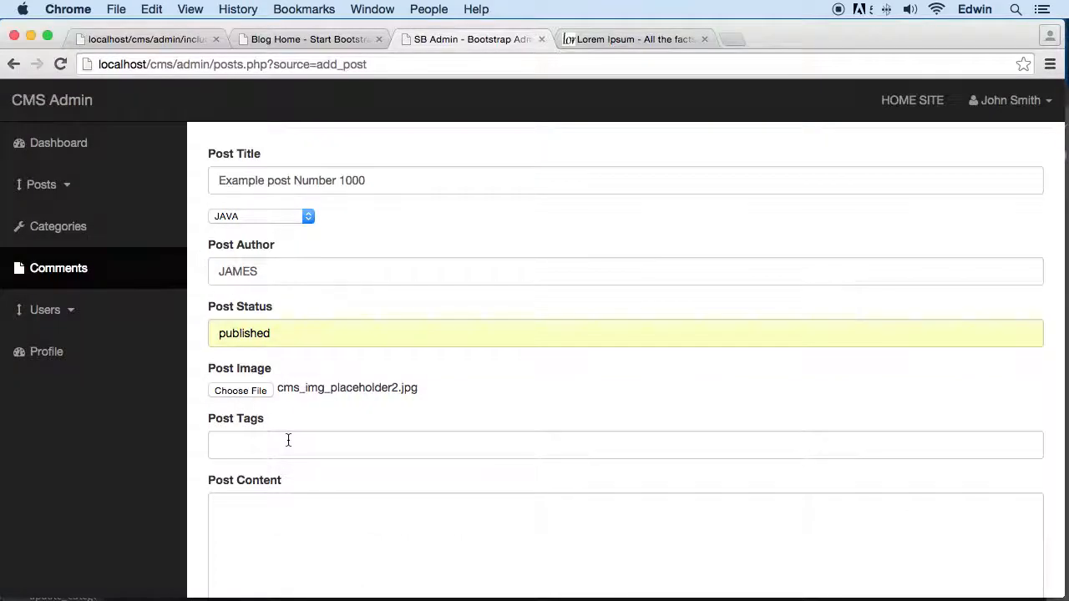
Tag the post EDWIN DIAZ with content 'SOME CONTENT FROM EDWIN', publish, and view the blog home.
{"action": "type", "text": "EDWI"}
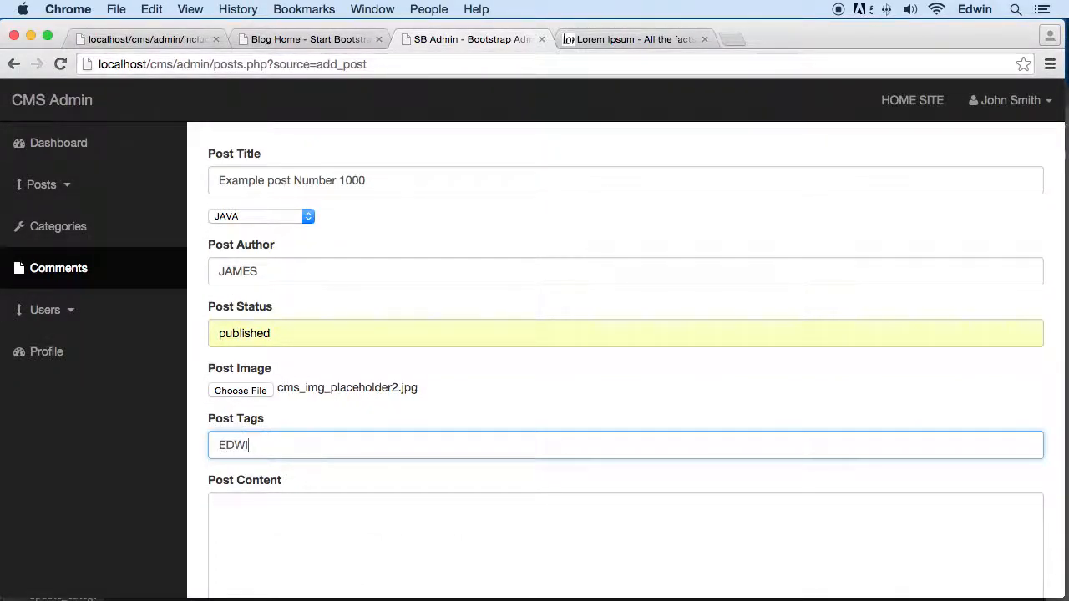
{"action": "type", "text": "N DIAZ"}
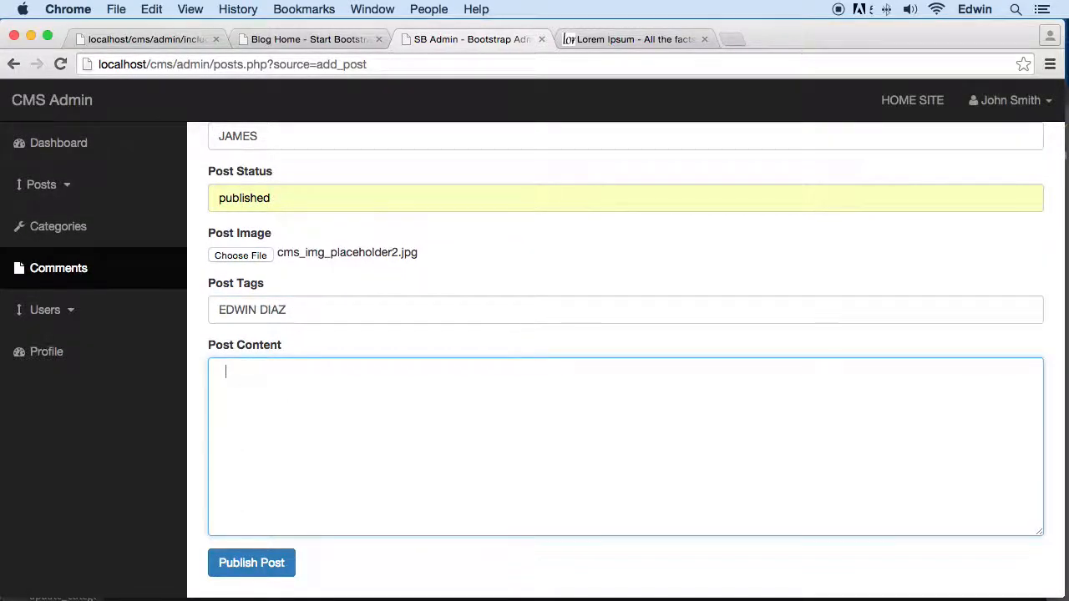
{"action": "type", "text": "SOME C"}
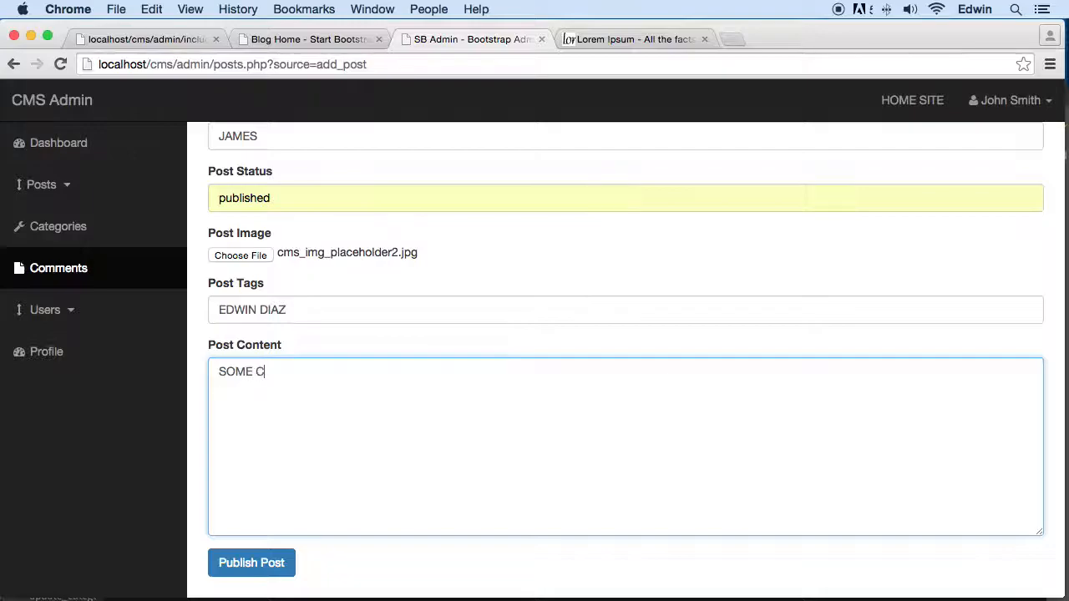
{"action": "type", "text": "ONTENT"}
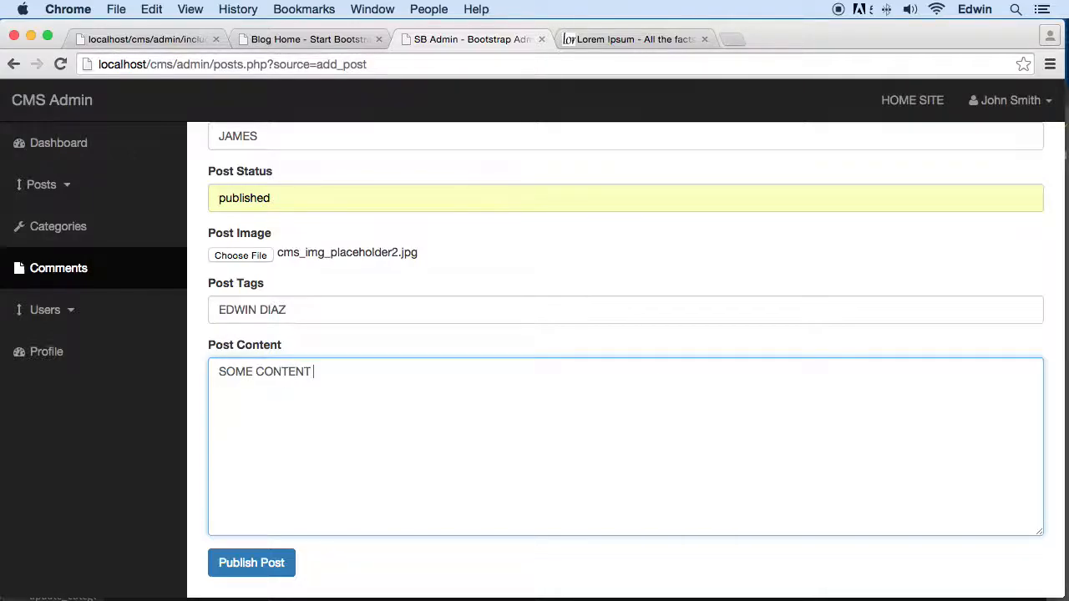
{"action": "type", "text": "FROM EDWIN DIAZ"}
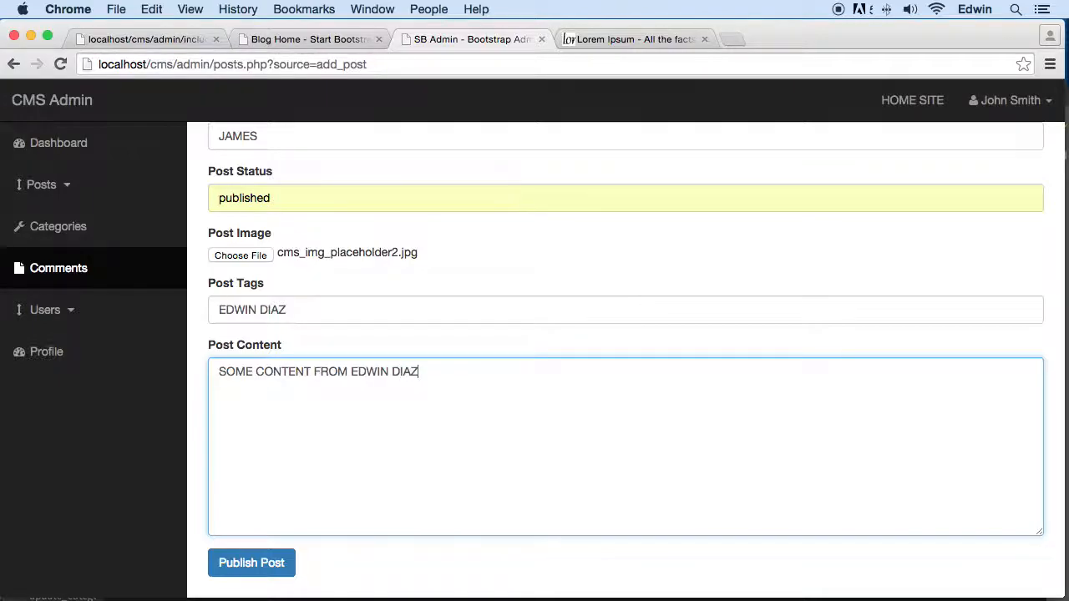
{"action": "left_click", "coordinate": [251, 562]}
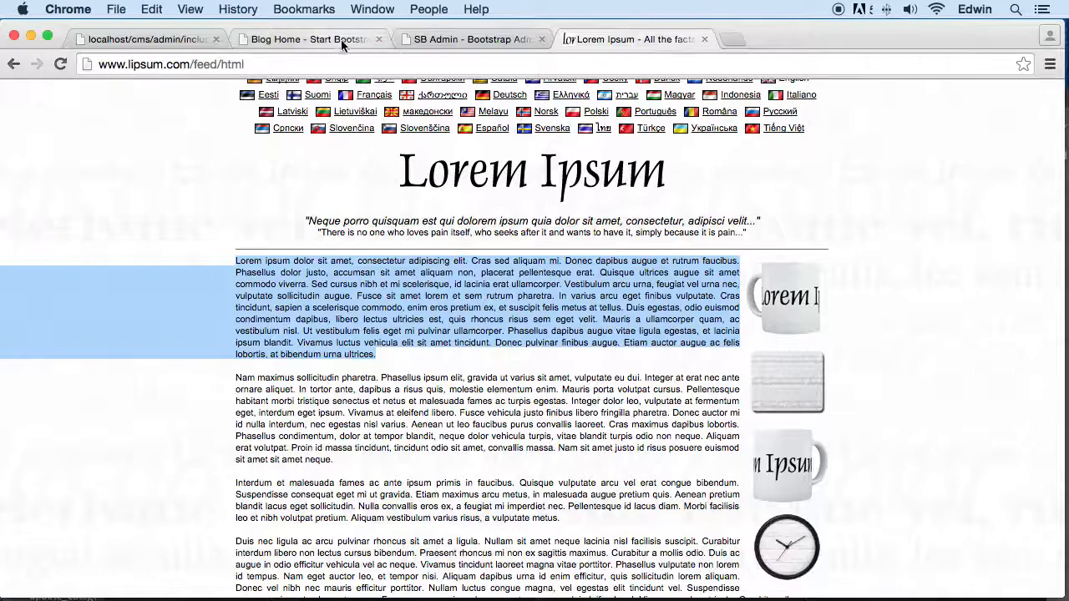
{"action": "left_click", "coordinate": [309, 39]}
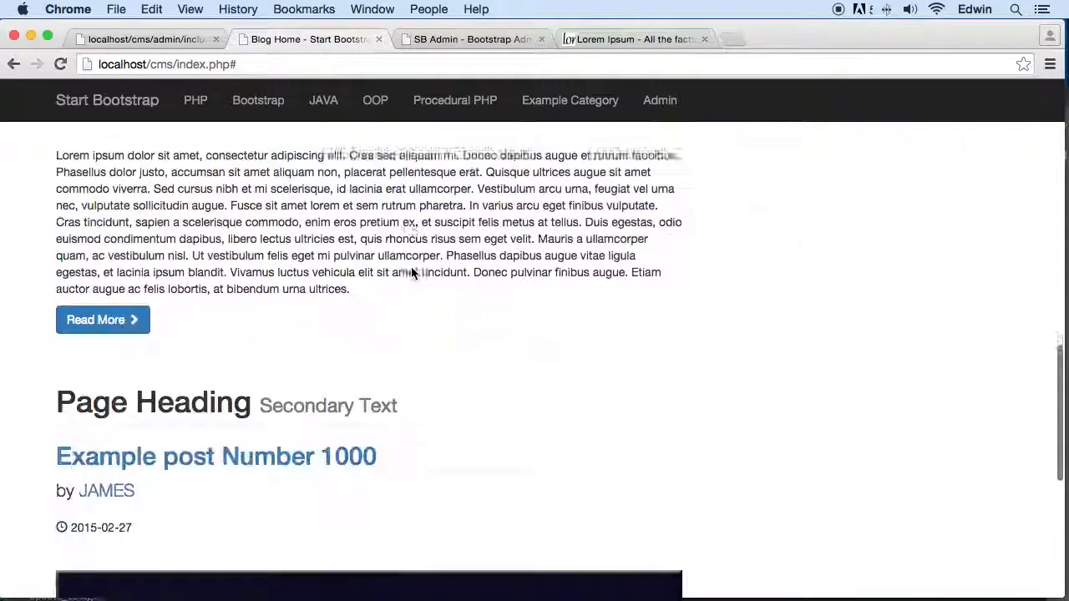
Find post 31 in the JAVA category in the posts table and open it for editing.
{"action": "scroll", "scroll_direction": "down", "scroll_amount": 3}
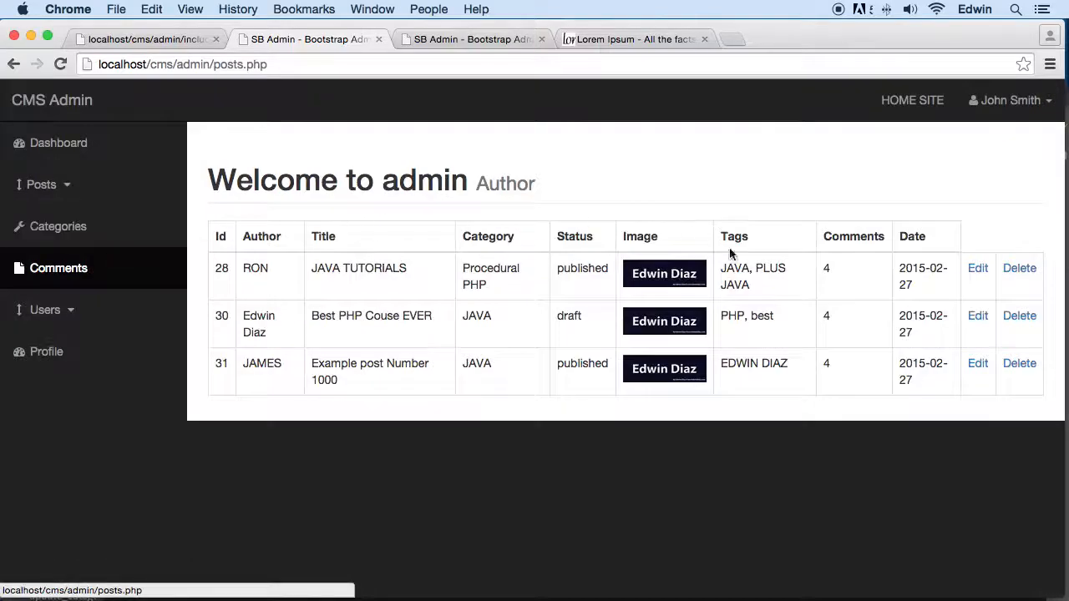
{"action": "double_click", "coordinate": [476, 315]}
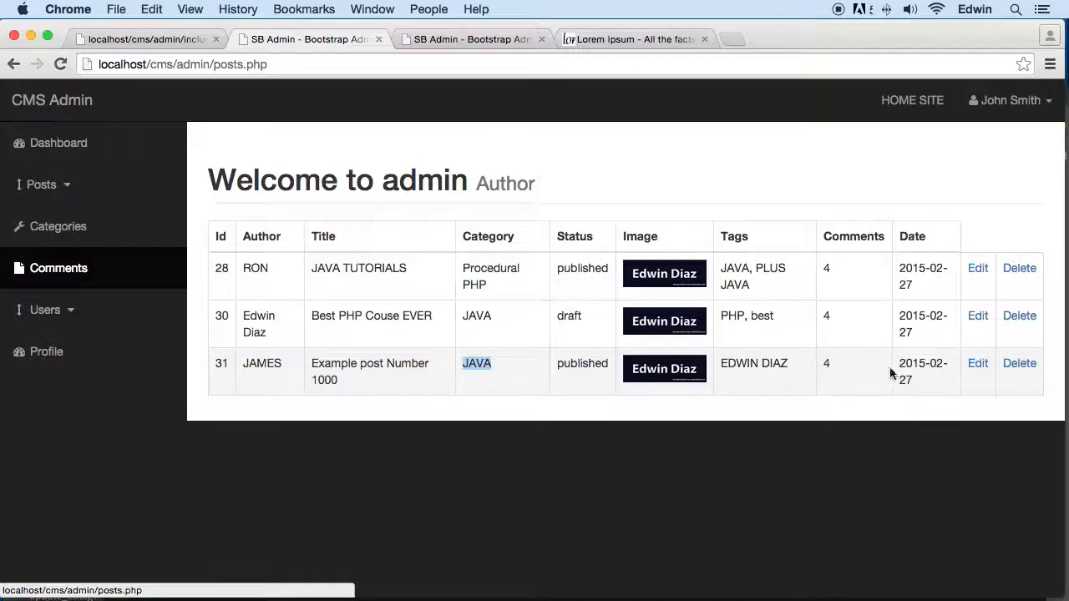
{"action": "left_click", "coordinate": [977, 363]}
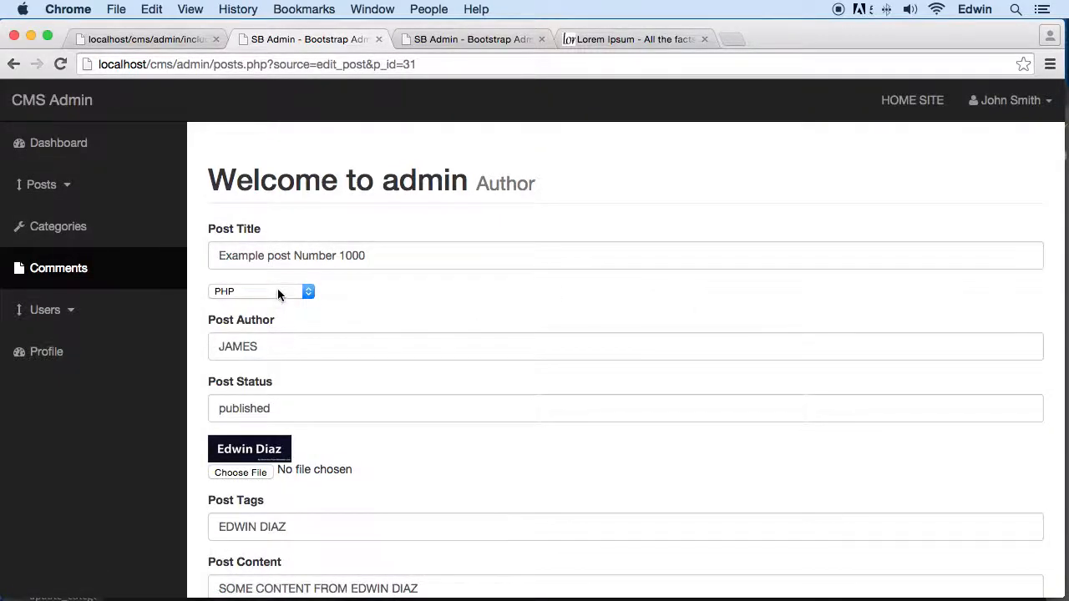
Switch post 31 to Example Category, DRAFT status and cms_img_placeholder4.jpg, then update it.
{"action": "left_click", "coordinate": [262, 290]}
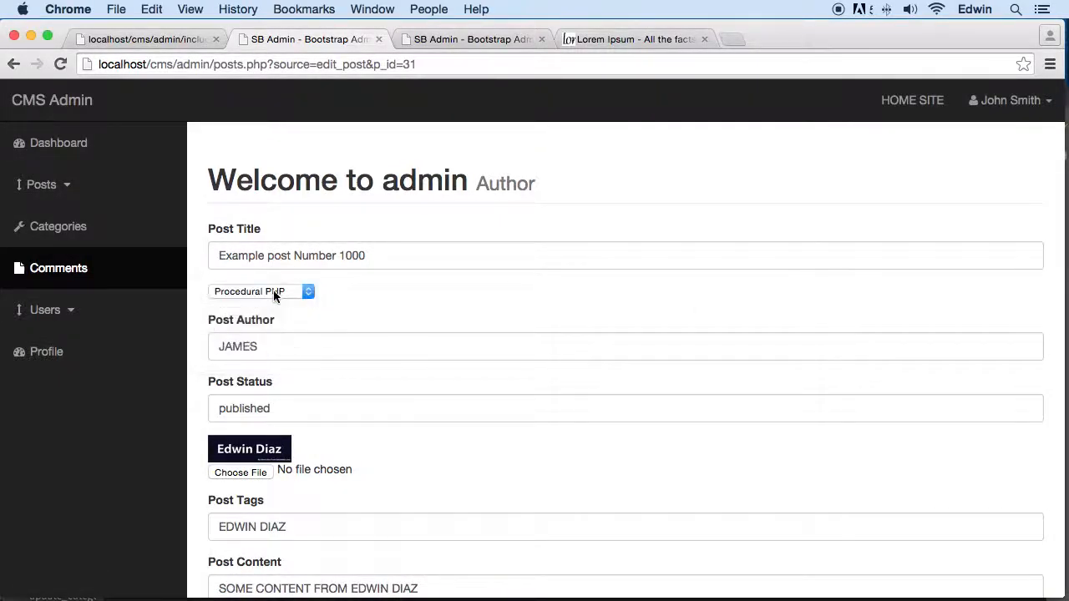
{"action": "scroll", "scroll_direction": "down", "scroll_amount": 3}
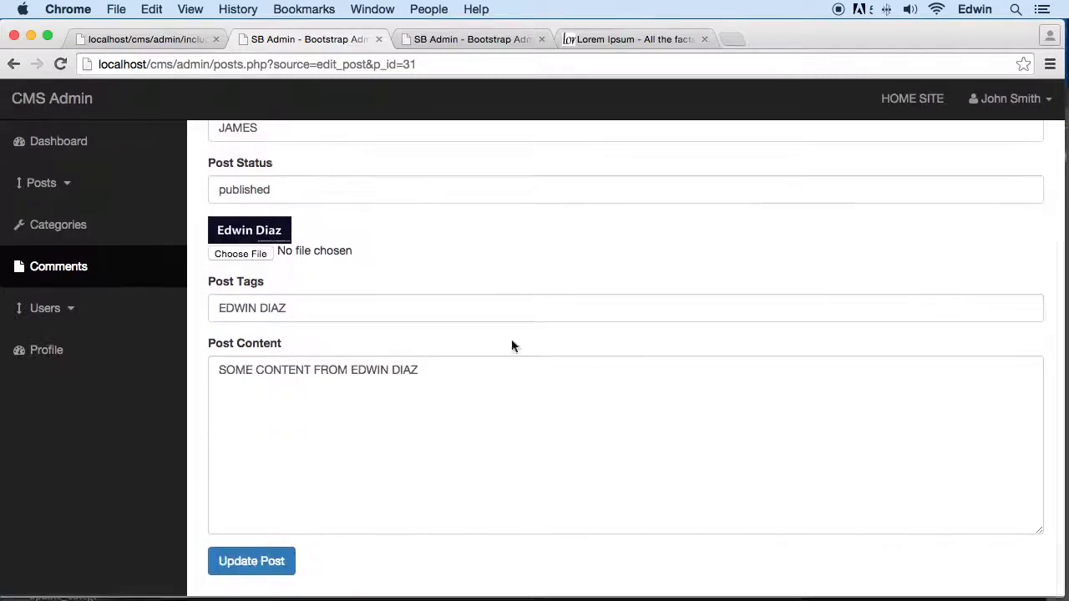
{"action": "left_click", "coordinate": [240, 253]}
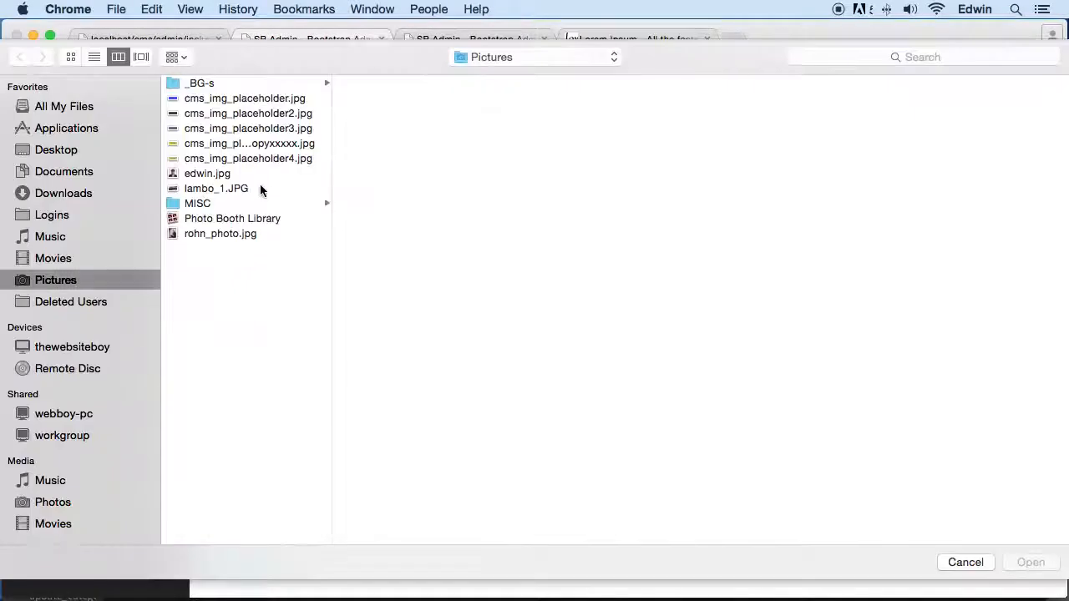
{"action": "left_click", "coordinate": [966, 562]}
{"action": "type", "text": "D"}
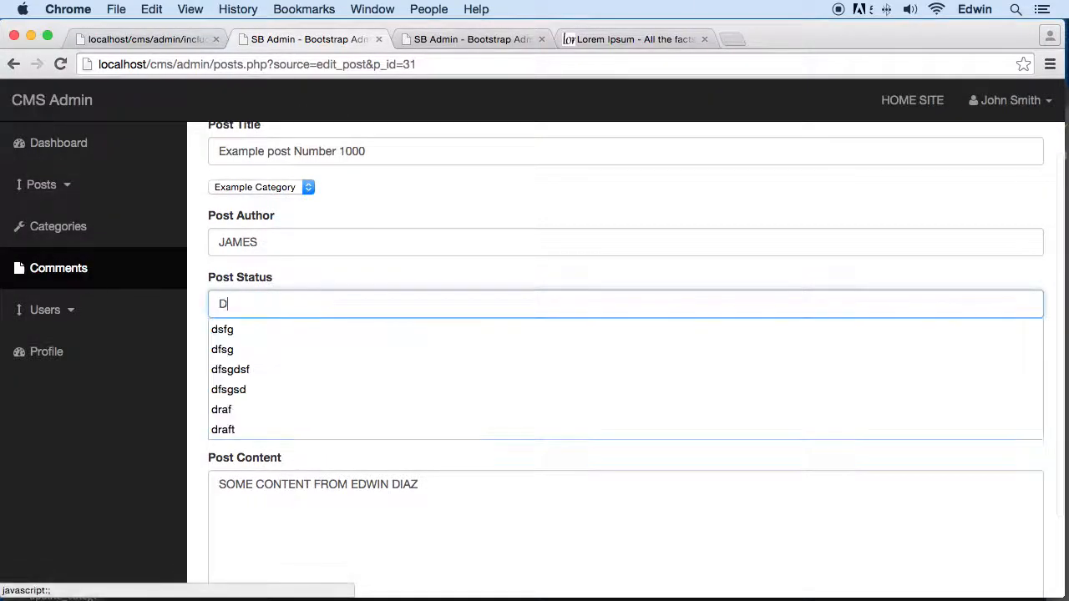
{"action": "type", "text": "RAFT"}
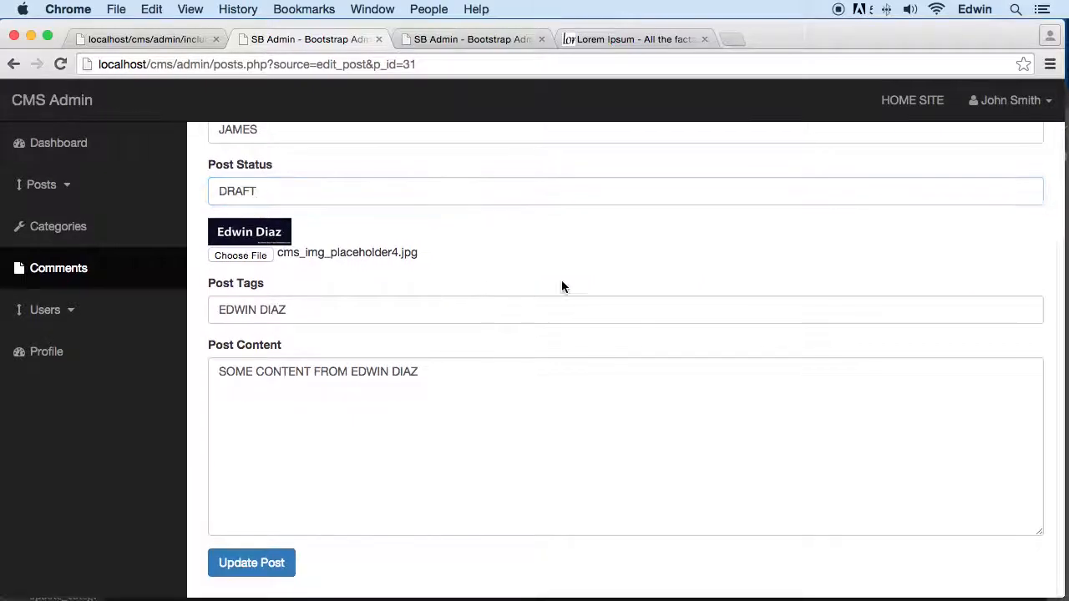
{"action": "scroll", "scroll_direction": "down", "scroll_amount": 3}
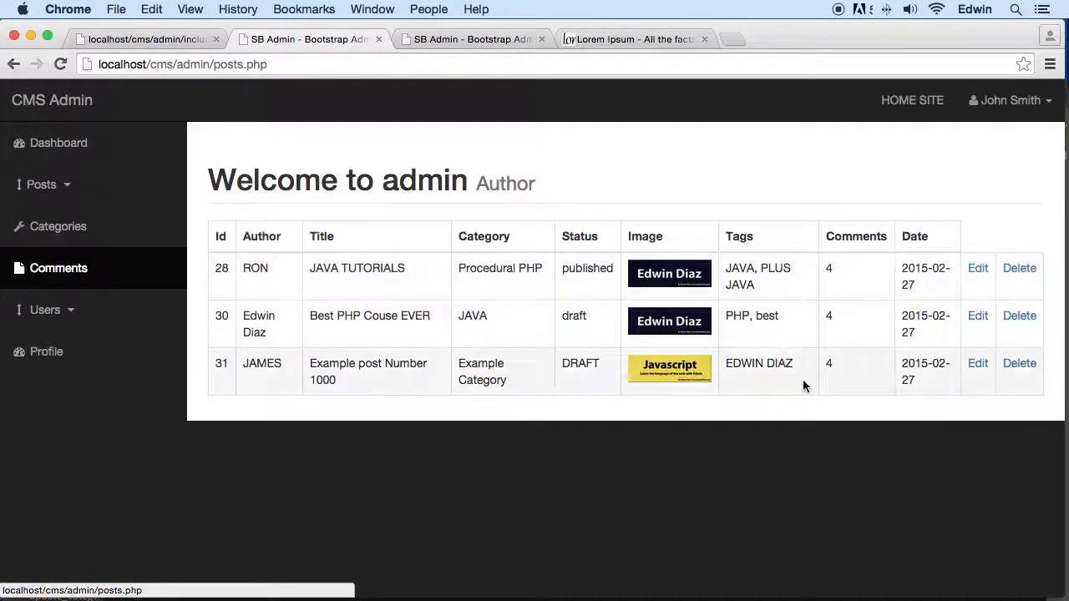
Note post 31's Example Category, then go to Posts > Add Posts.
{"action": "double_click", "coordinate": [482, 380]}
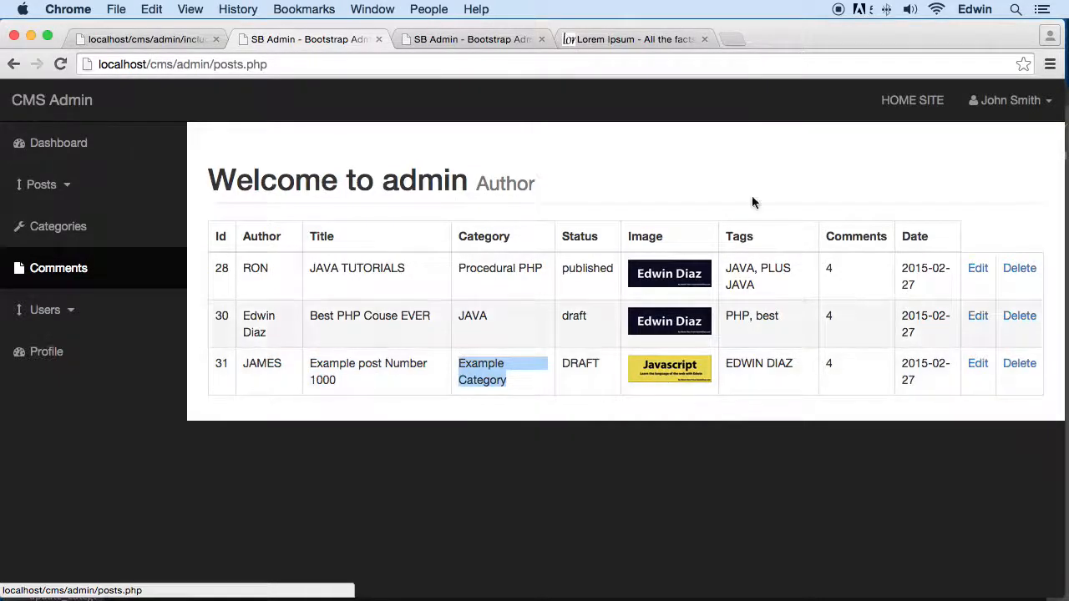
{"action": "left_click", "coordinate": [59, 256]}
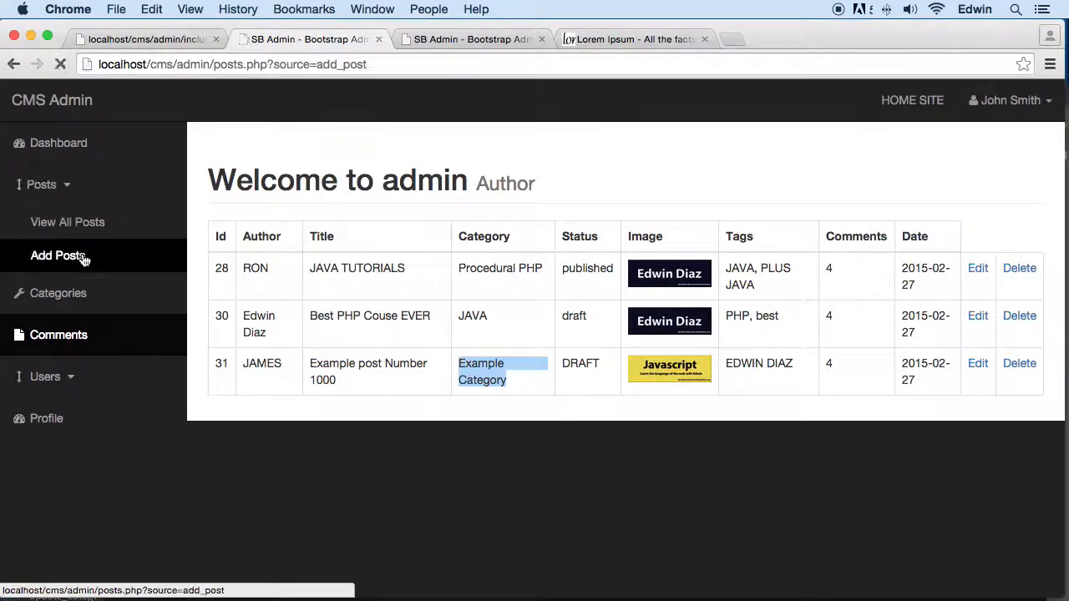
Enter the title Example post Number 200 and choose the OOP category.
{"action": "left_click", "coordinate": [58, 256]}
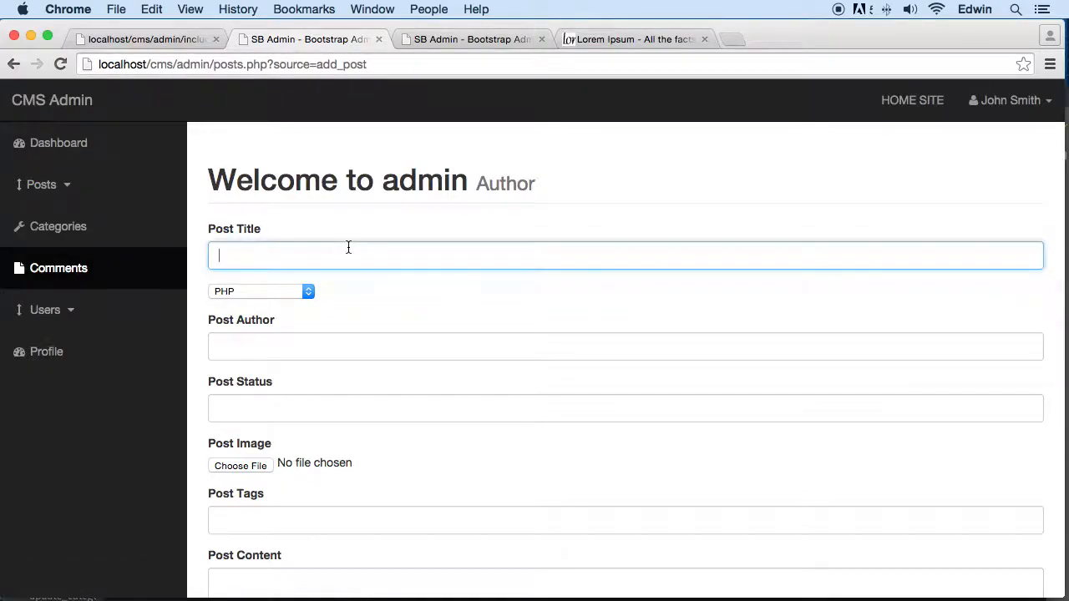
{"action": "type", "text": "EXA"}
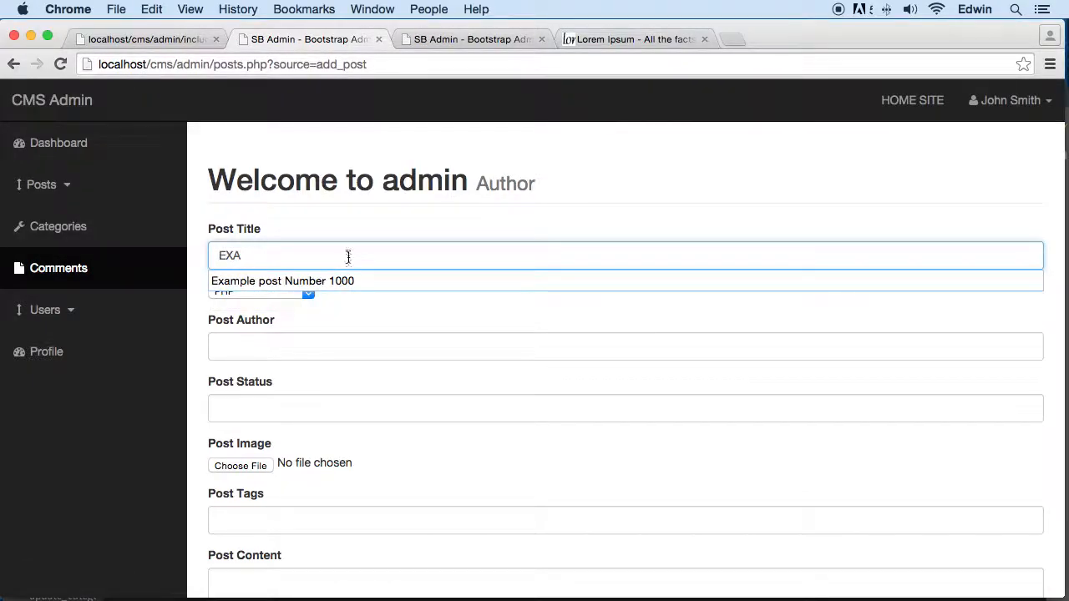
{"action": "left_click", "coordinate": [282, 280]}
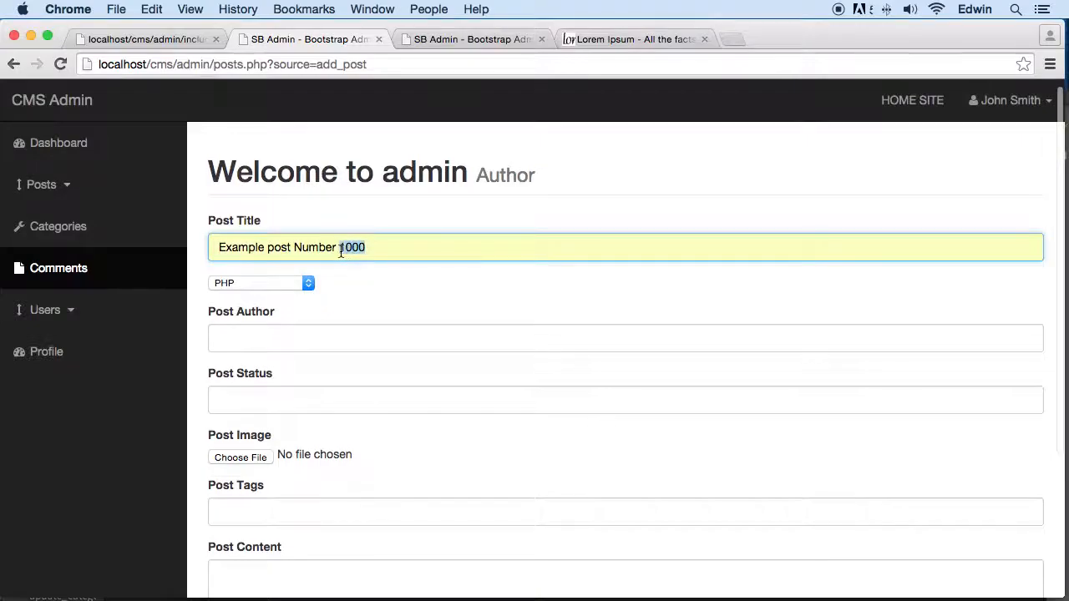
{"action": "left_click", "coordinate": [260, 282]}
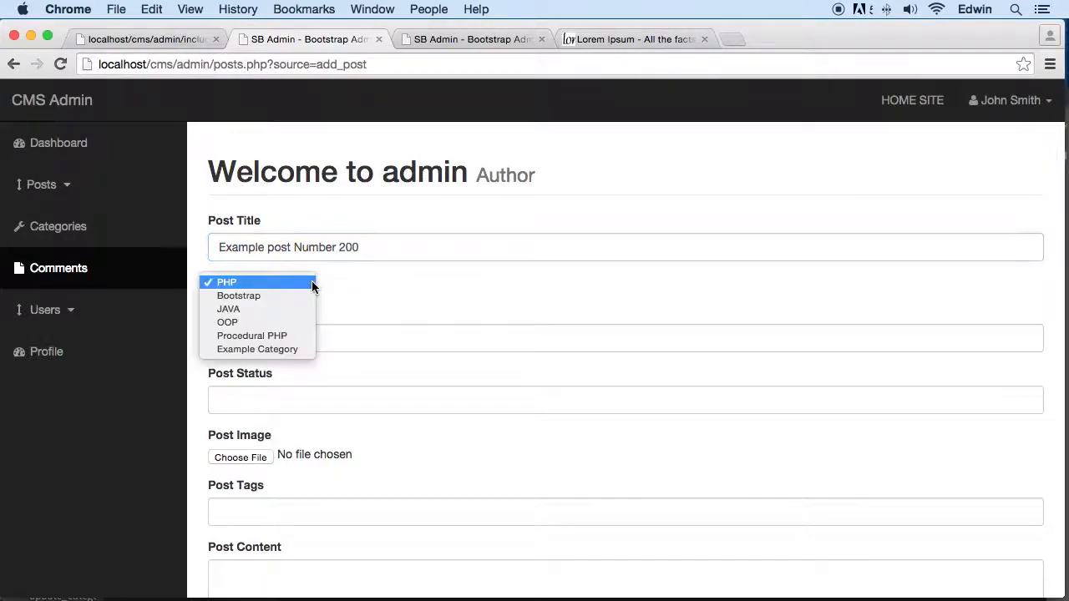
{"action": "left_click", "coordinate": [227, 322]}
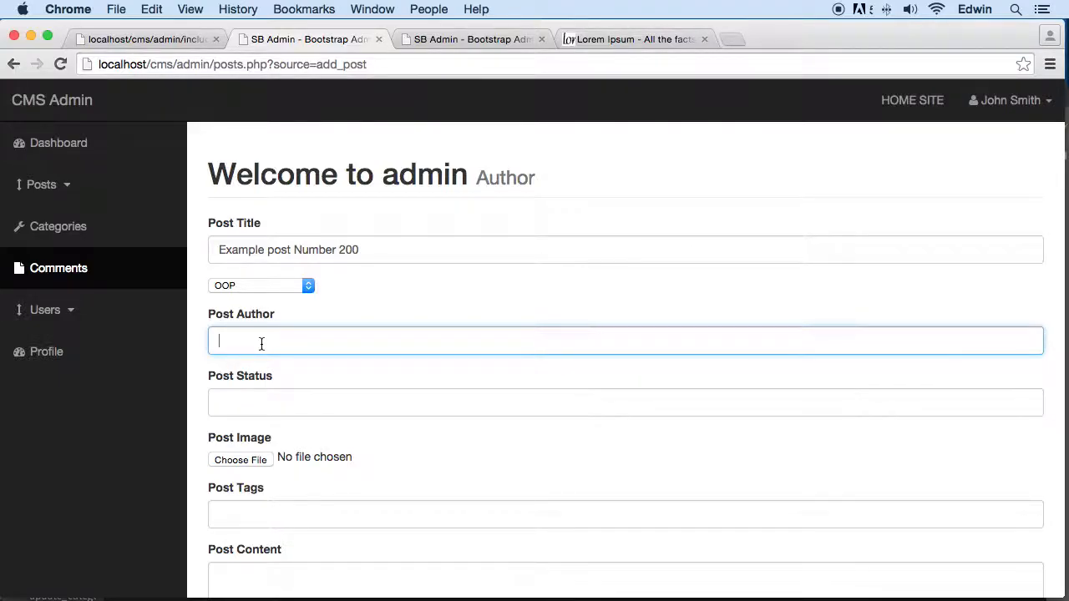
Set the author to AMIT and the status to published, then start choosing the image.
{"action": "type", "text": "AMIT"}
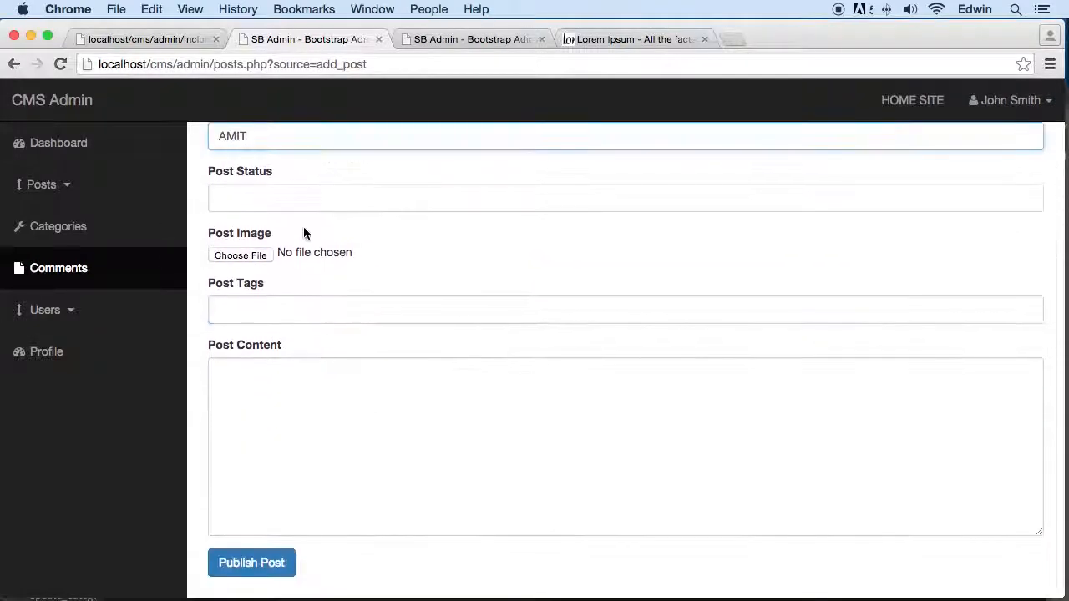
{"action": "type", "text": "publ"}
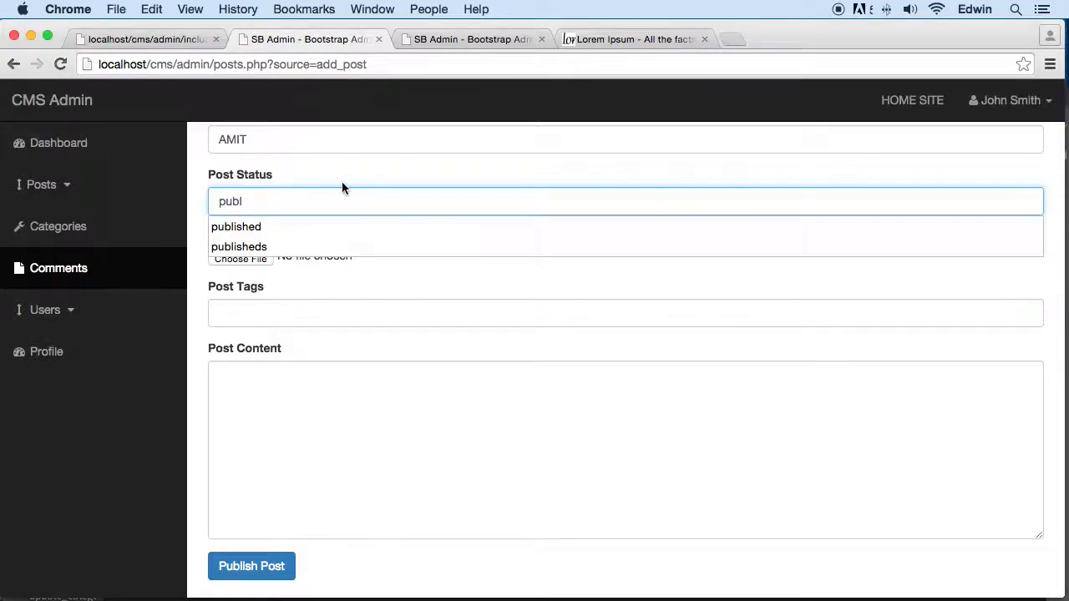
{"action": "left_click", "coordinate": [236, 226]}
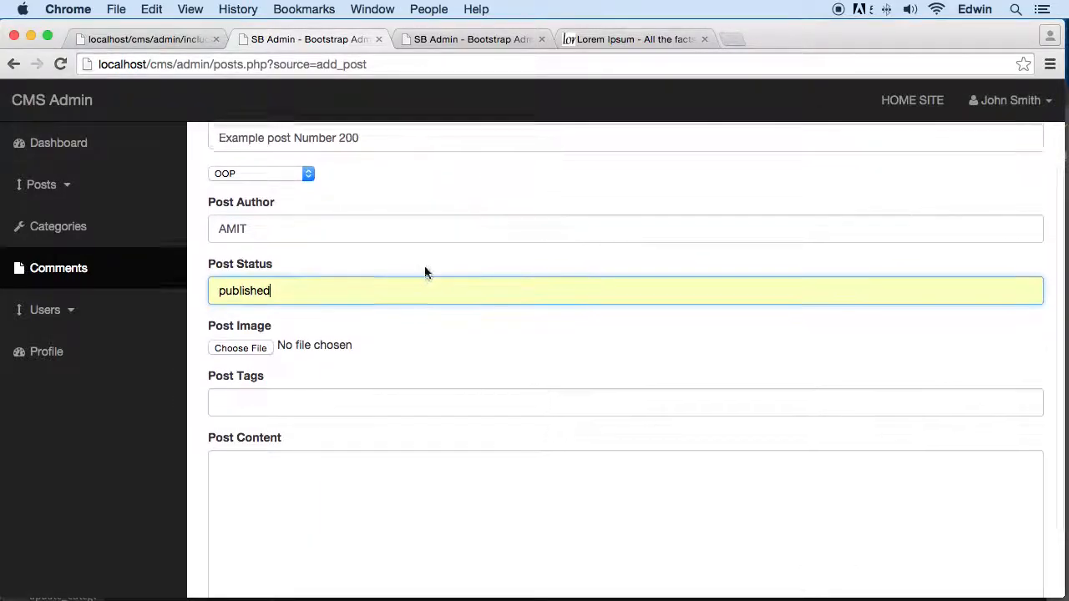
{"action": "left_click", "coordinate": [240, 345]}
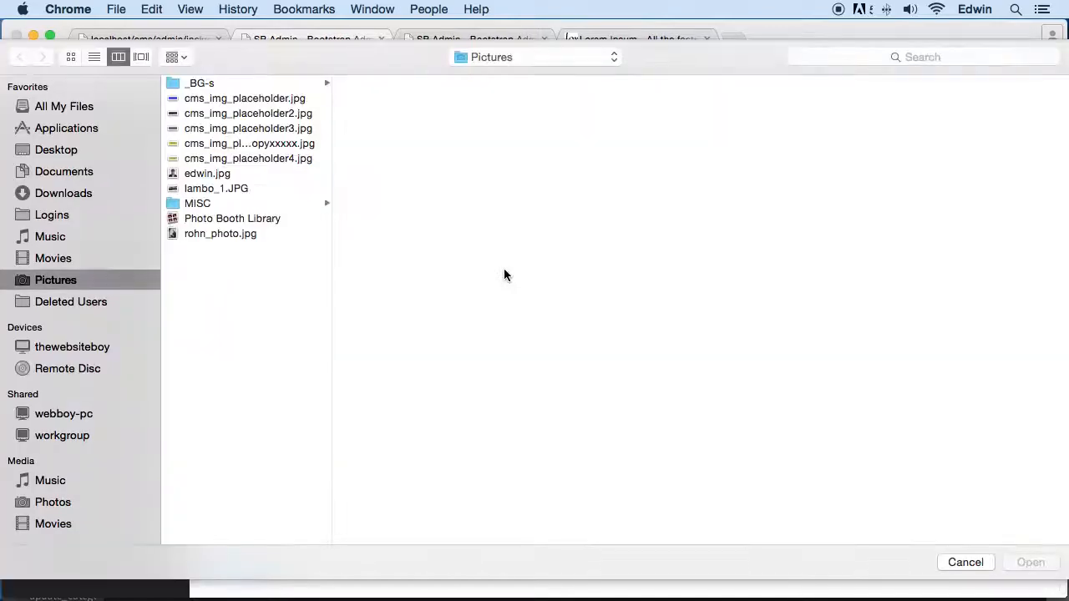
Select cms_img_placeholder3.jpg from Pictures and confirm it as the post image.
{"action": "left_click", "coordinate": [248, 128]}
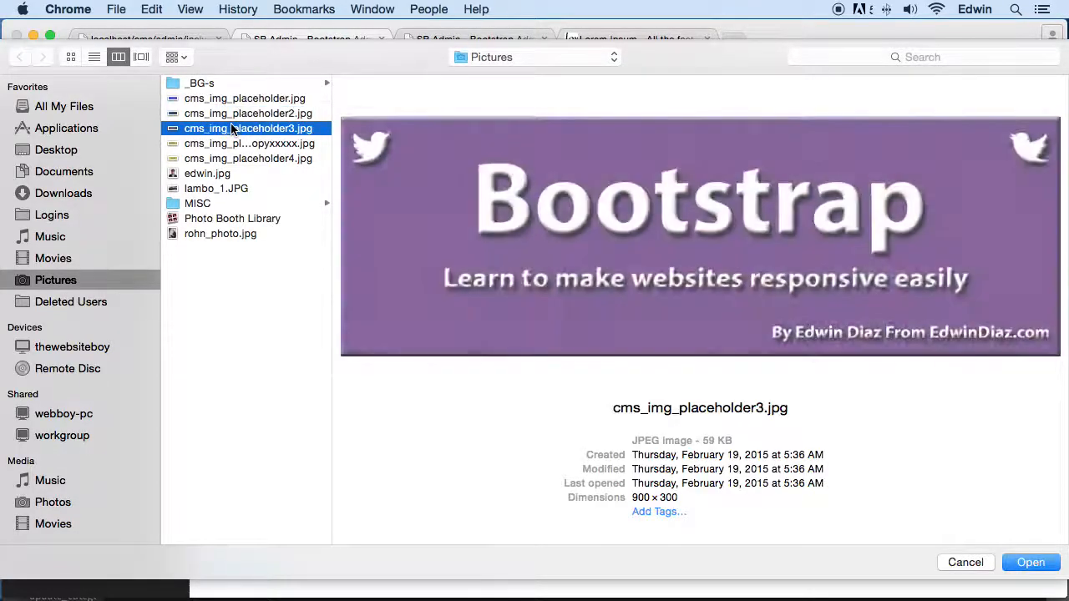
{"action": "left_click", "coordinate": [965, 562]}
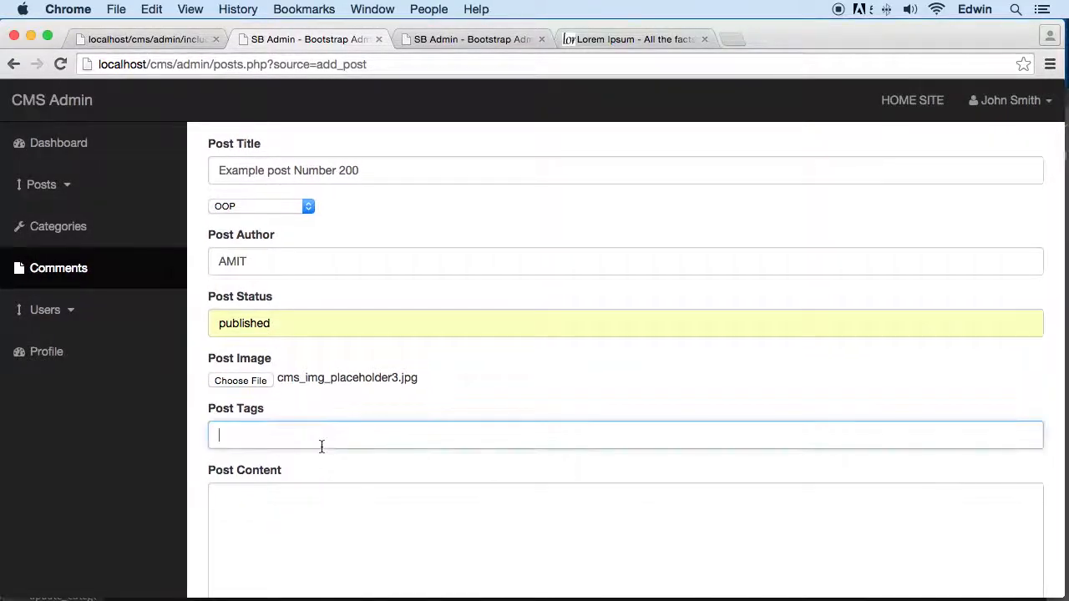
Tag post 200 Bootstrap, add OOP course content, publish, and open blog home in a new tab.
{"action": "type", "text": "Bootstrap"}
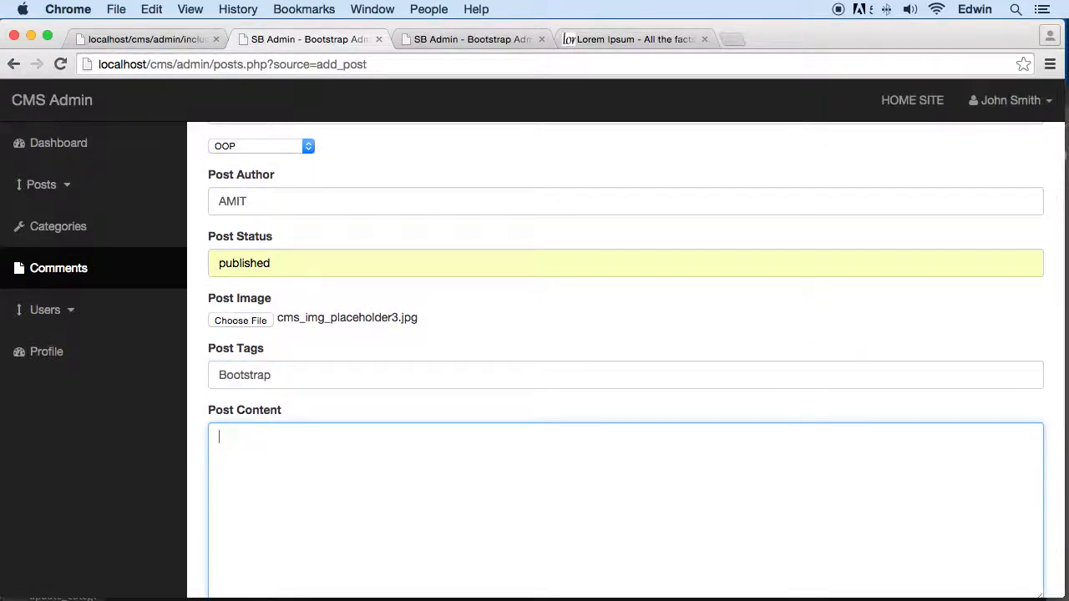
{"action": "type", "text": "this is a OOP co"}
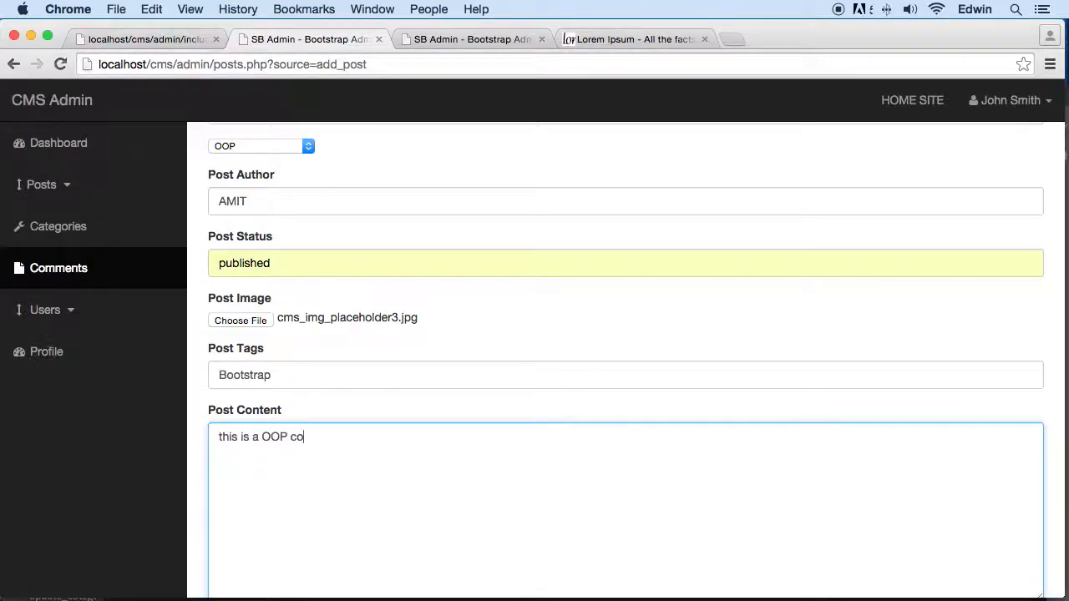
{"action": "type", "text": "urse w"}
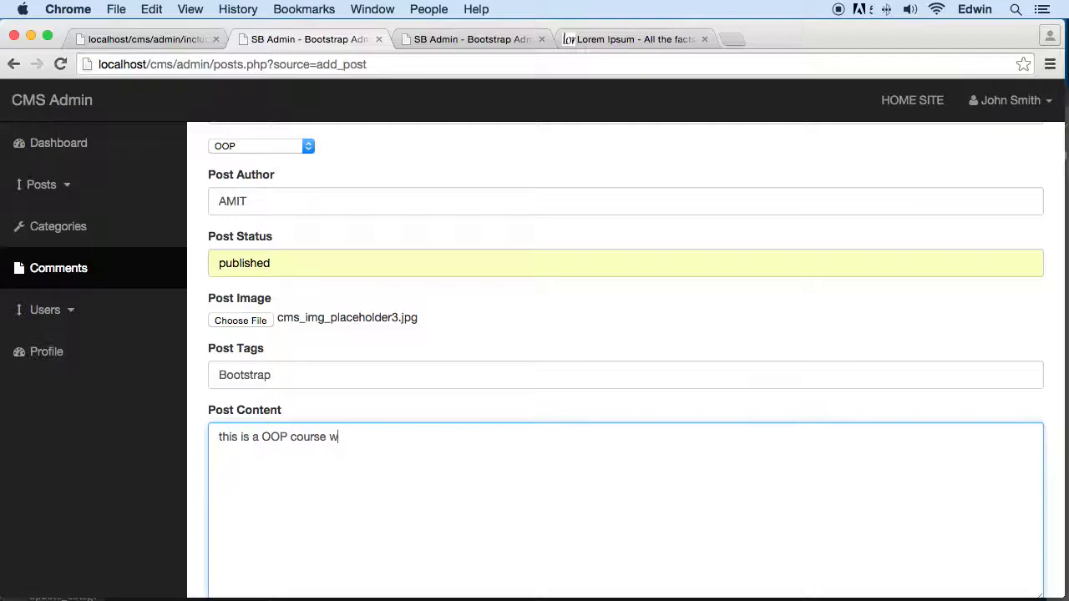
{"action": "type", "text": "u"}
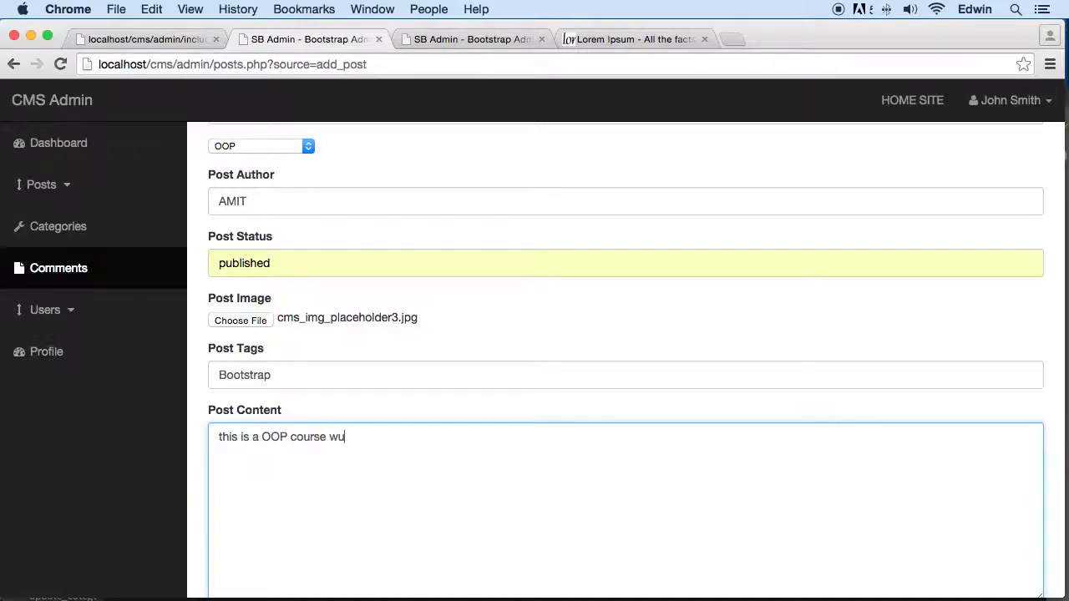
{"action": "type", "text": "with boo"}
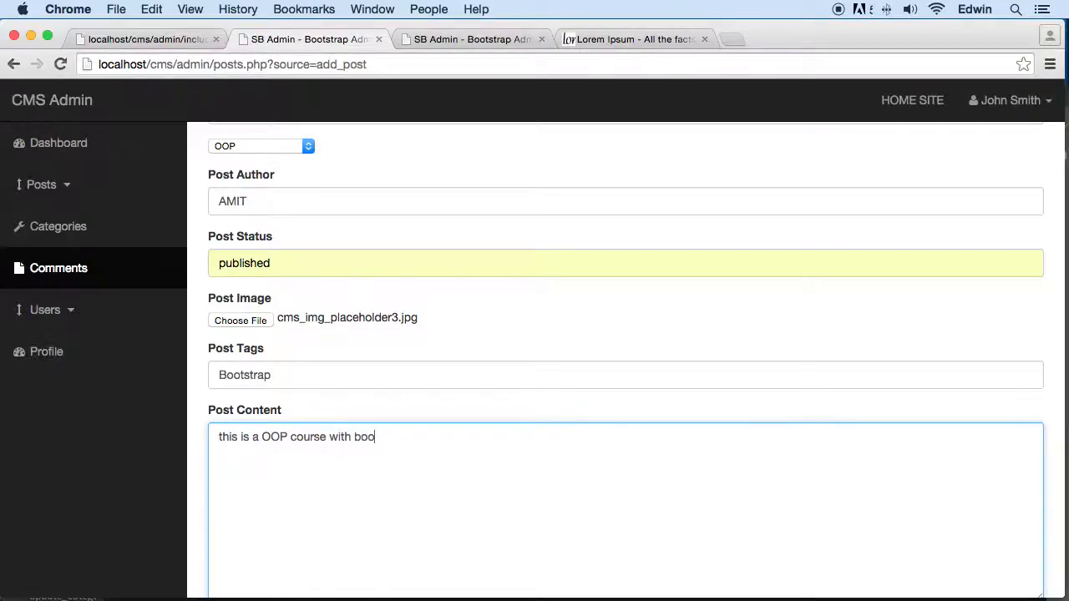
{"action": "type", "text": "tstrap"}
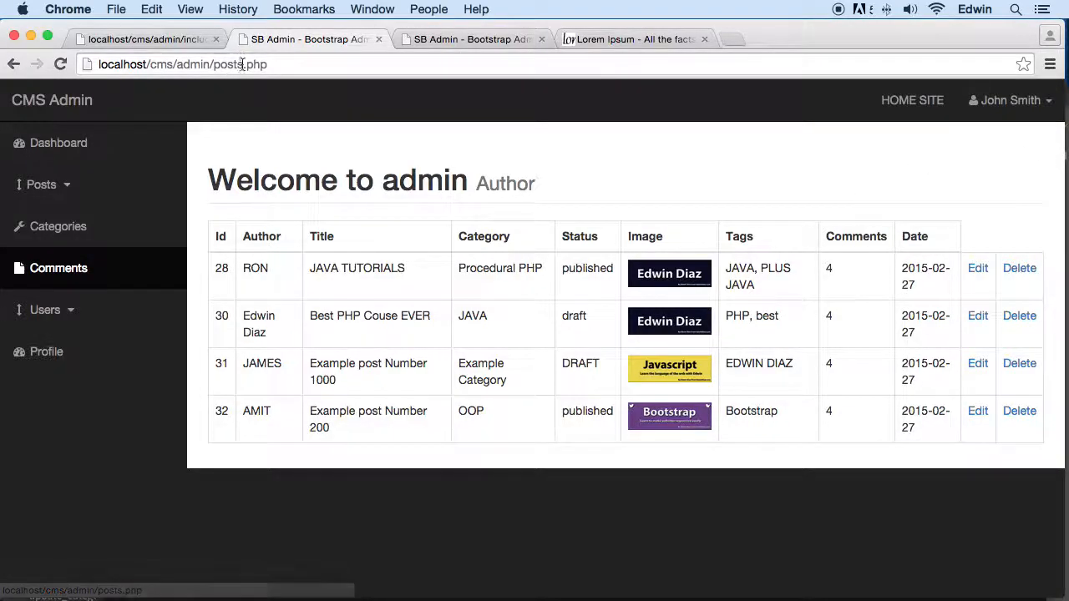
{"action": "right_click", "coordinate": [912, 100]}
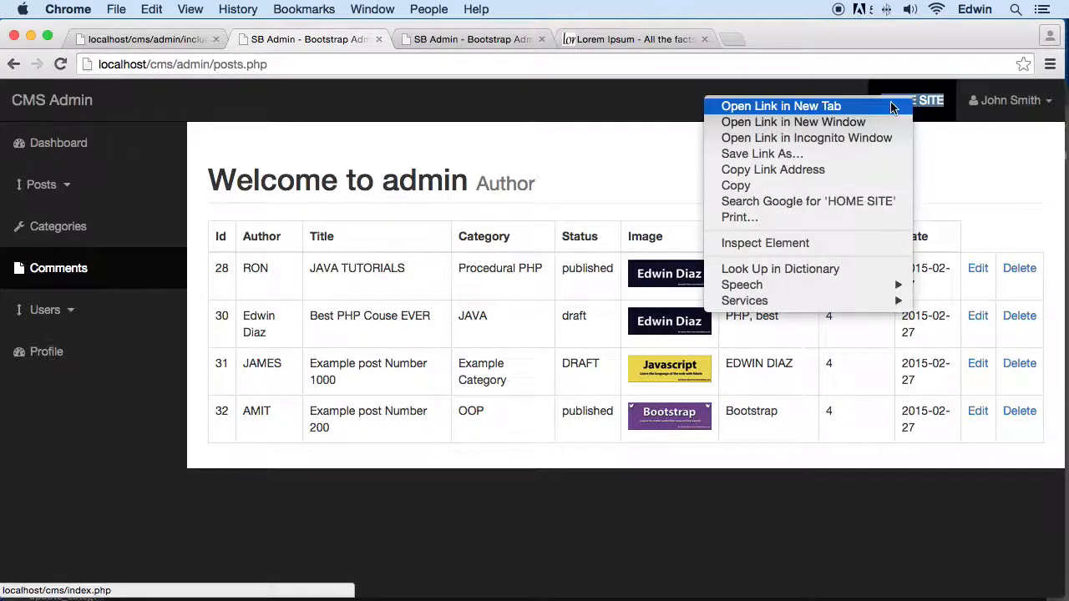
{"action": "left_click", "coordinate": [780, 106]}
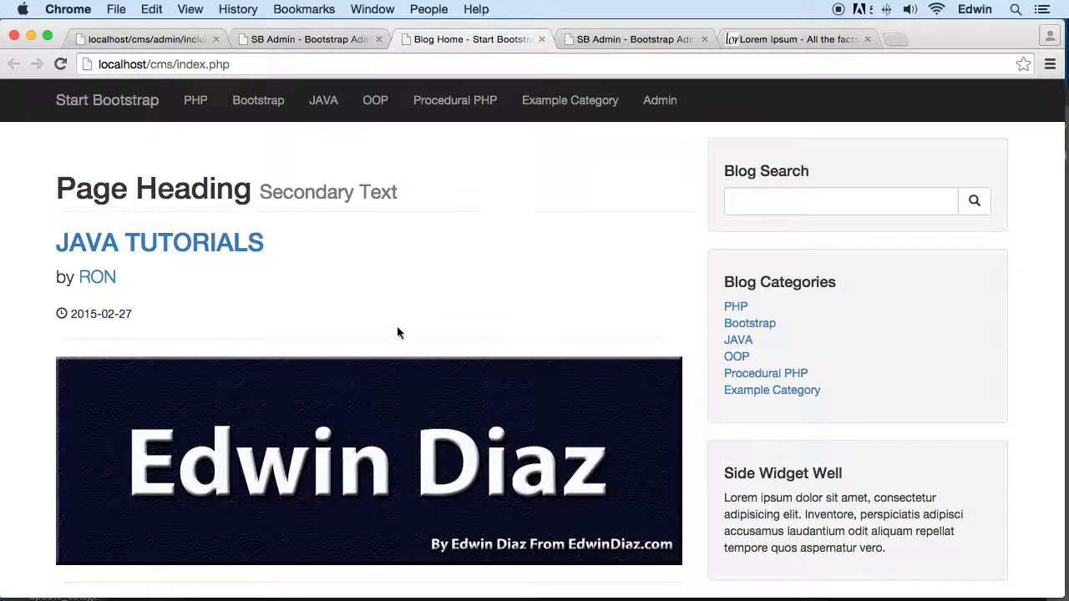
{"action": "scroll", "scroll_direction": "down", "scroll_amount": 3}
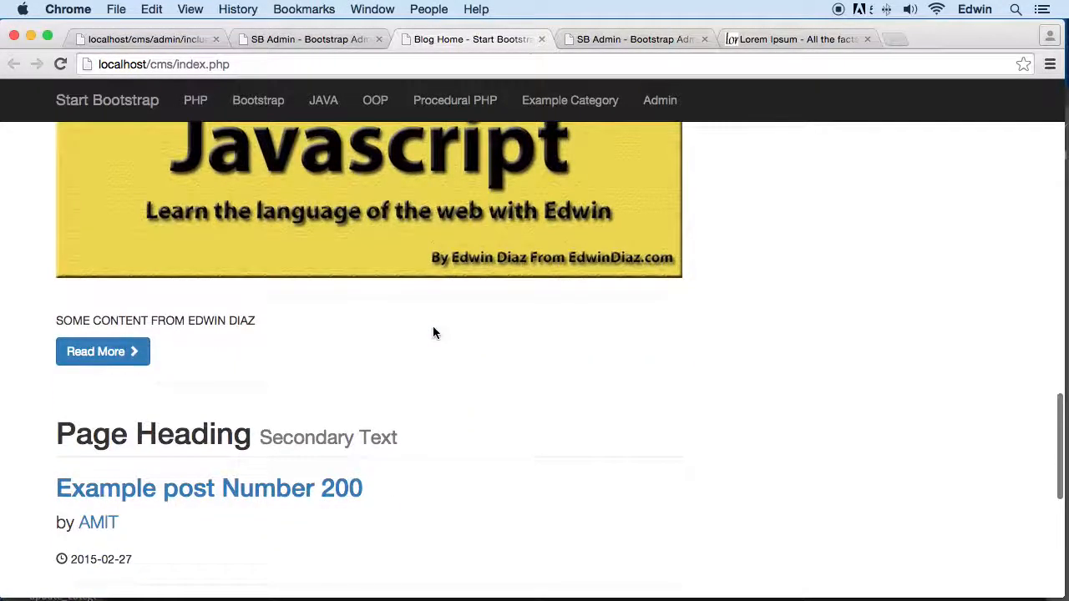
{"action": "scroll", "scroll_direction": "down", "scroll_amount": 3}
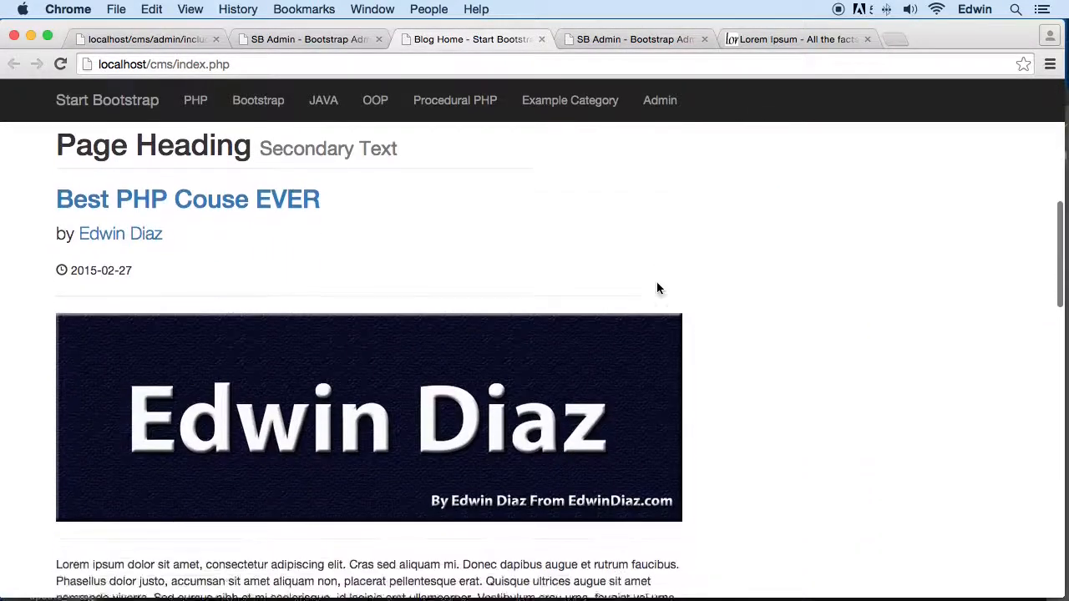
{"action": "scroll", "scroll_direction": "down", "scroll_amount": 3}
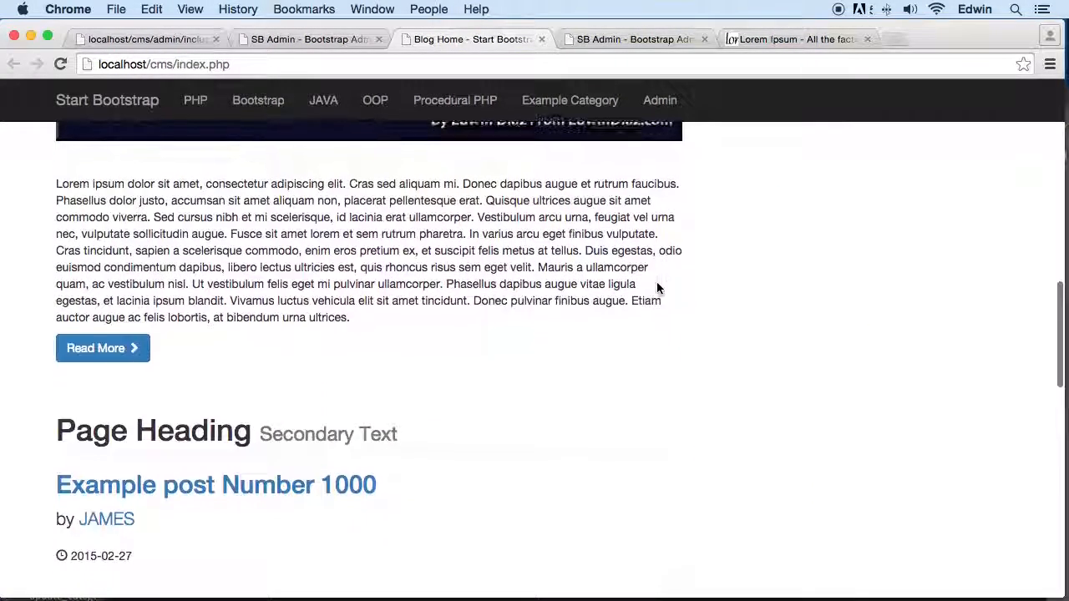
{"action": "scroll", "scroll_direction": "down", "scroll_amount": 3}
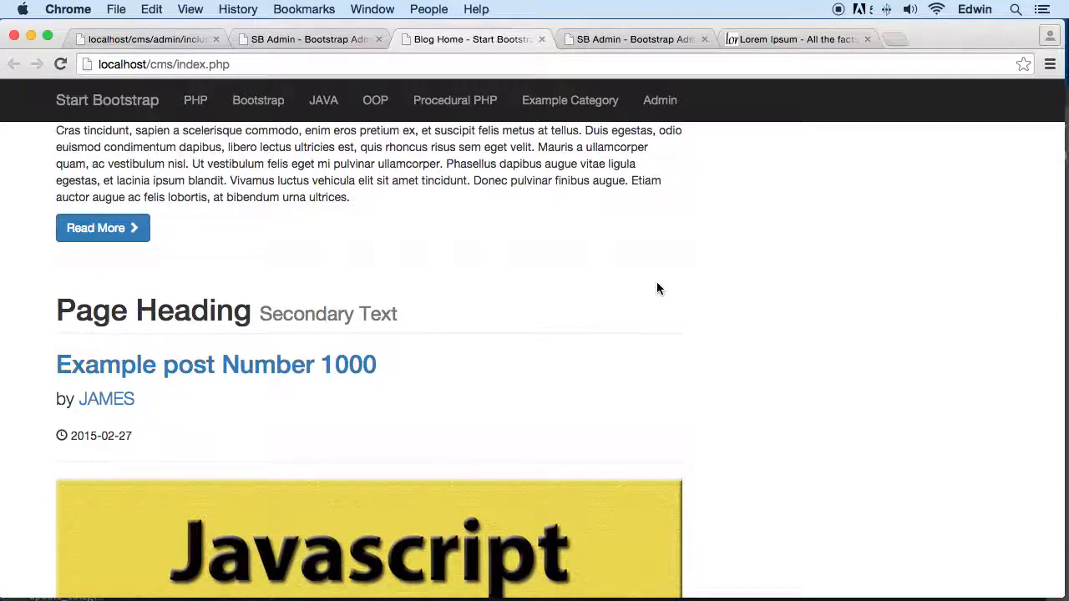
{"action": "scroll", "scroll_direction": "down", "scroll_amount": 3}
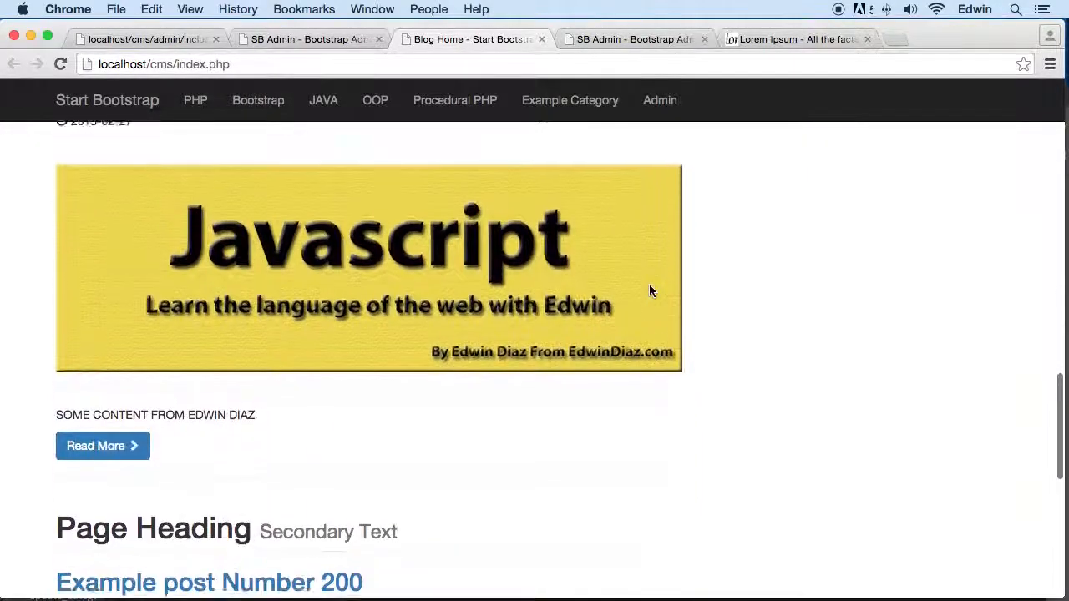
{"action": "scroll", "scroll_direction": "down", "scroll_amount": 3}
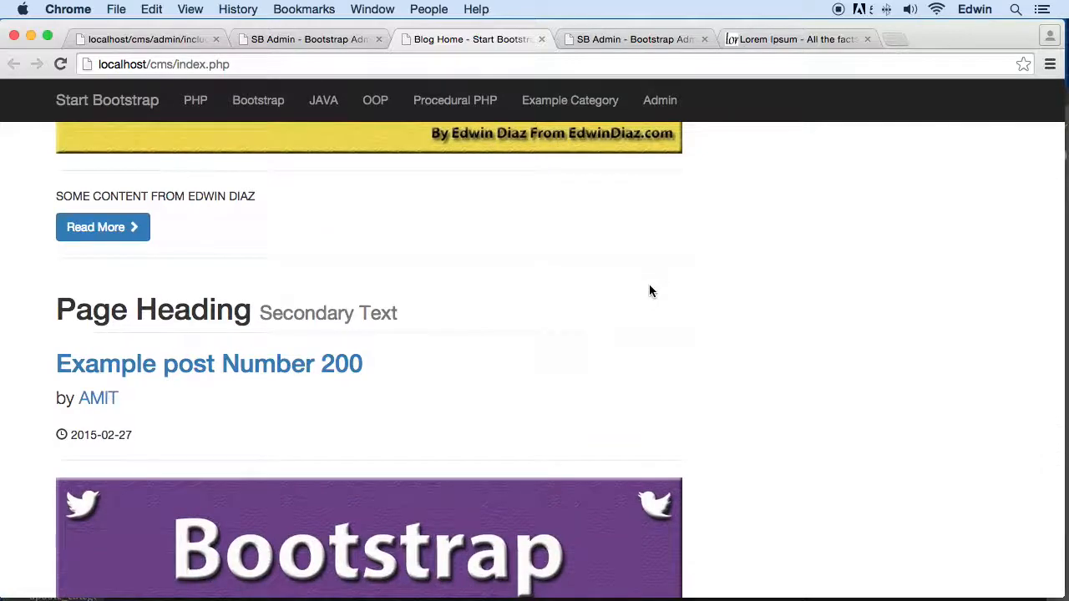
{"action": "scroll", "scroll_direction": "down", "scroll_amount": 3}
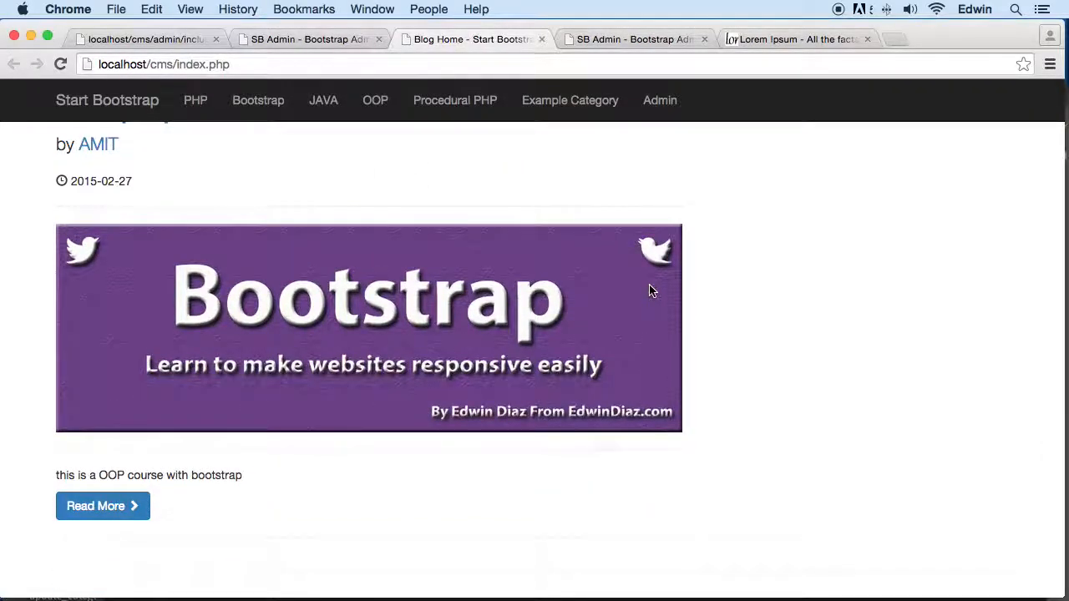
{"action": "mouse_move", "coordinate": [301, 229]}
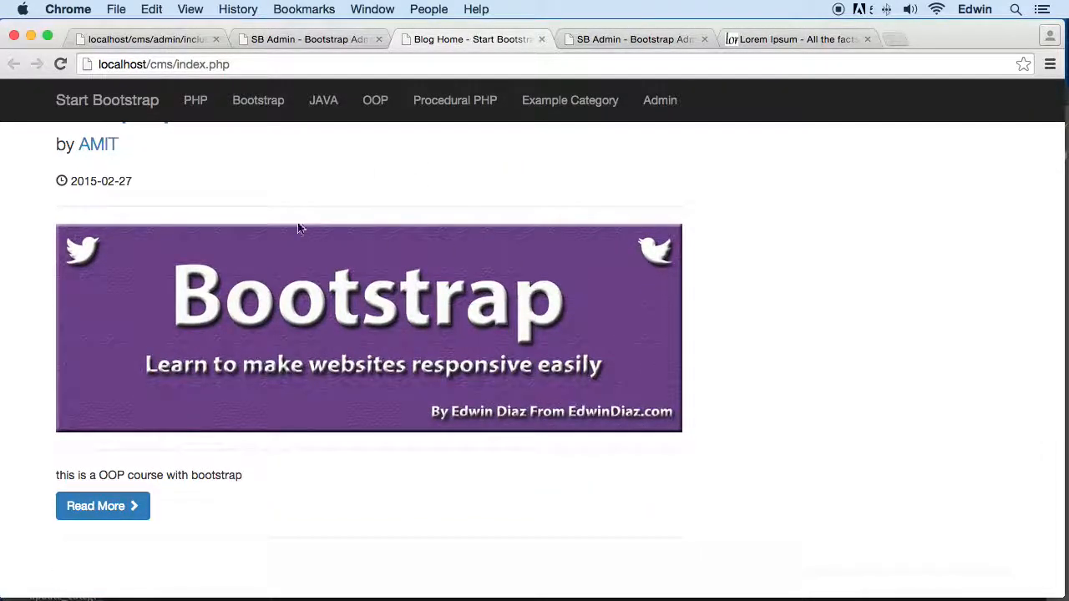
{"action": "scroll", "scroll_direction": "down", "scroll_amount": 3}
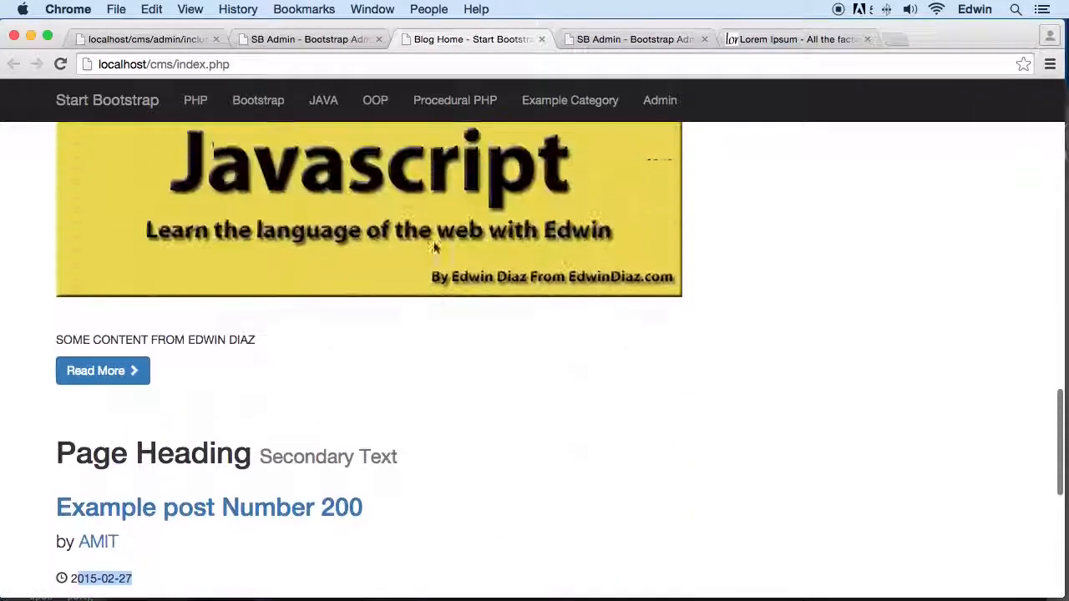